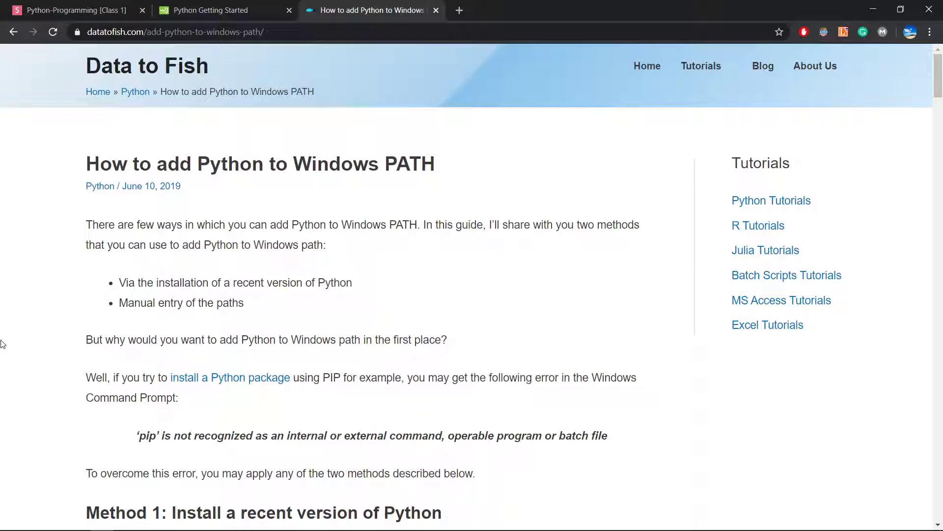
# In a new tab, search Google for 'python' and open the 'Welcome to Python.org' result.
pyautogui.click(458, 11)
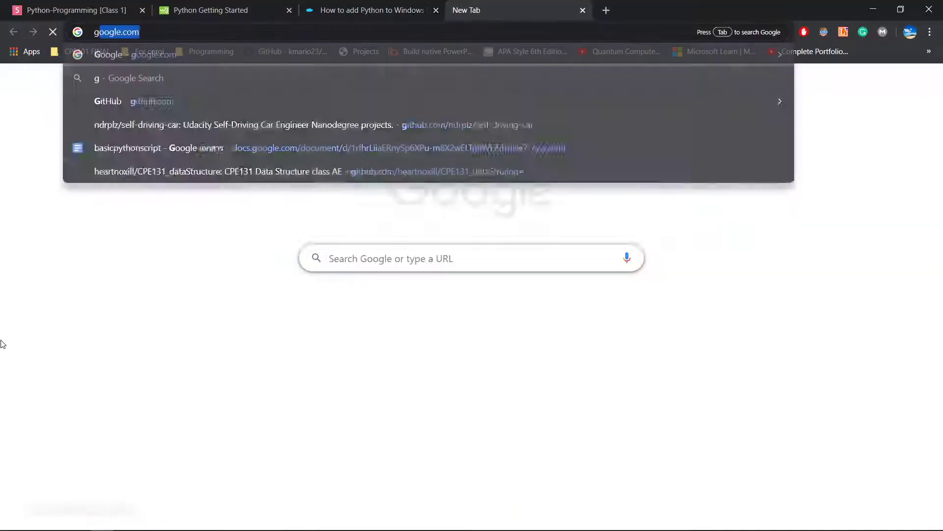
pyautogui.write('python')
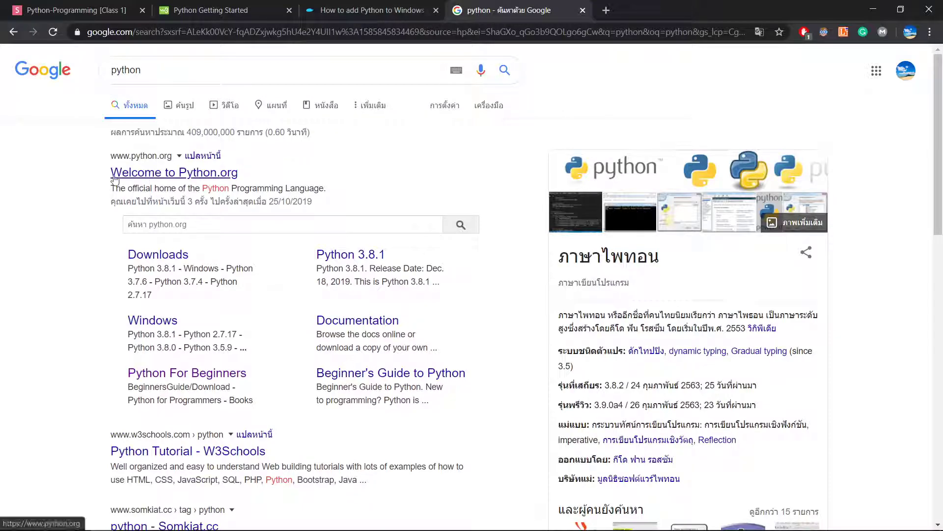
pyautogui.click(174, 172)
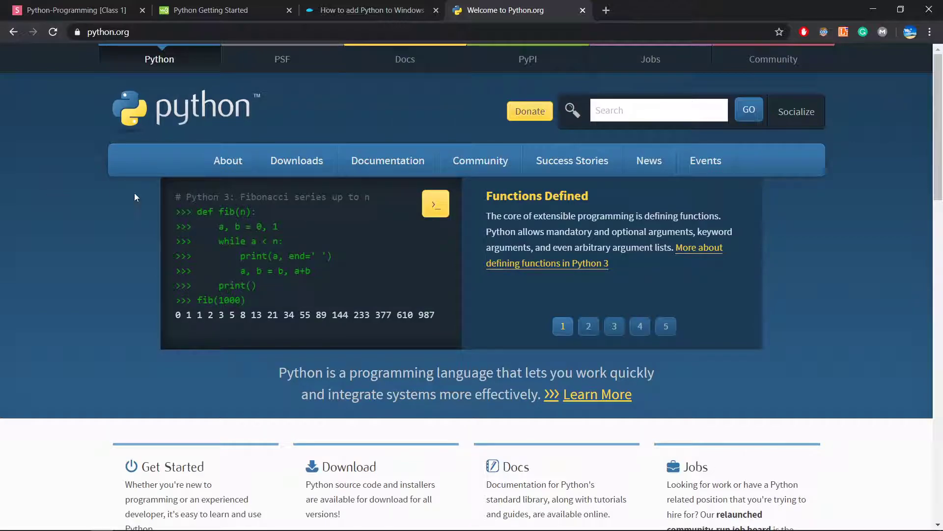
# Open the python.org Downloads page and scroll through its list of Python releases.
pyautogui.click(295, 160)
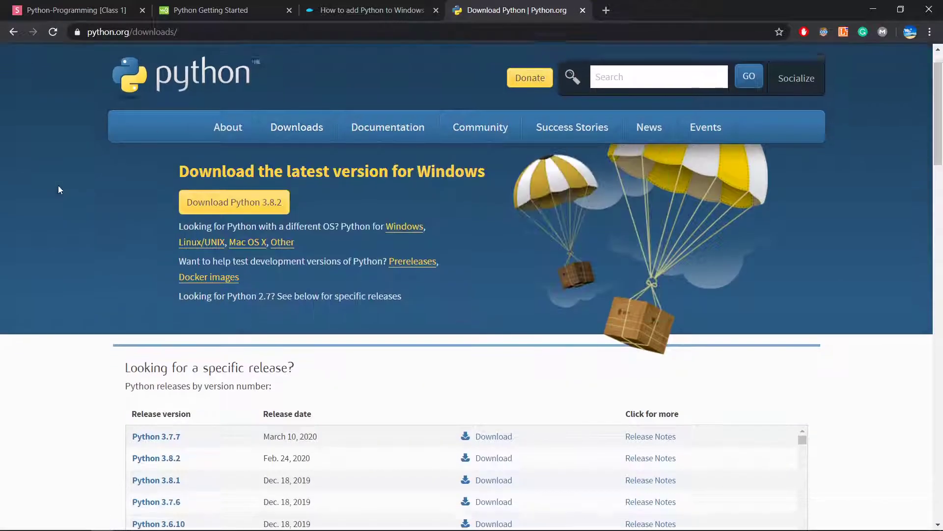
pyautogui.scroll(-3)
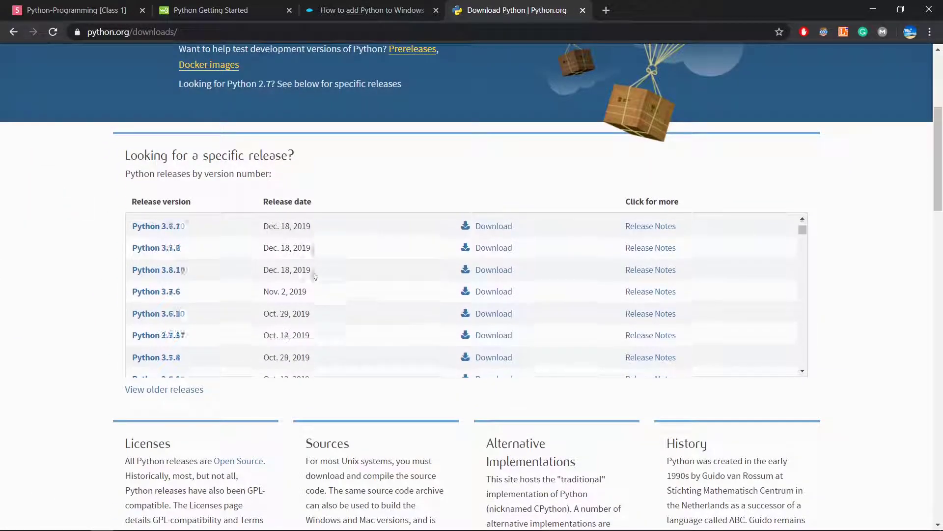
pyautogui.scroll(-3)
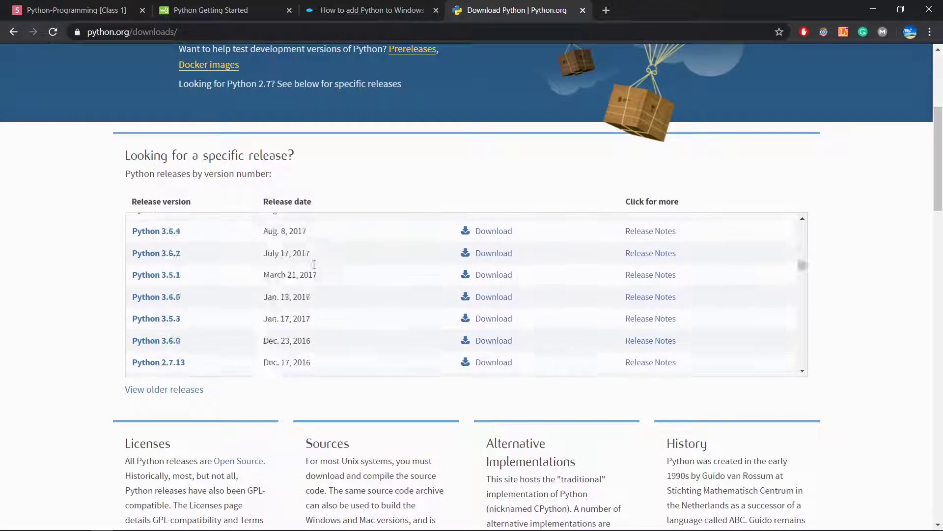
pyautogui.scroll(3)
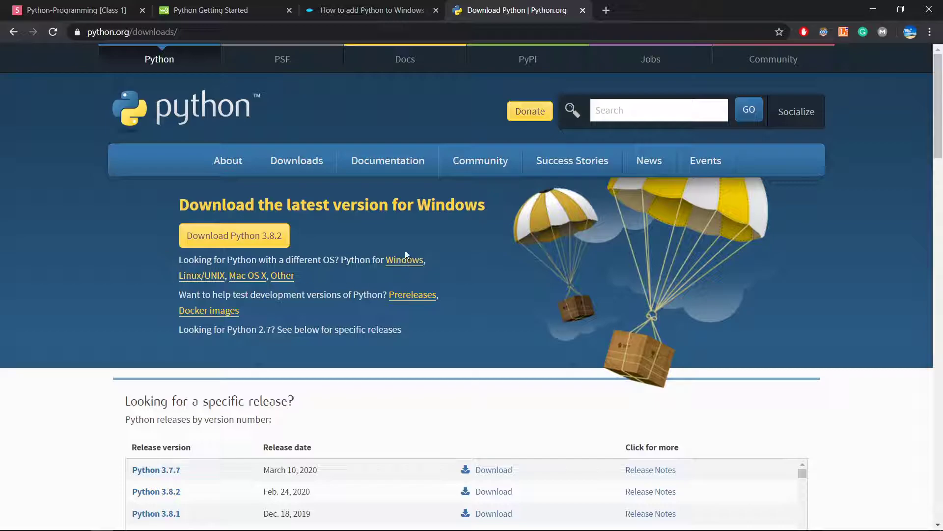
pyautogui.moveTo(410, 276)
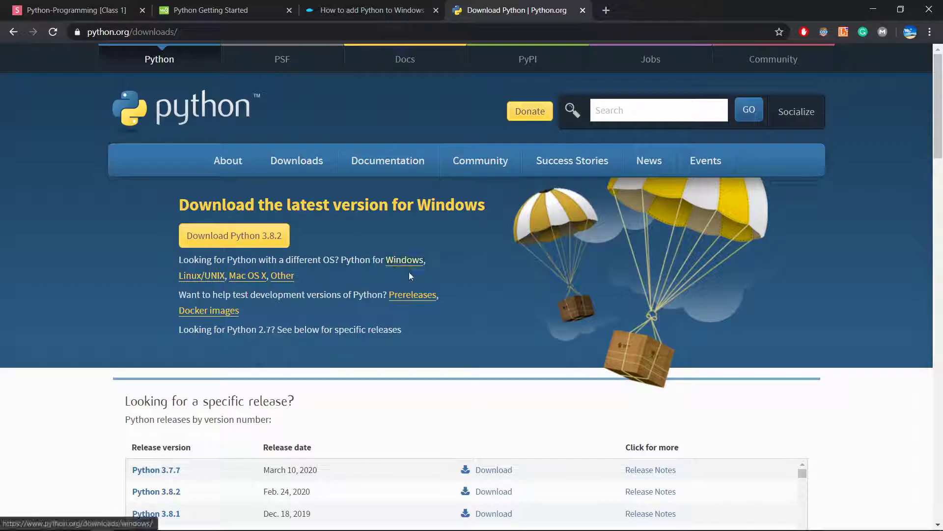
pyautogui.moveTo(208, 281)
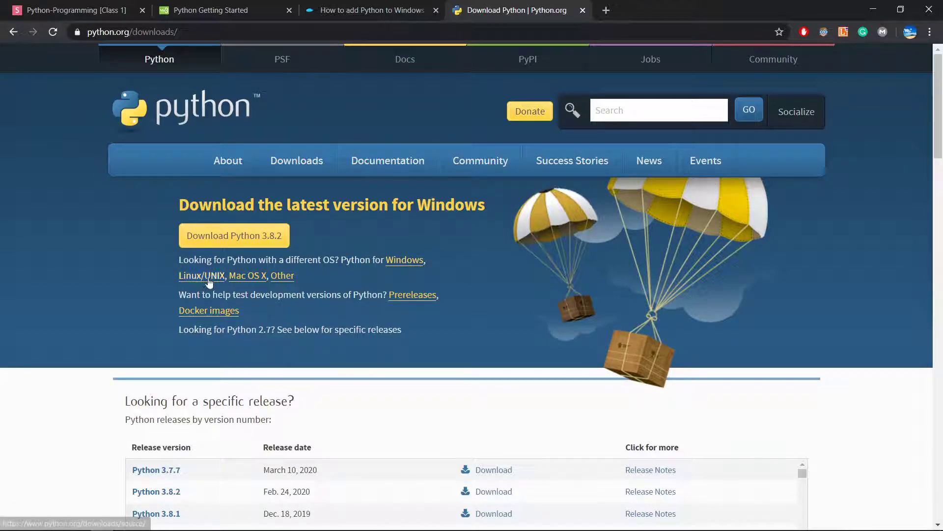
pyautogui.moveTo(306, 282)
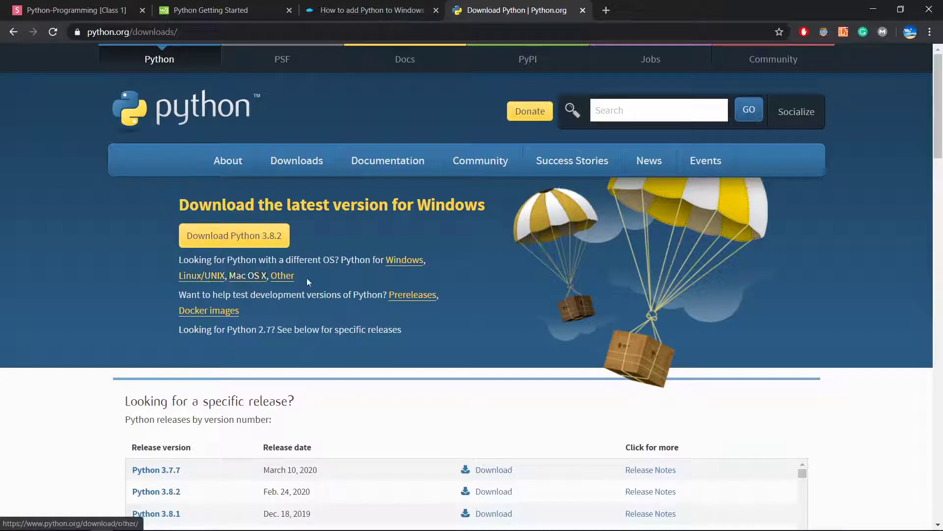
pyautogui.moveTo(283, 275)
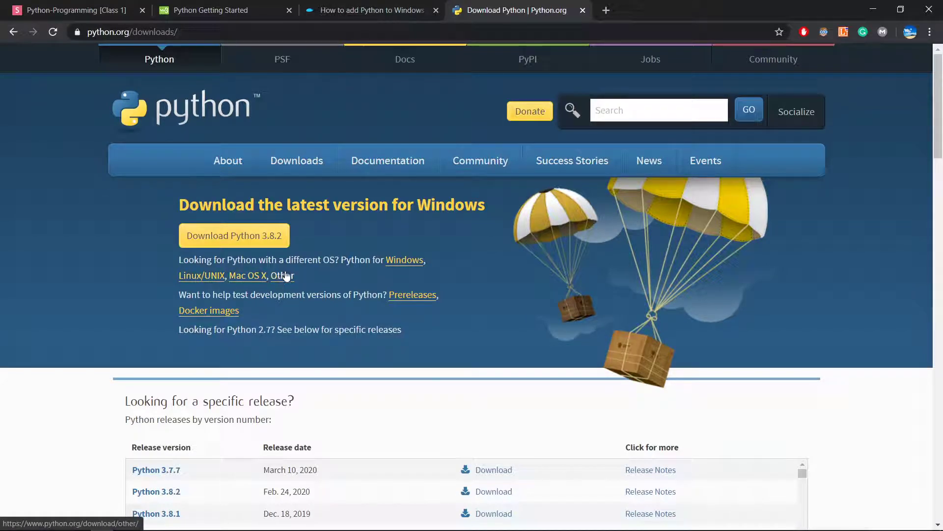
pyautogui.moveTo(295, 281)
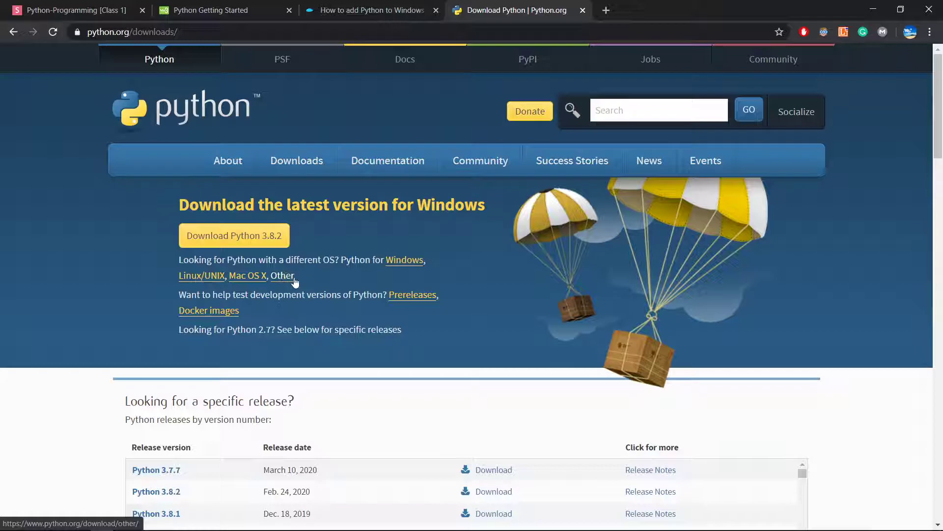
pyautogui.scroll(-3)
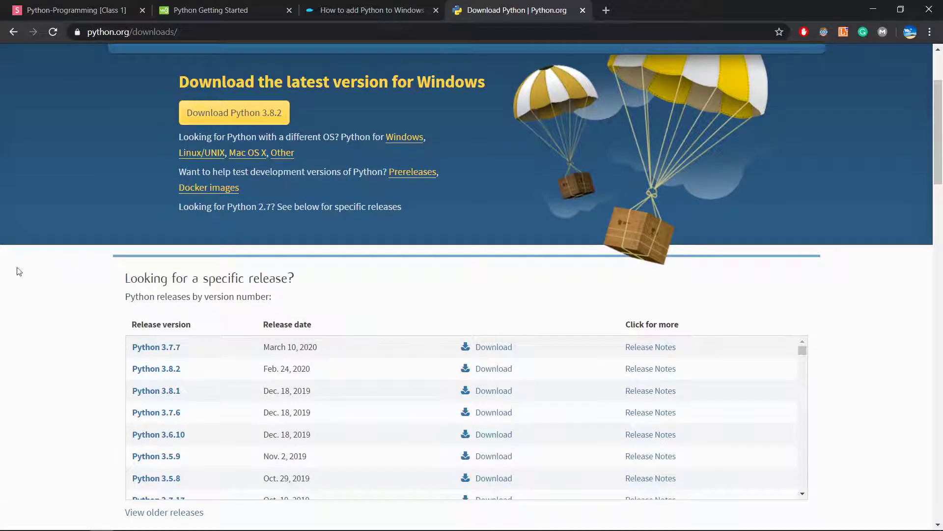
pyautogui.moveTo(156, 349)
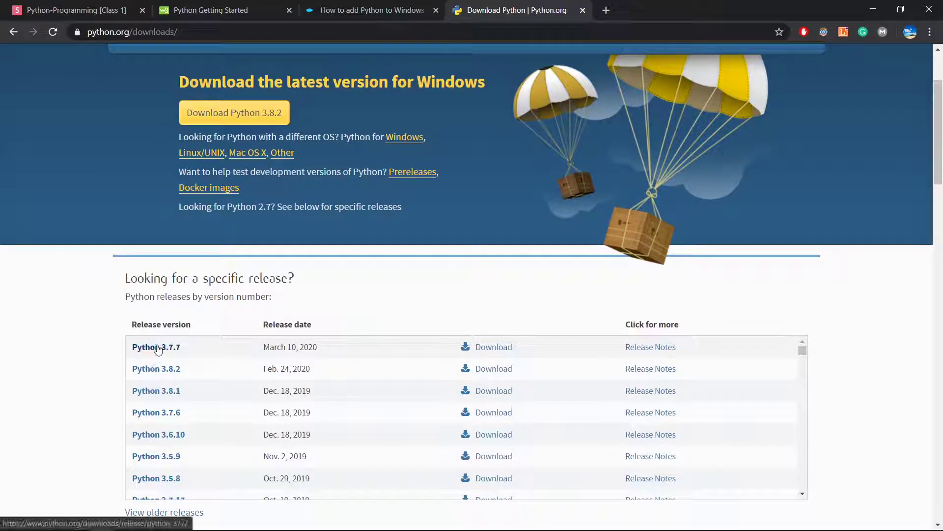
pyautogui.moveTo(244, 353)
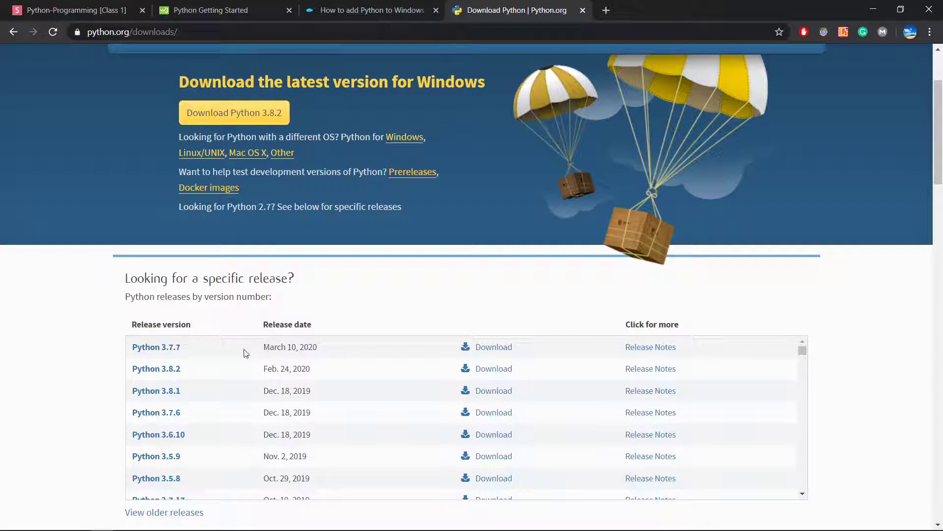
pyautogui.moveTo(120, 350)
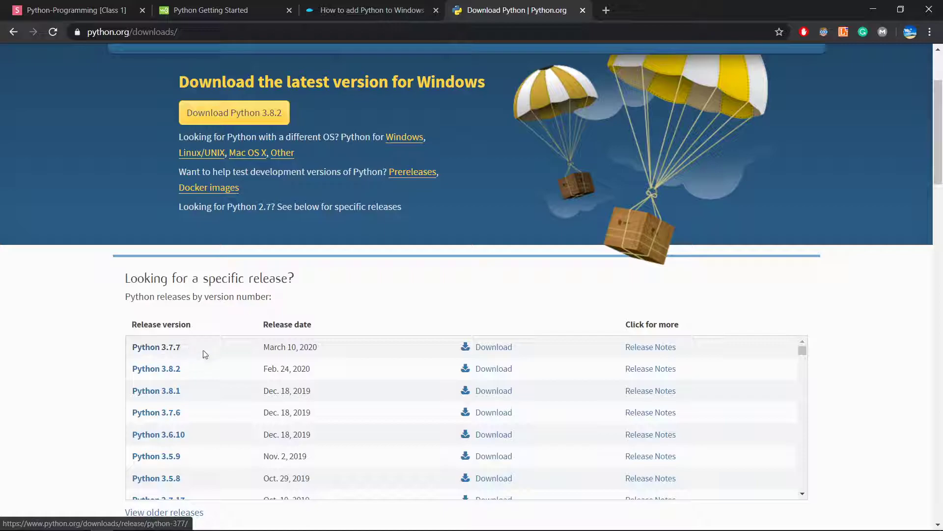
pyautogui.moveTo(493, 353)
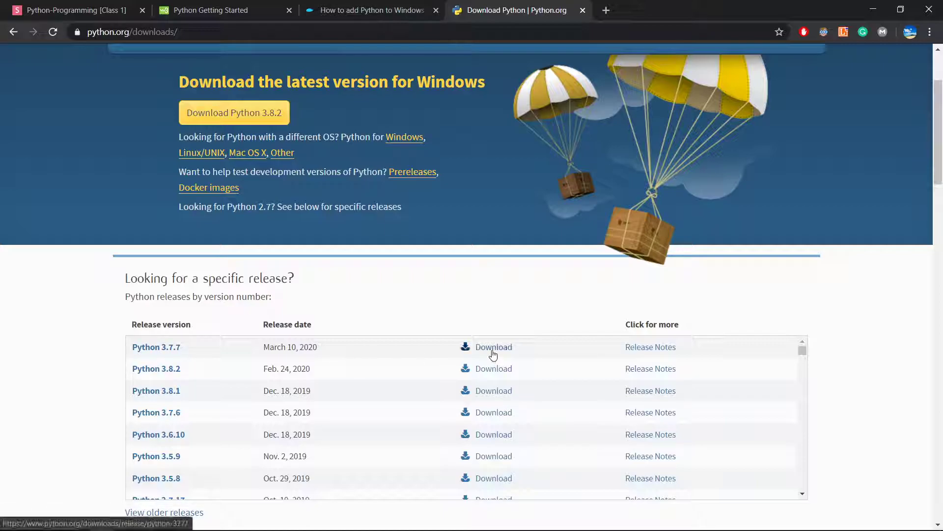
pyautogui.moveTo(555, 276)
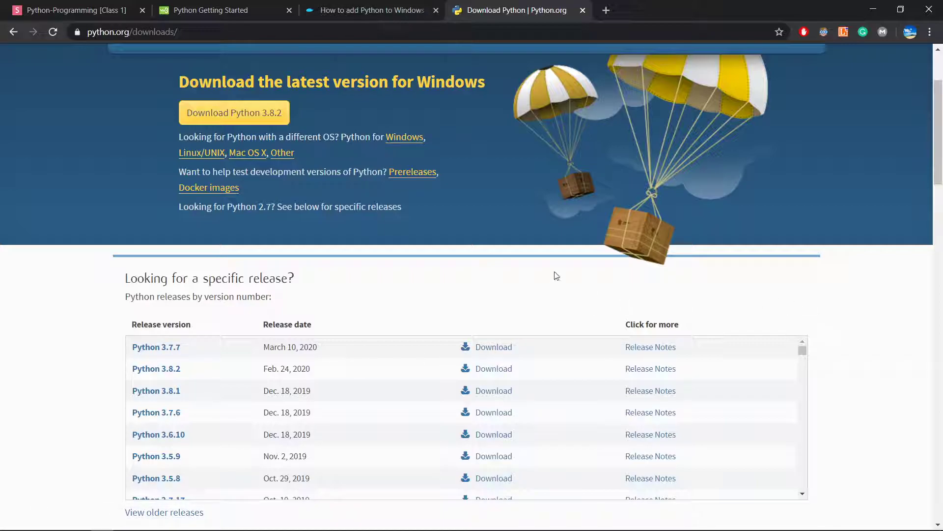
# Return to the 'How to add Python to Windows PATH' tab and scroll down the guide.
pyautogui.click(370, 10)
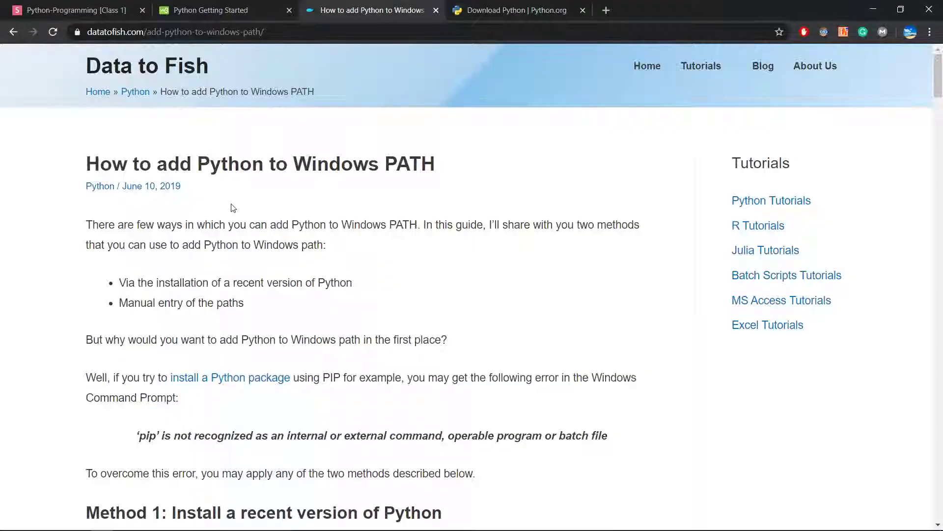
pyautogui.scroll(-3)
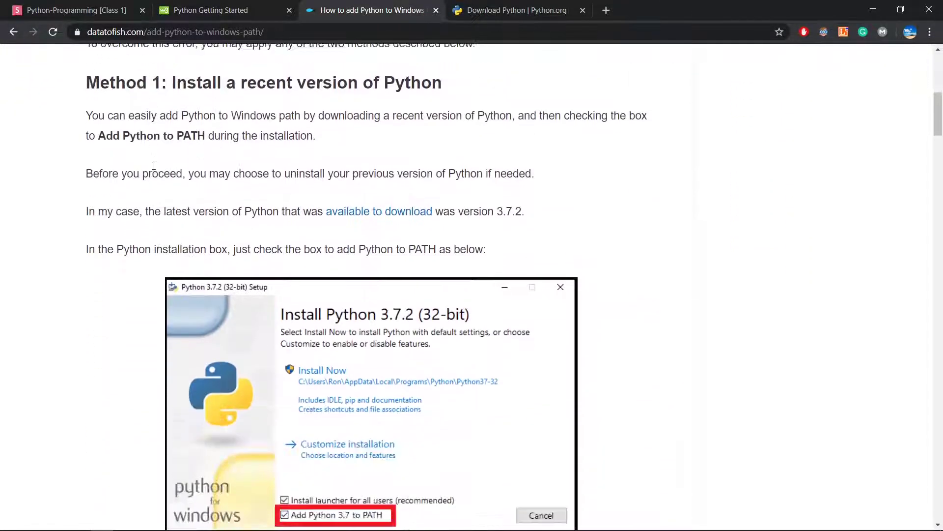
pyautogui.scroll(-3)
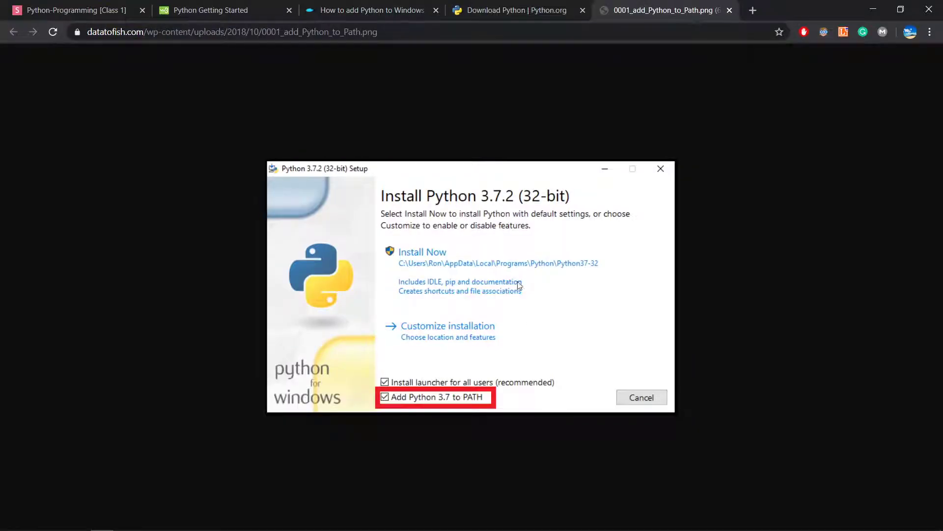
pyautogui.moveTo(360, 432)
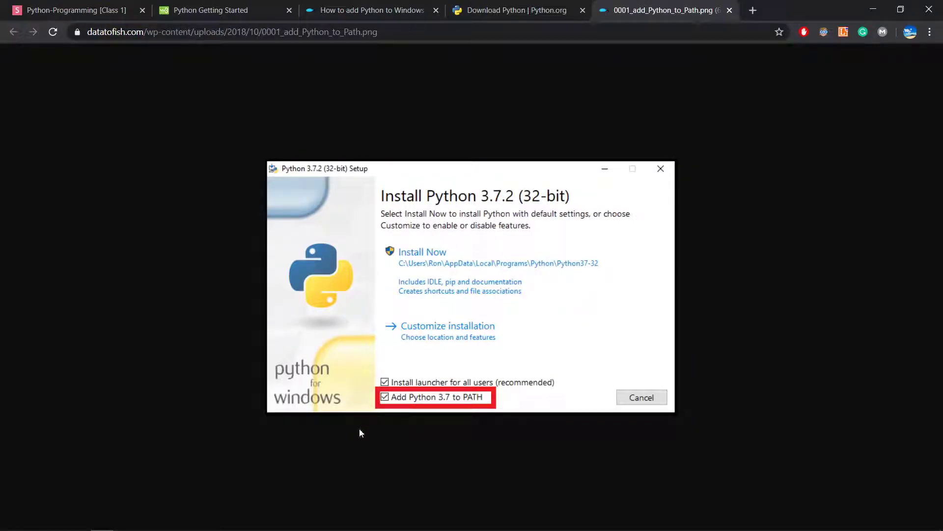
pyautogui.moveTo(402, 407)
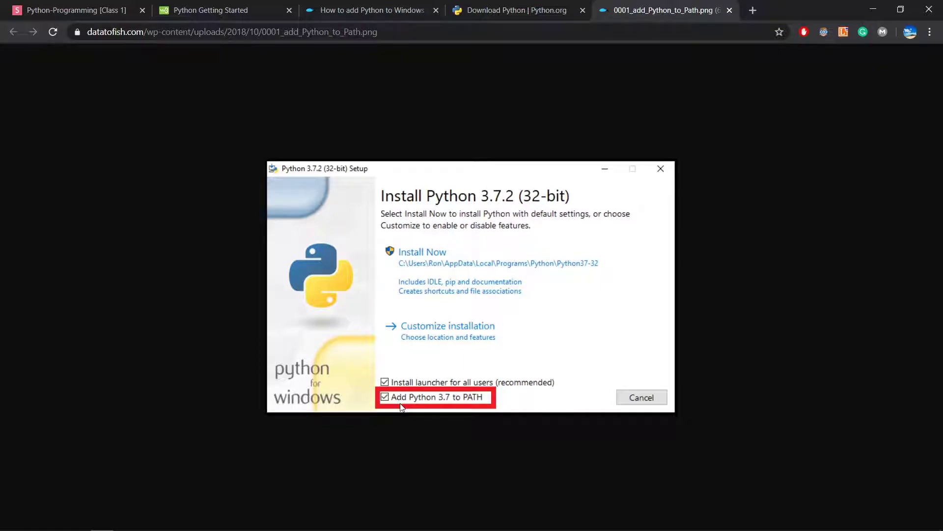
pyautogui.moveTo(436, 400)
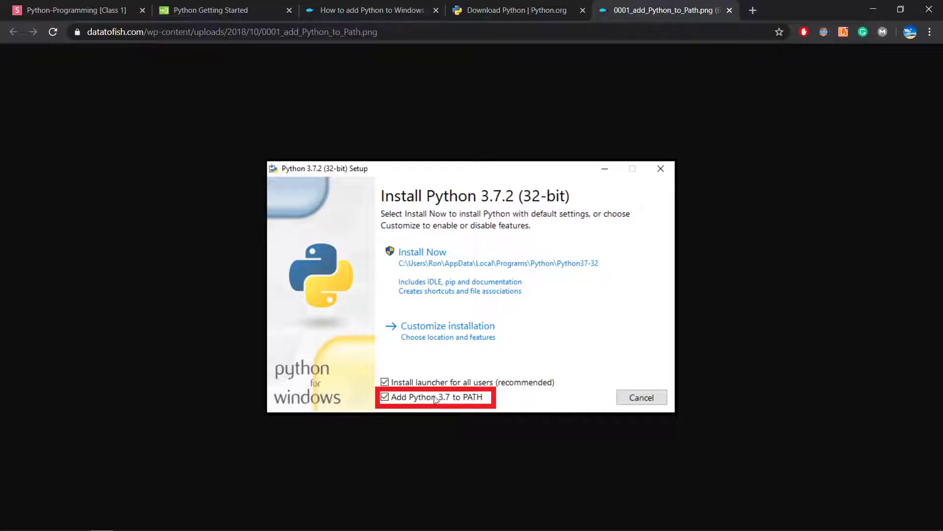
pyautogui.moveTo(421, 412)
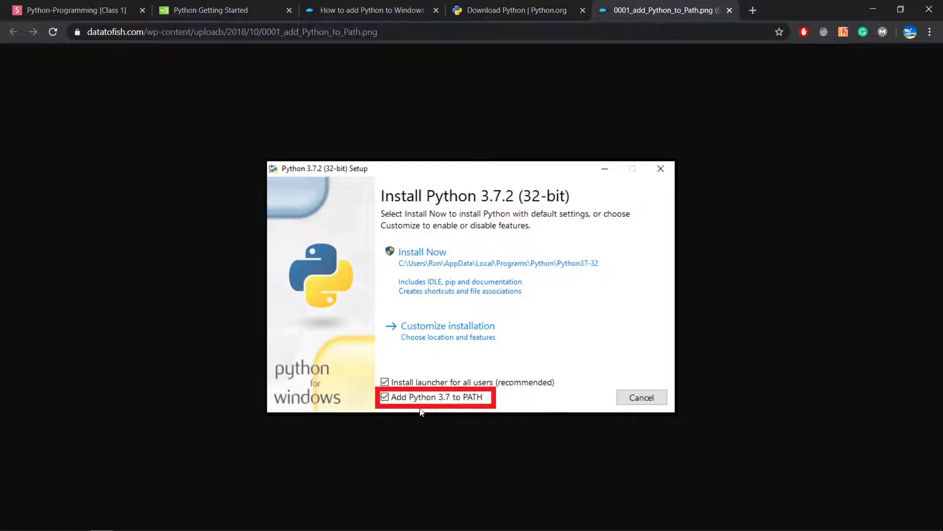
pyautogui.moveTo(434, 406)
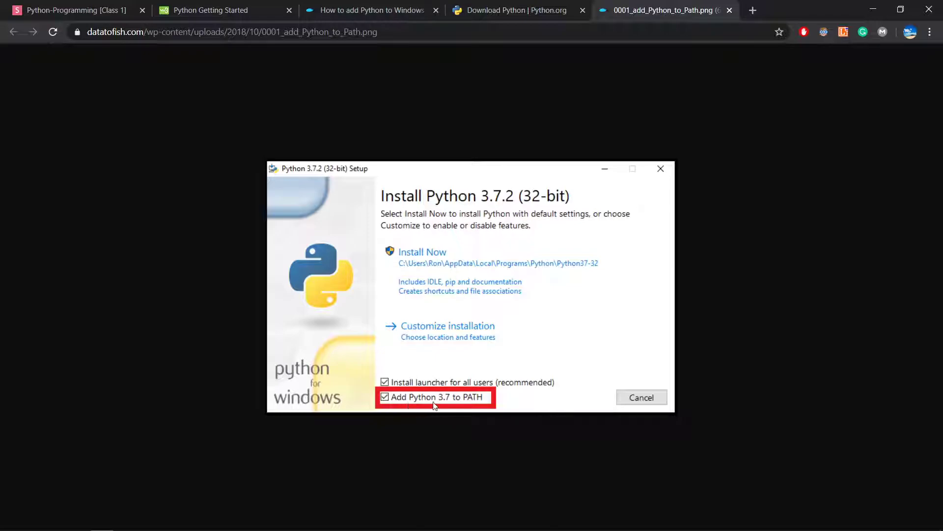
pyautogui.moveTo(477, 407)
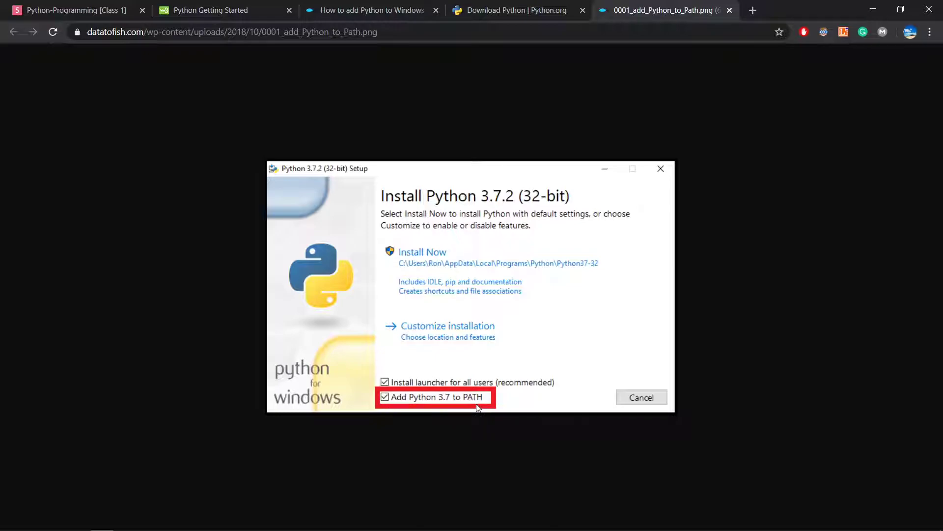
pyautogui.moveTo(453, 407)
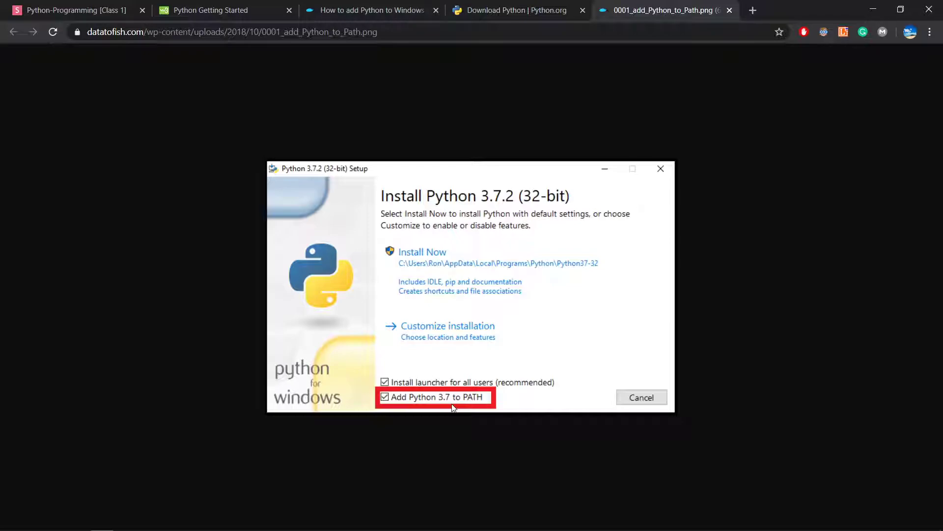
pyautogui.moveTo(413, 414)
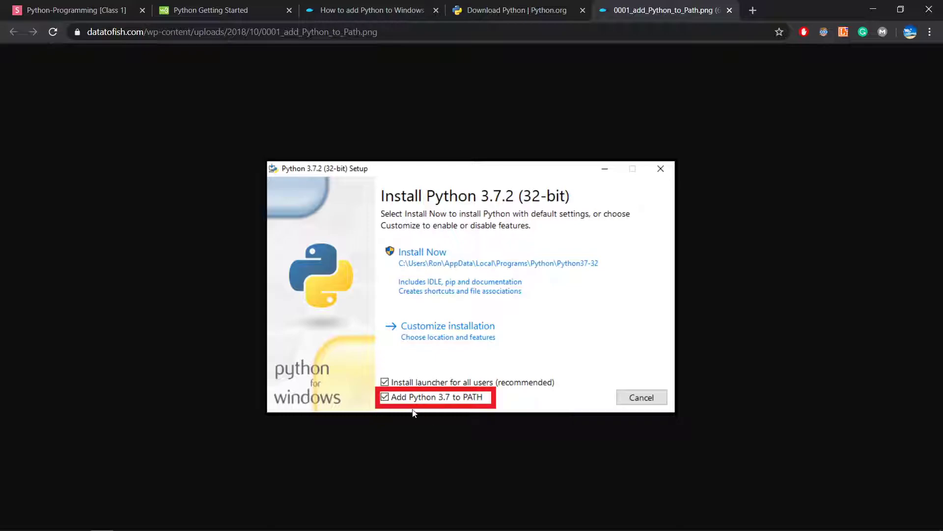
pyautogui.moveTo(504, 120)
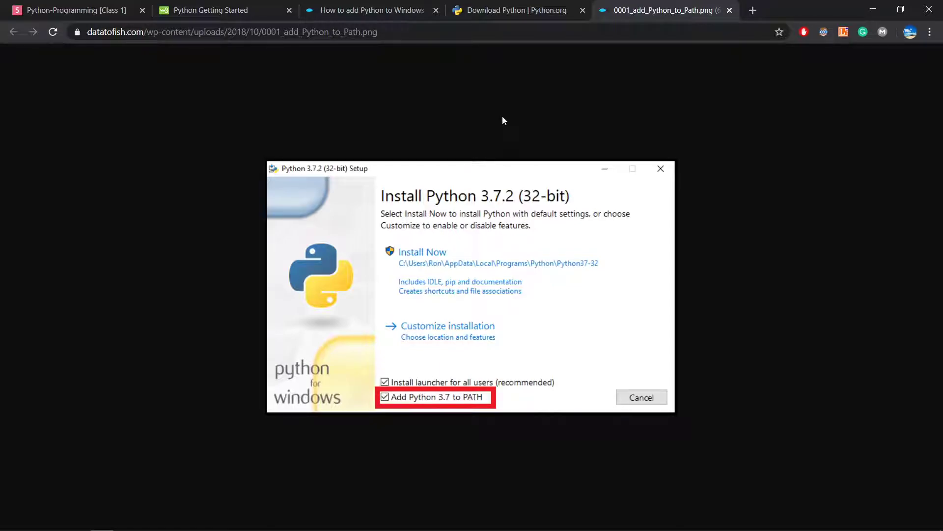
pyautogui.moveTo(515, 171)
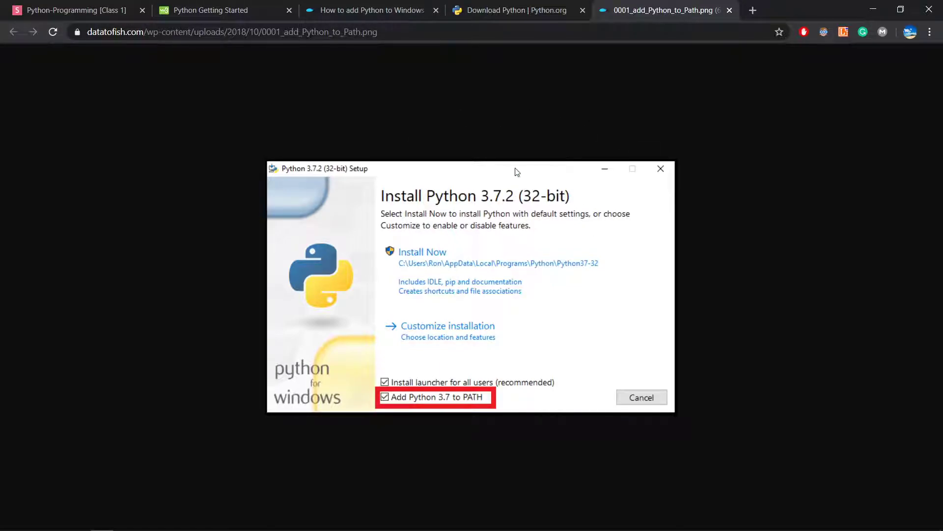
# Back on the datatofish add-to-Path article, scroll to Method 2's Python application path screenshots.
pyautogui.click(372, 11)
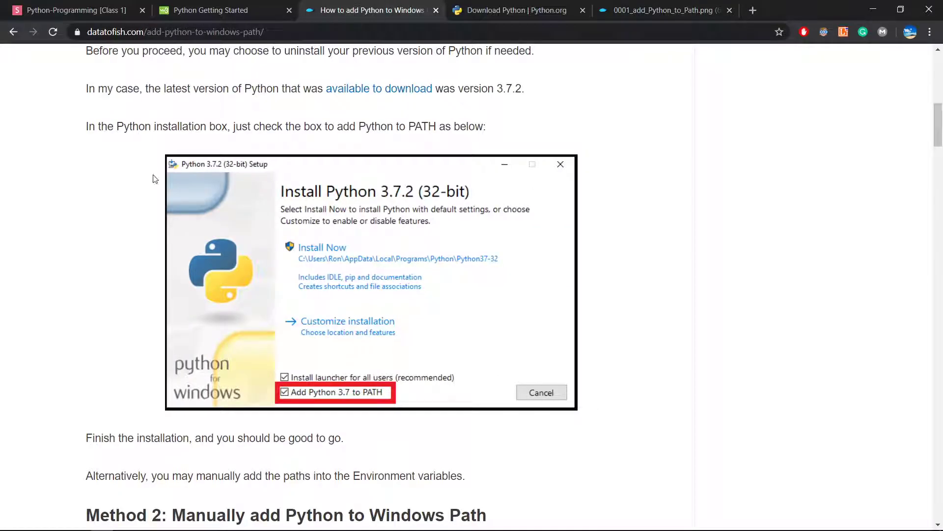
pyautogui.scroll(-3)
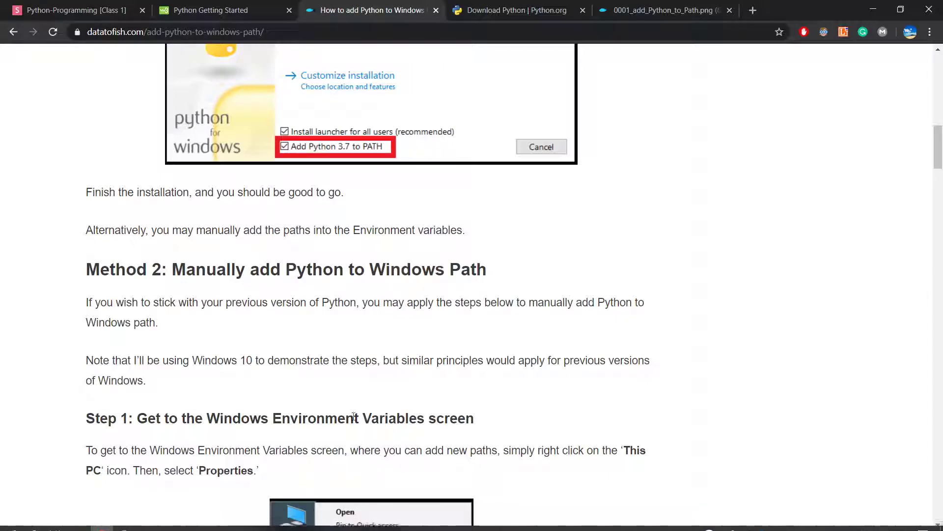
pyautogui.moveTo(78, 520)
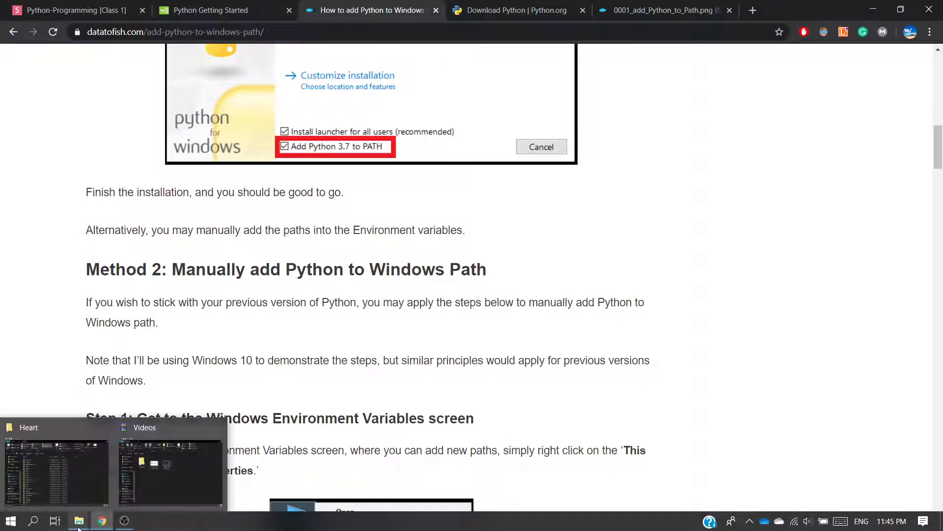
pyautogui.scroll(-3)
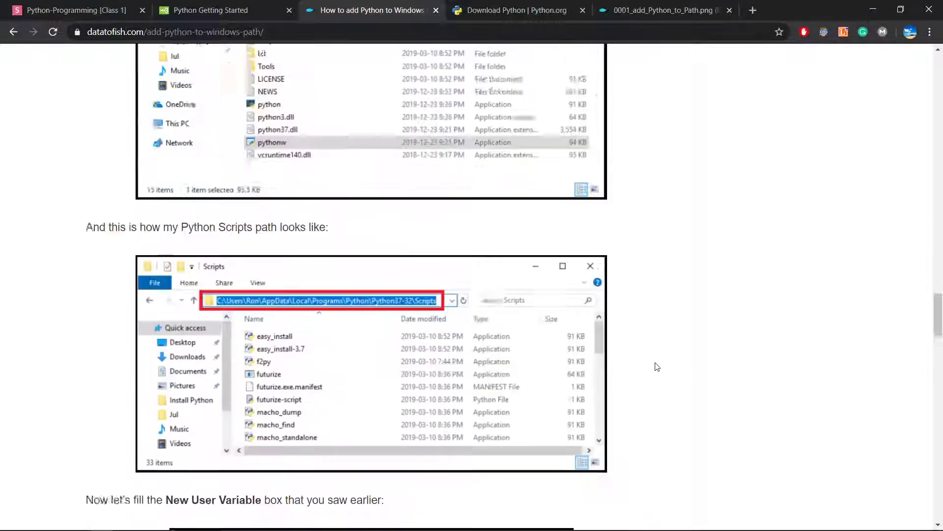
pyautogui.scroll(3)
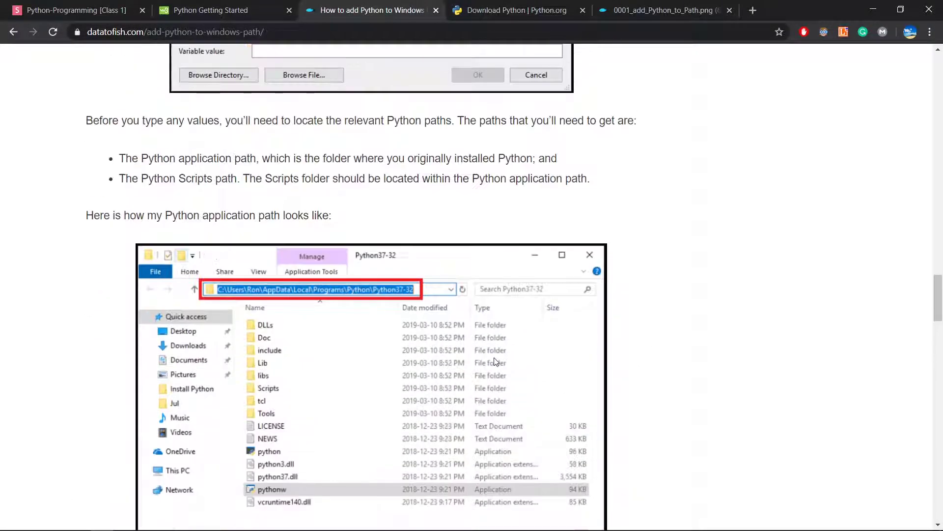
pyautogui.moveTo(314, 353)
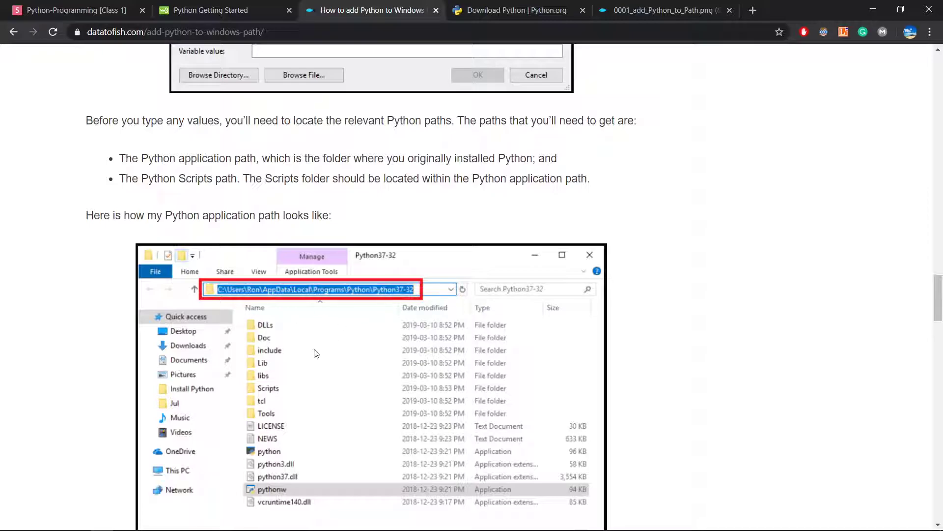
# Open File Explorer and browse This PC > C: > Users into the user's home folder.
pyautogui.click(79, 520)
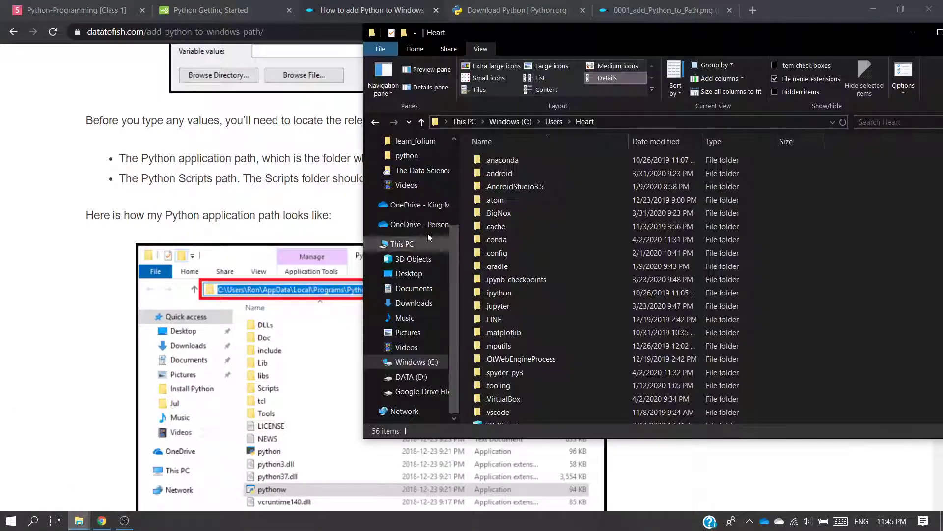
pyautogui.click(401, 244)
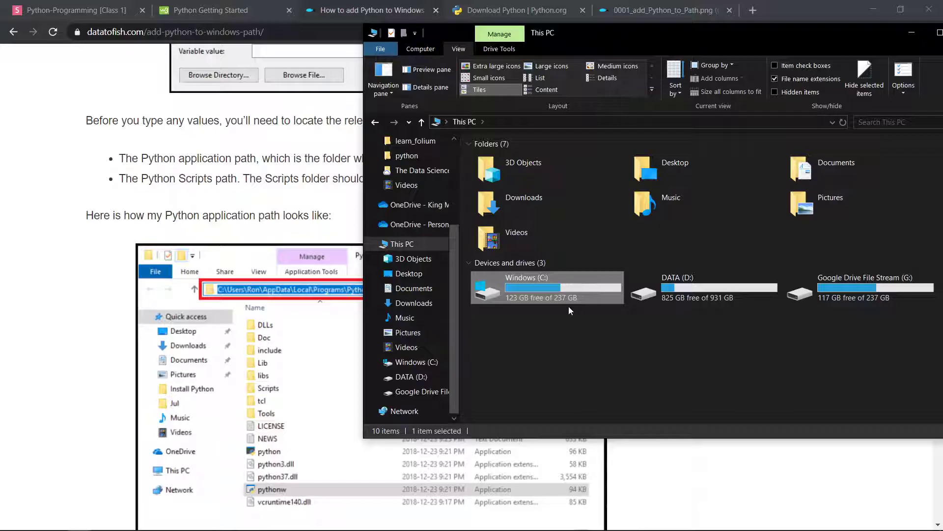
pyautogui.moveTo(497, 308)
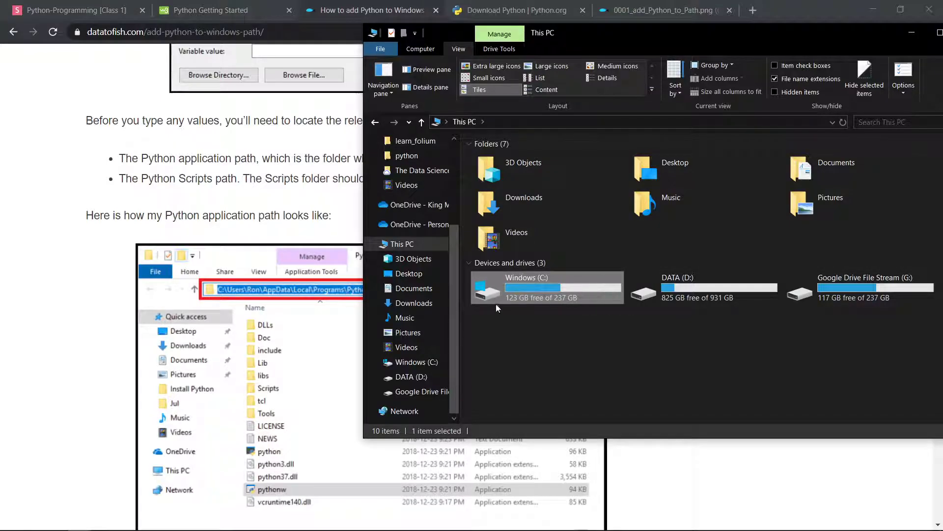
pyautogui.doubleClick(545, 287)
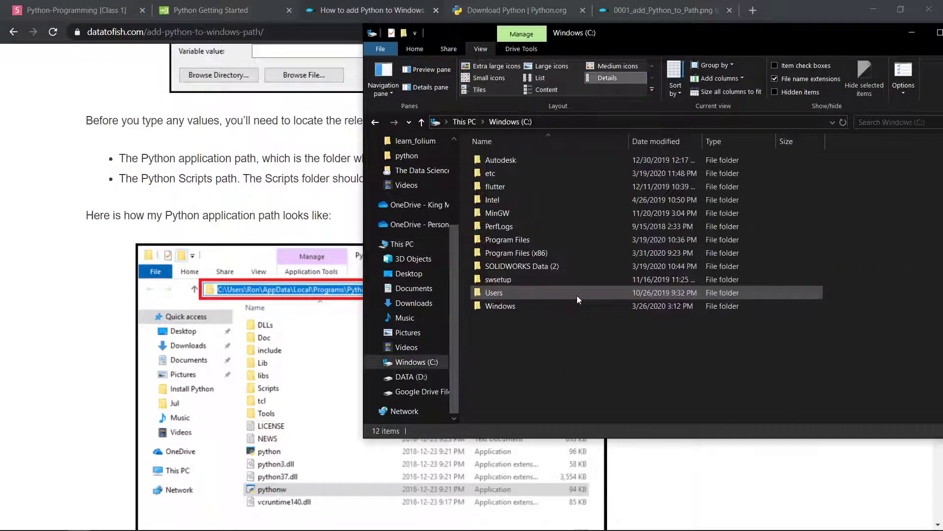
pyautogui.doubleClick(494, 292)
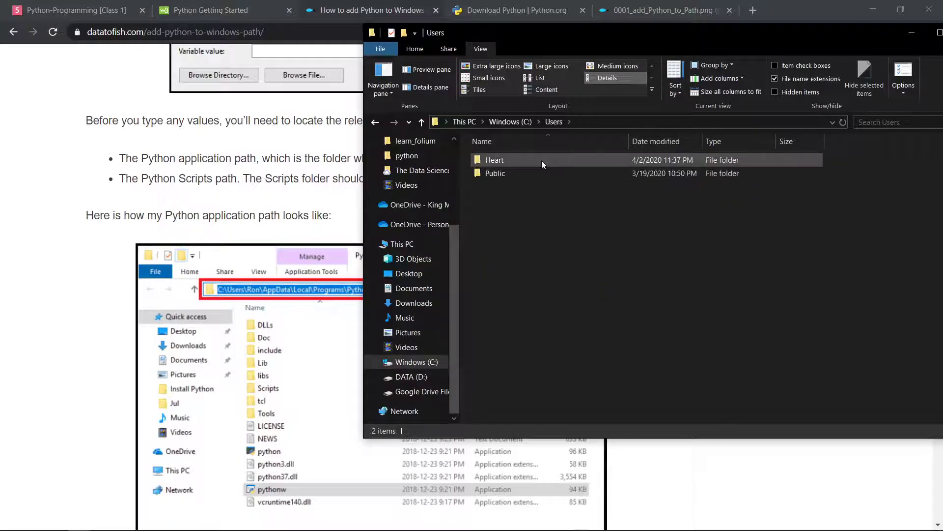
pyautogui.doubleClick(495, 159)
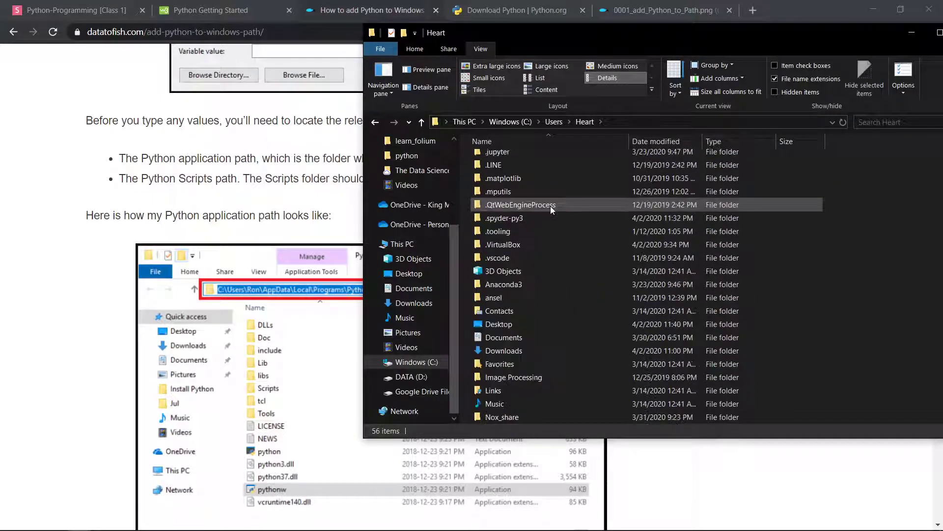
pyautogui.scroll(3)
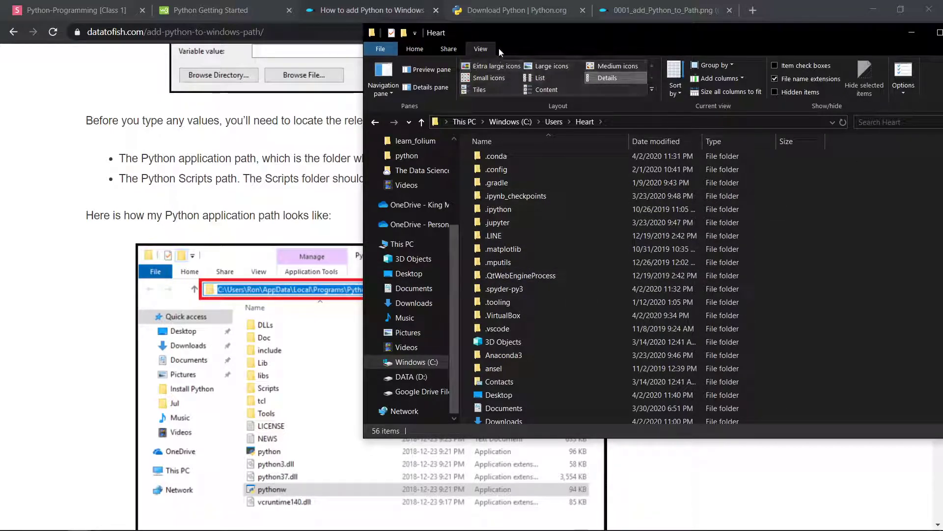
pyautogui.scroll(3)
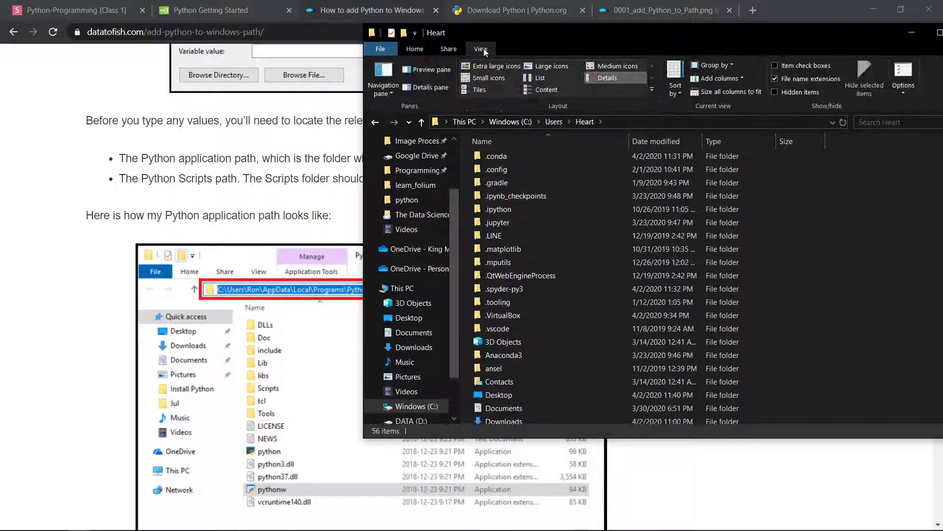
pyautogui.scroll(3)
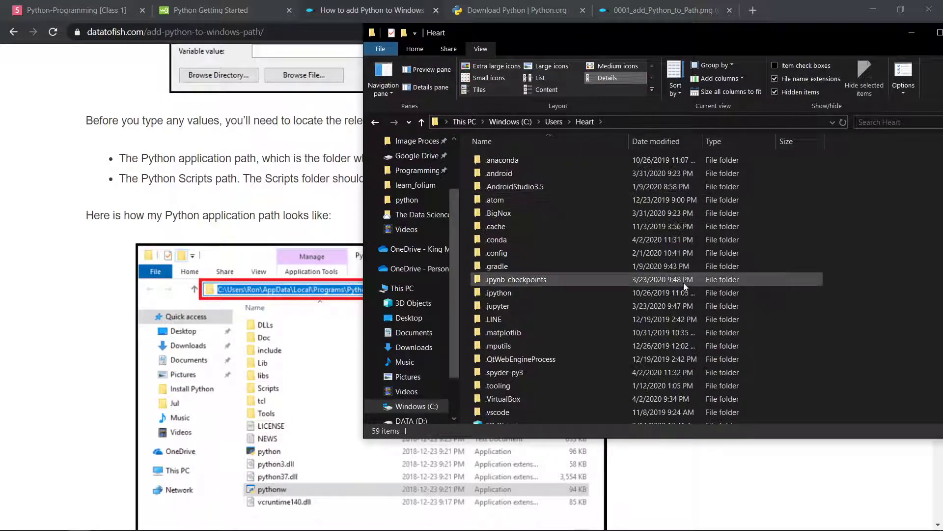
pyautogui.scroll(-3)
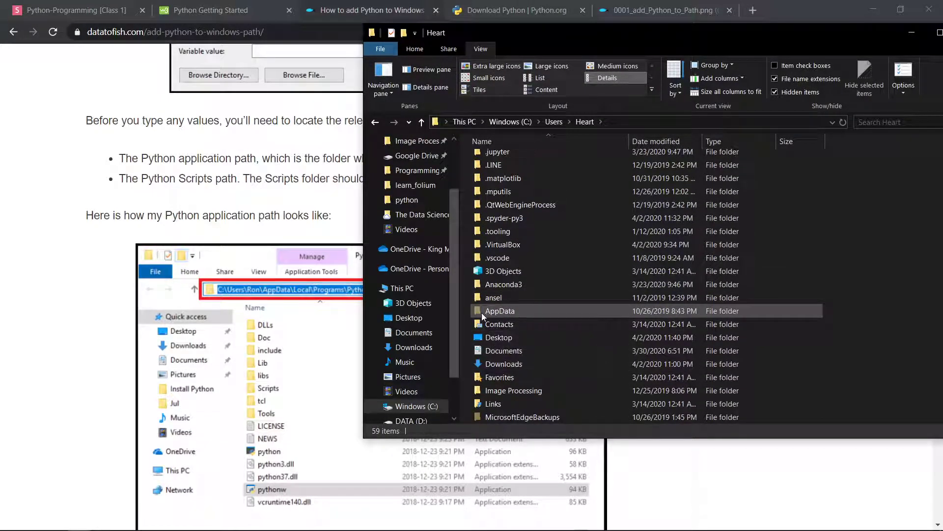
pyautogui.moveTo(526, 312)
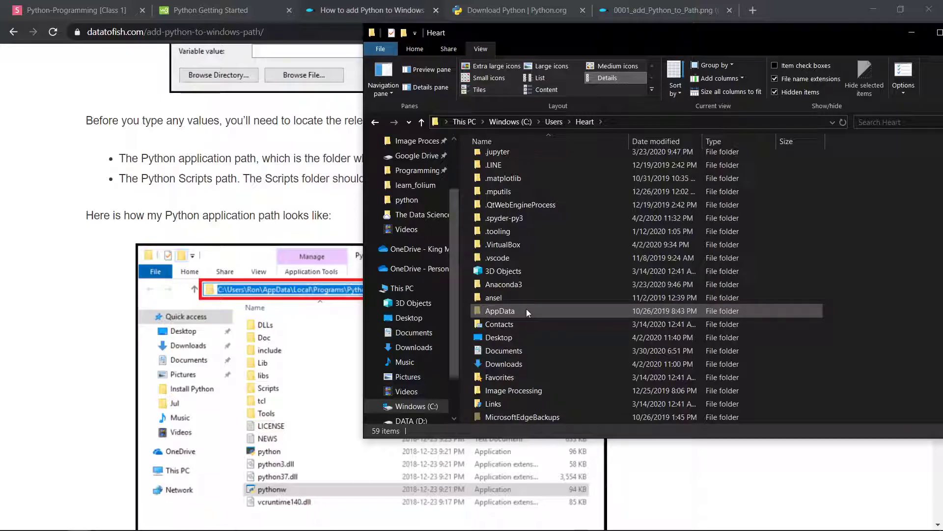
# Open AppData > Local and look over its folders.
pyautogui.doubleClick(500, 310)
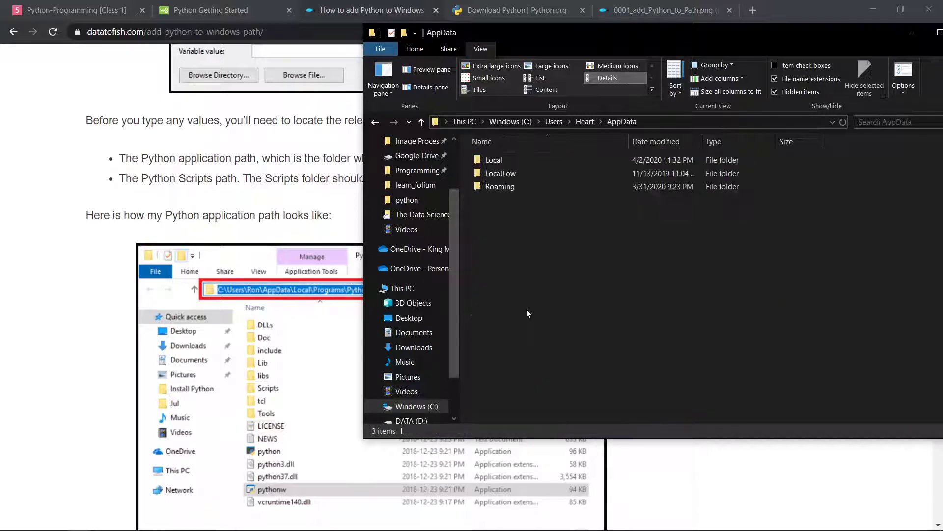
pyautogui.doubleClick(494, 160)
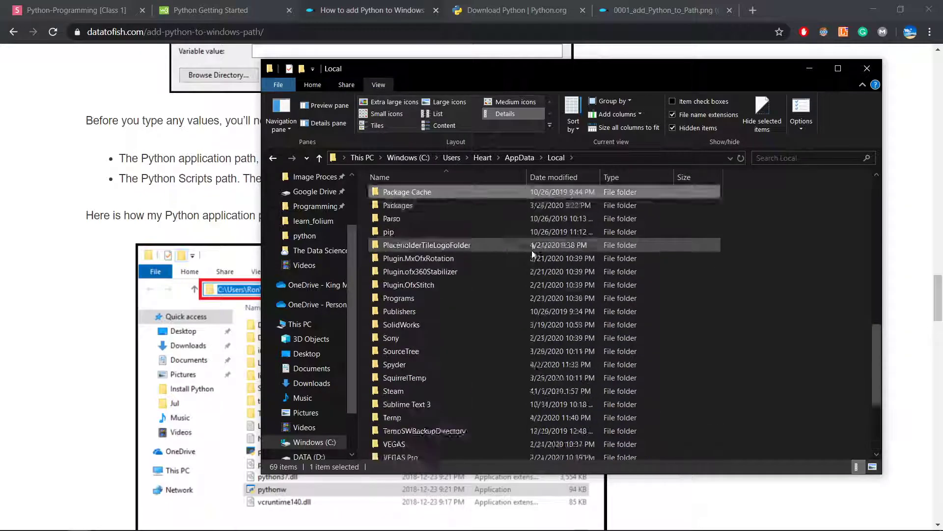
pyautogui.scroll(3)
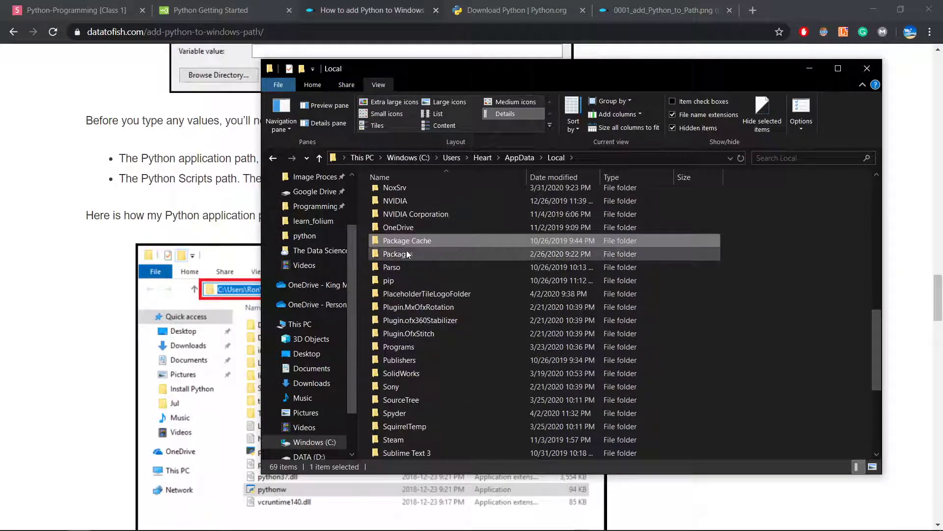
pyautogui.scroll(3)
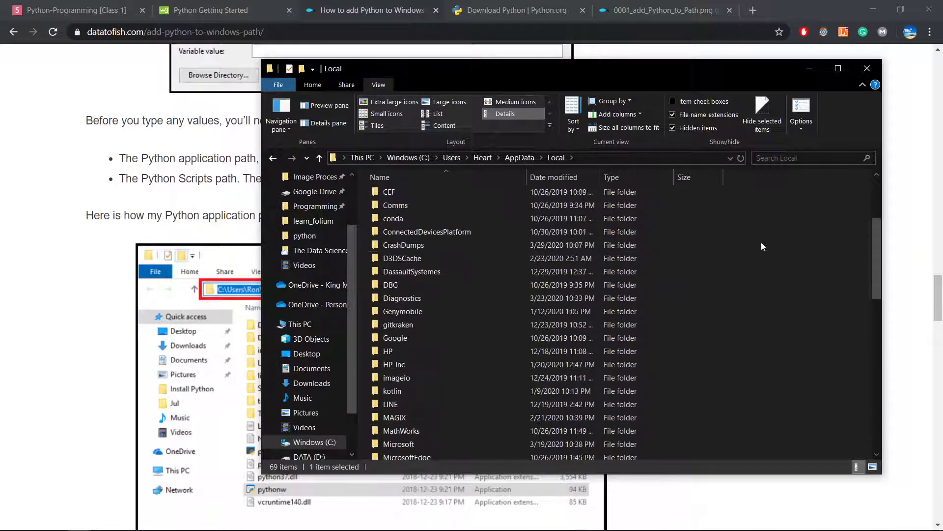
pyautogui.click(866, 68)
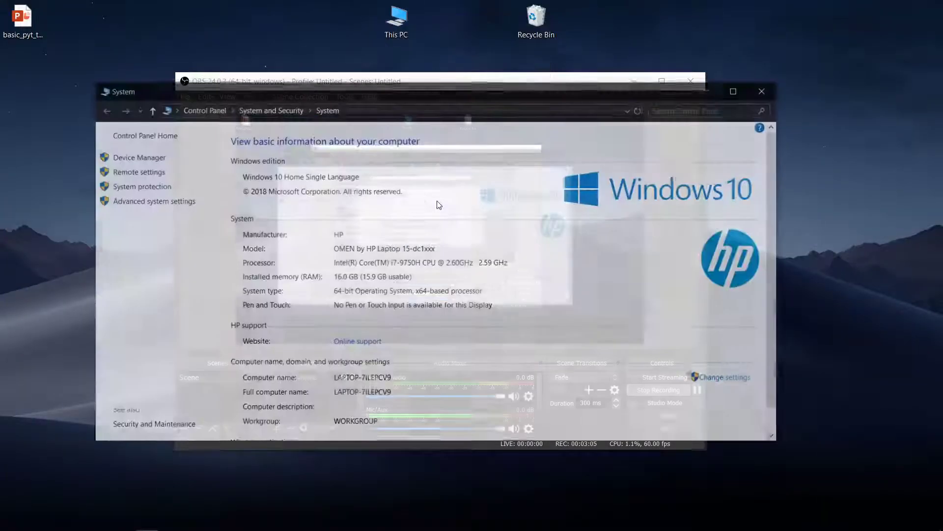
# Open Advanced system settings > Environment Variables and edit the system Path variable.
pyautogui.click(154, 201)
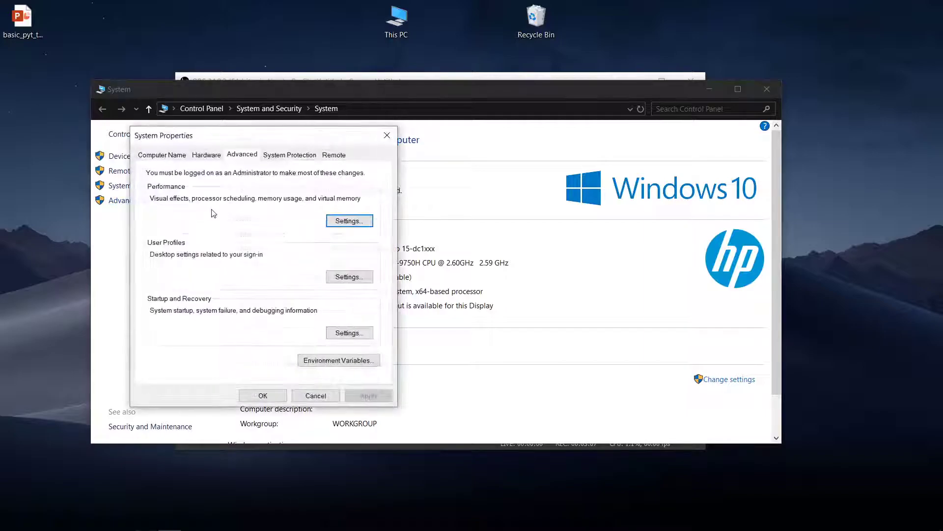
pyautogui.click(338, 359)
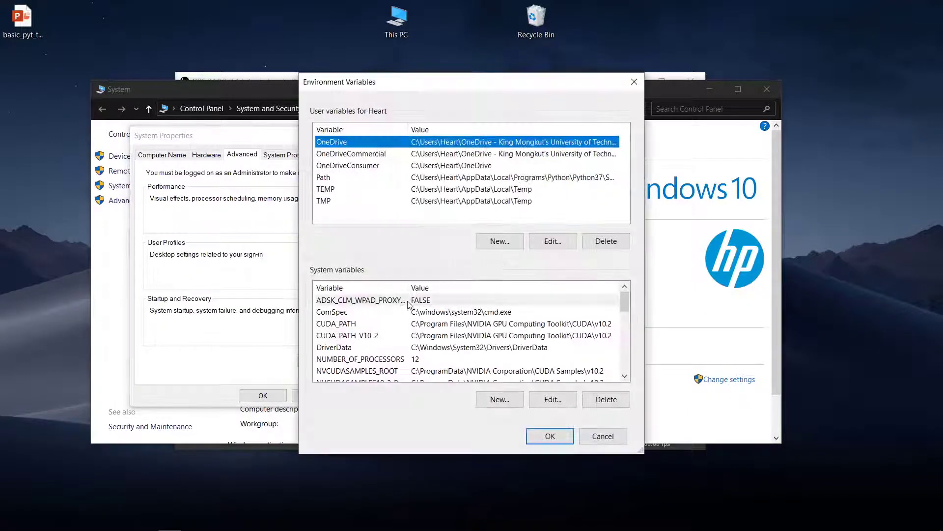
pyautogui.scroll(-3)
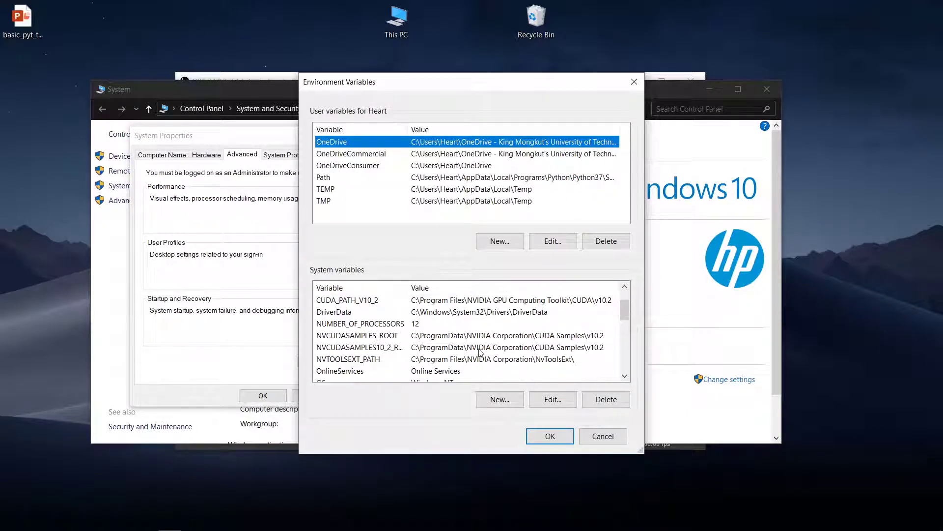
pyautogui.scroll(-3)
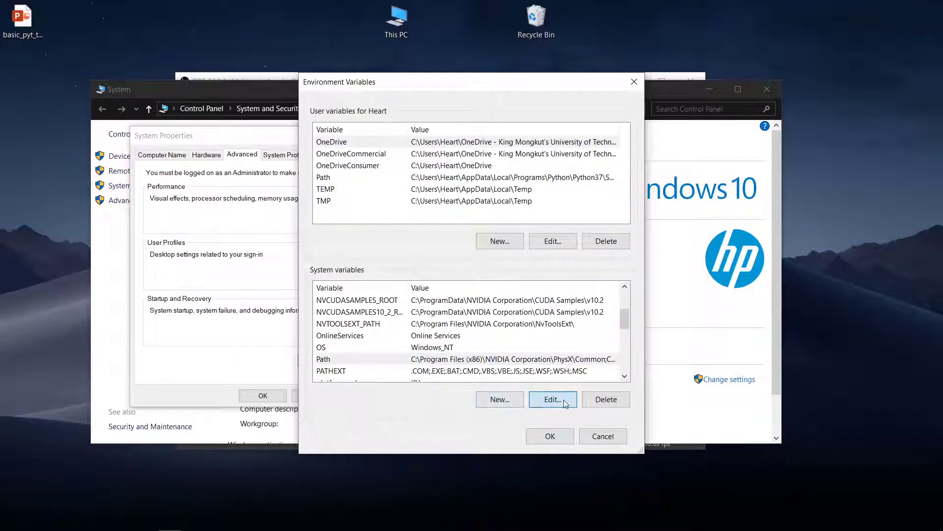
pyautogui.click(552, 399)
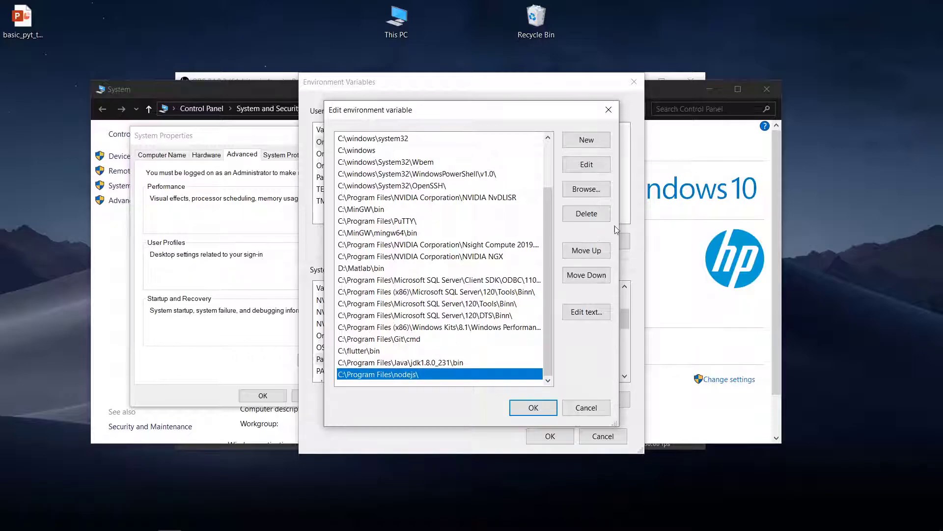
pyautogui.moveTo(586, 140)
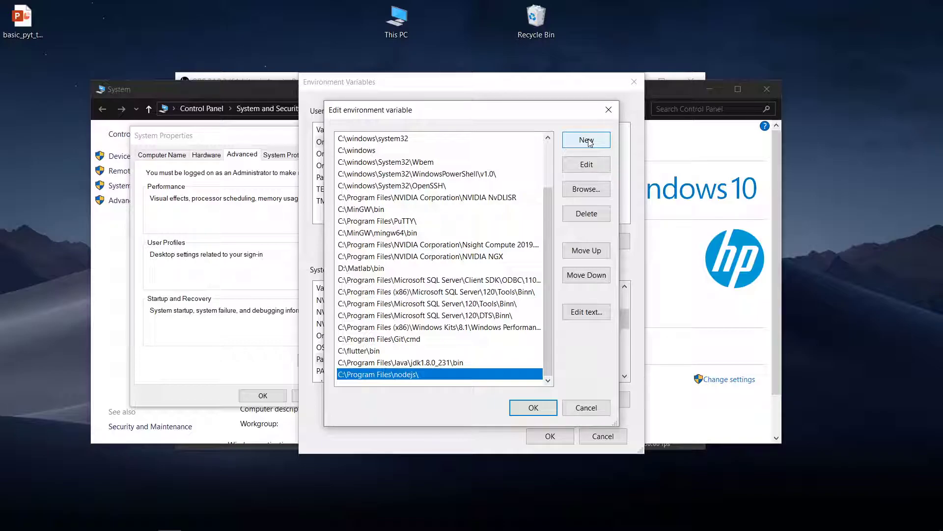
# Browse the system Path entries again, then close the System window.
pyautogui.click(585, 140)
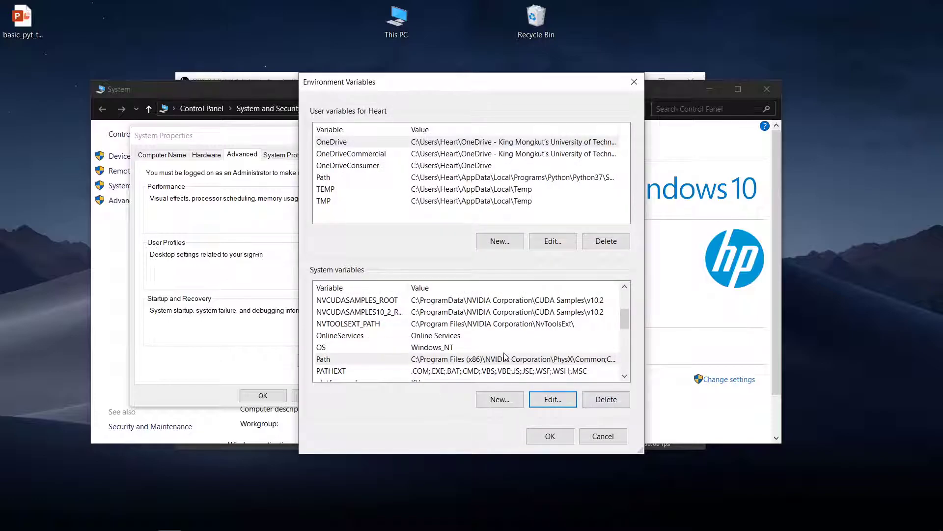
pyautogui.click(552, 399)
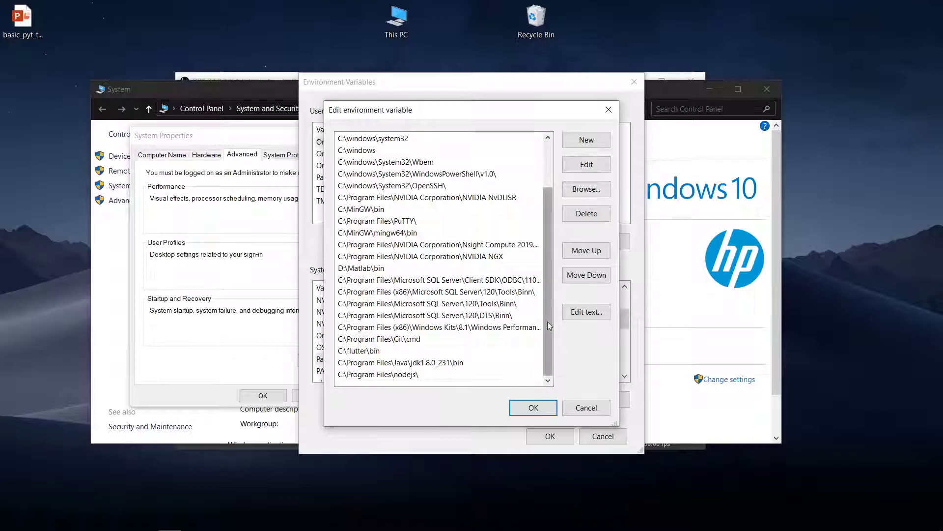
pyautogui.scroll(3)
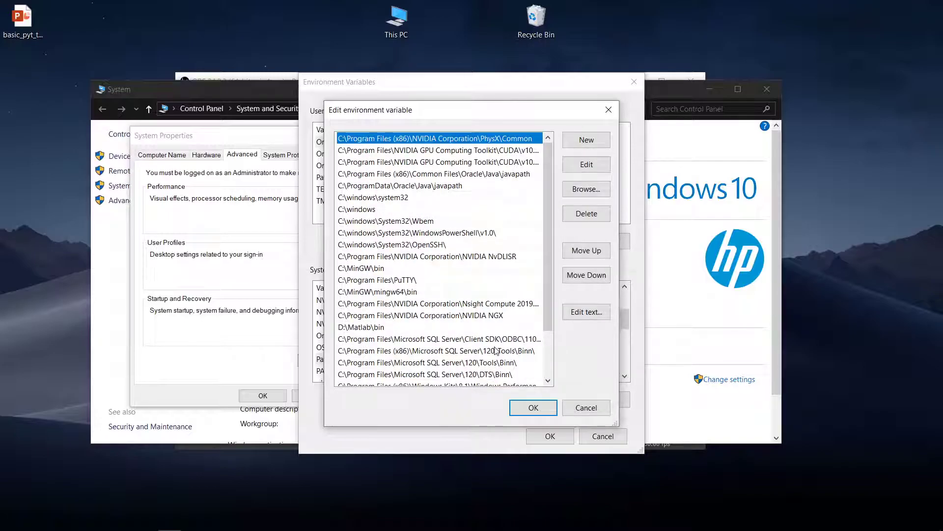
pyautogui.scroll(-3)
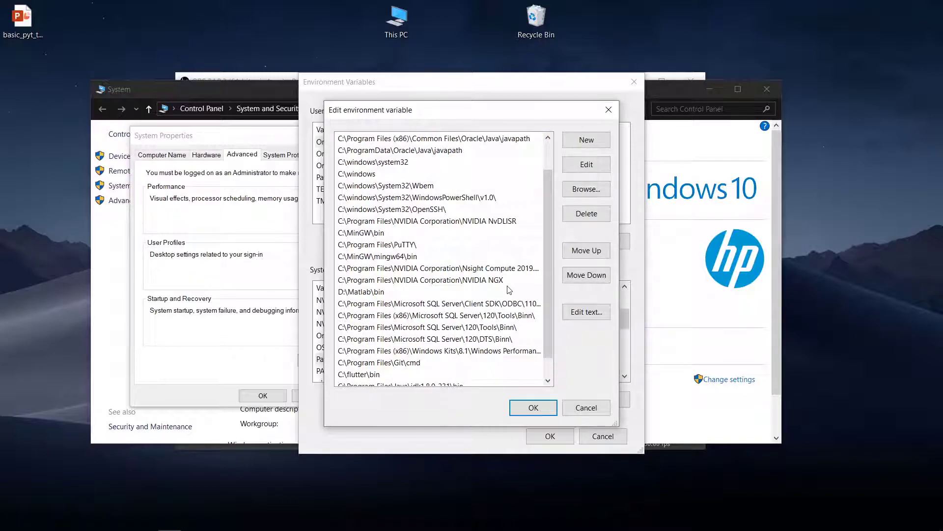
pyautogui.scroll(-3)
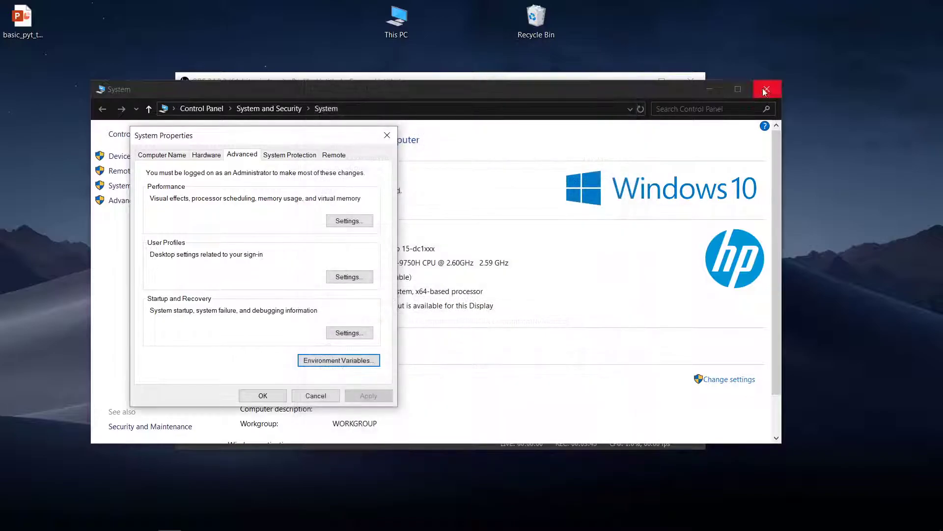
pyautogui.click(766, 89)
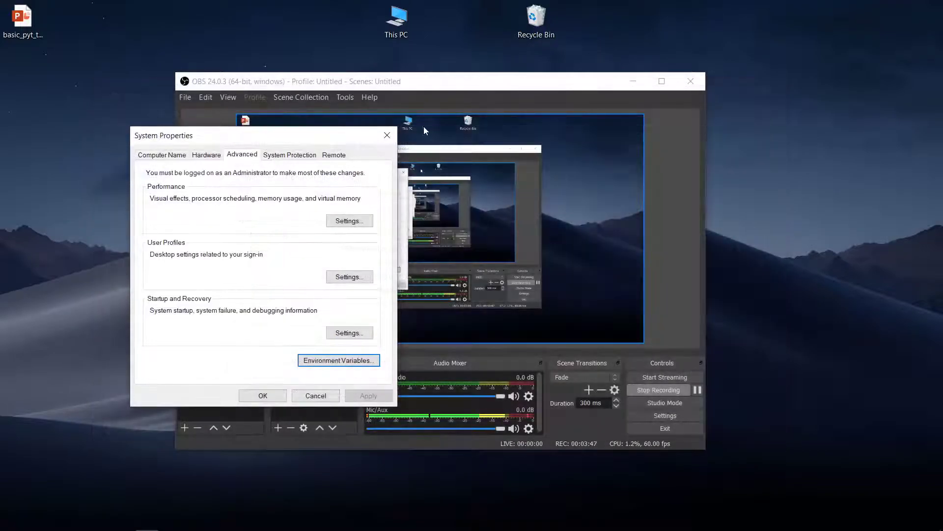
# Back in Chrome, close the python.org downloads tab and scroll the W3Schools Python Introduction page.
pyautogui.click(102, 521)
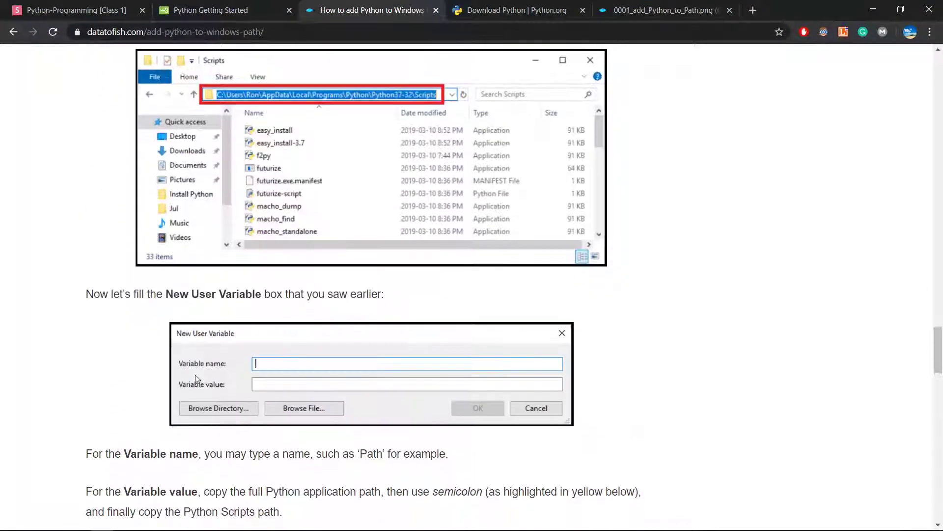
pyautogui.scroll(-3)
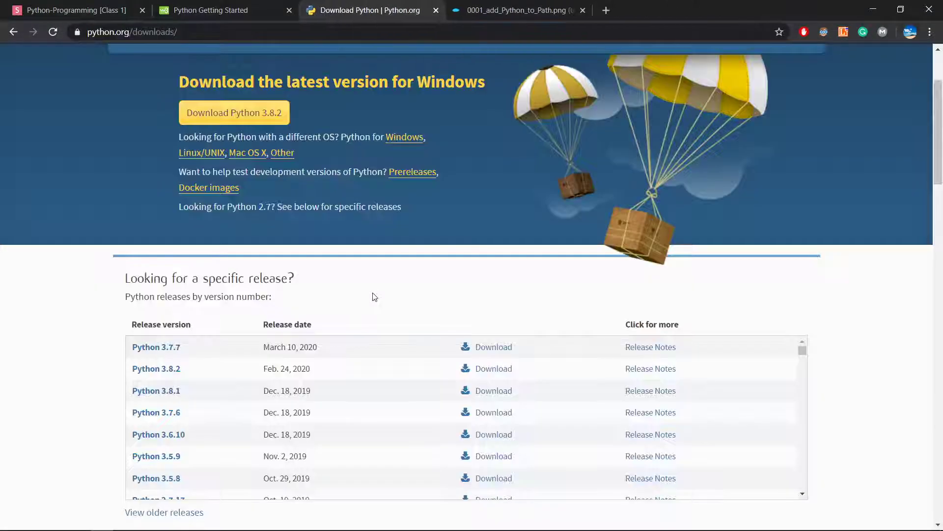
pyautogui.click(209, 11)
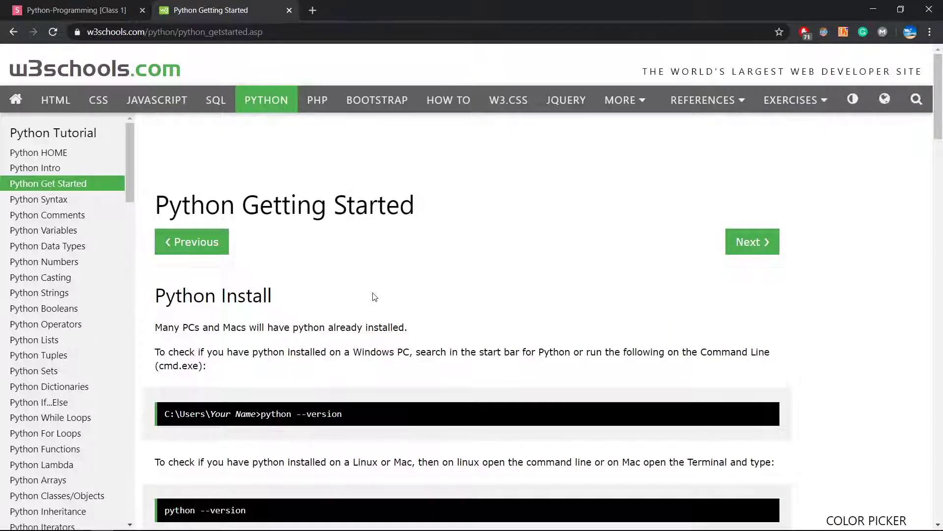
pyautogui.scroll(-3)
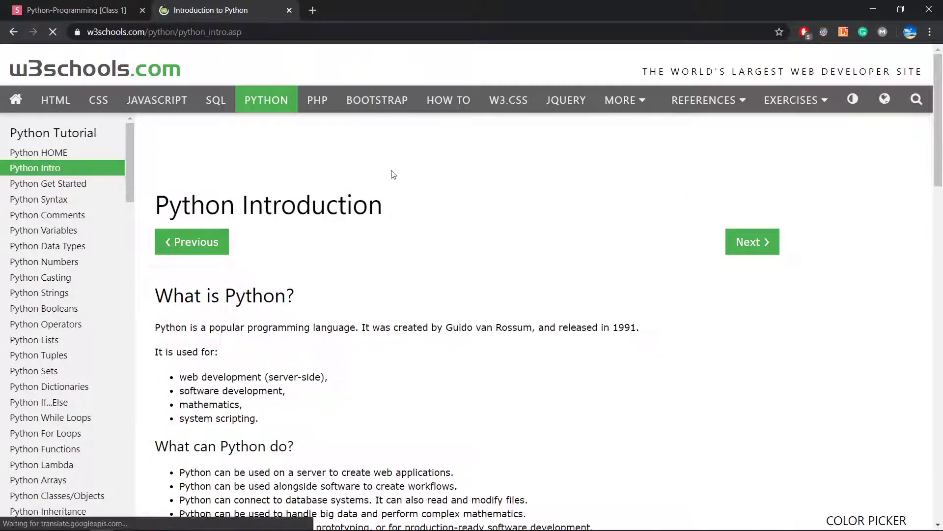
pyautogui.scroll(-3)
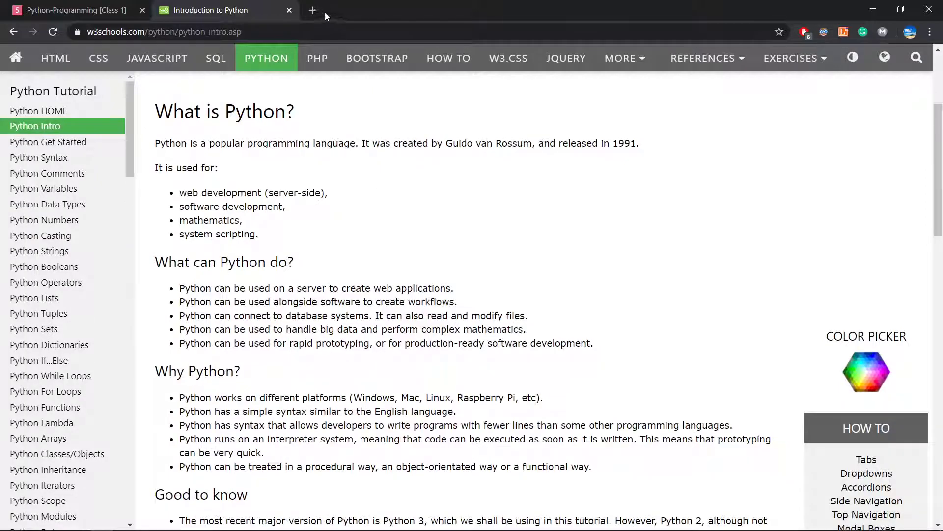
# Search Google for 'python tutorial', view image results, then search 'phyblas python' in a new tab.
pyautogui.click(312, 10)
pyautogui.write('python')
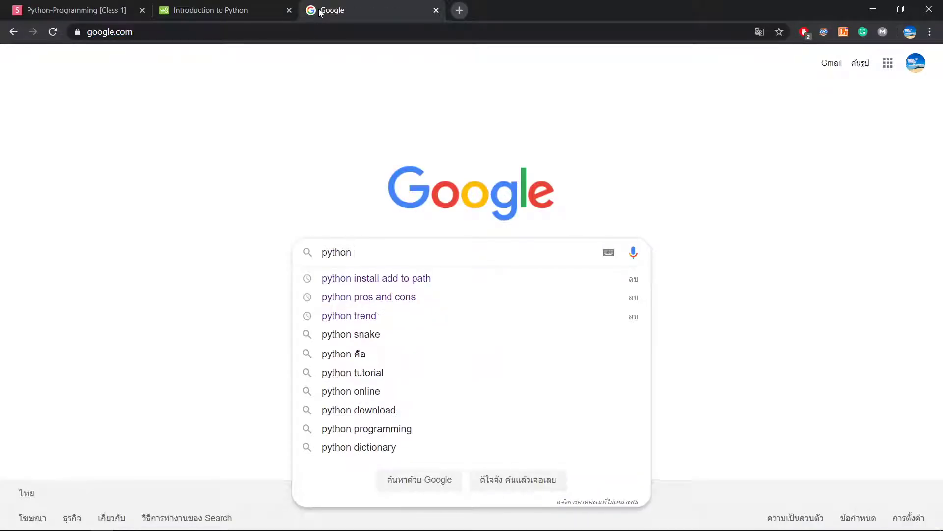
pyautogui.write('tut')
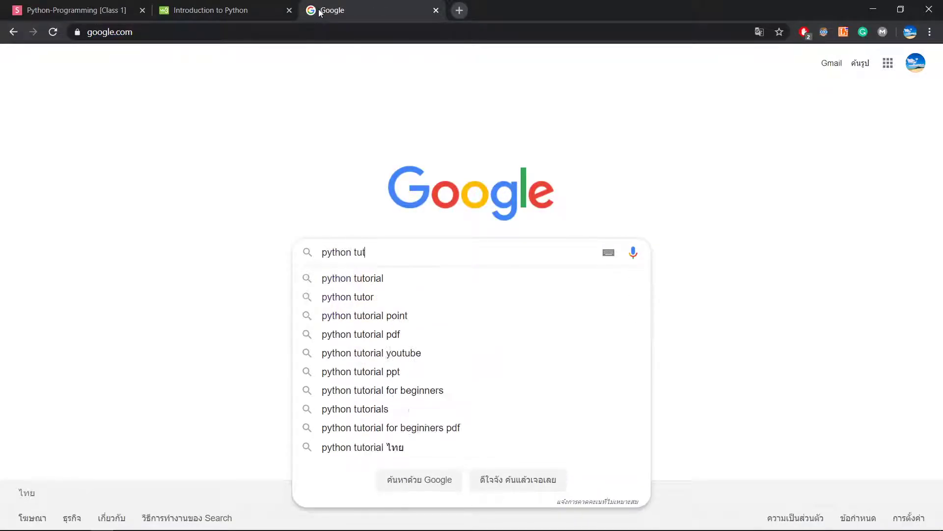
pyautogui.click(352, 277)
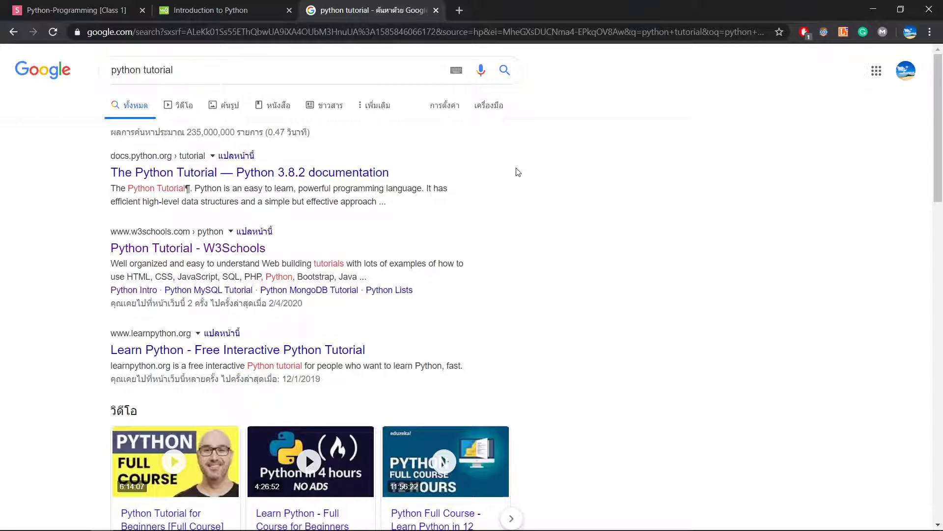
pyautogui.click(224, 105)
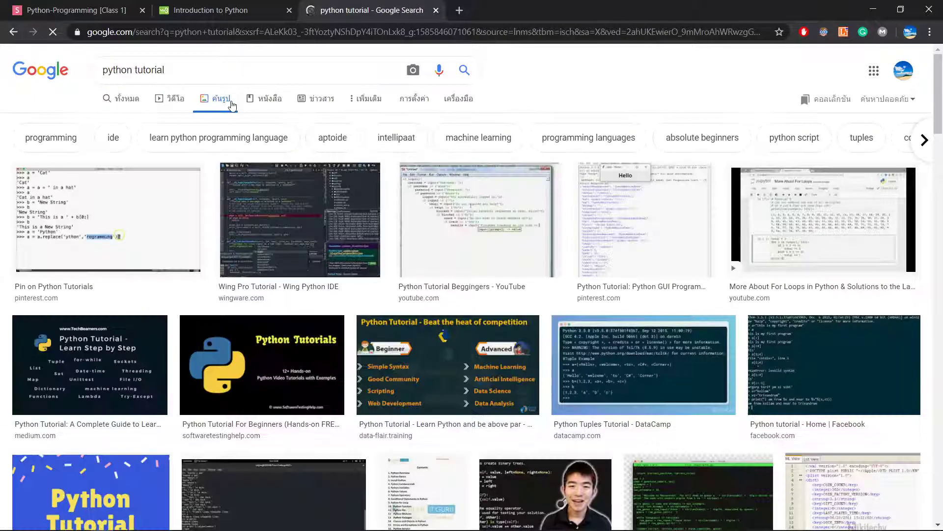
pyautogui.scroll(-3)
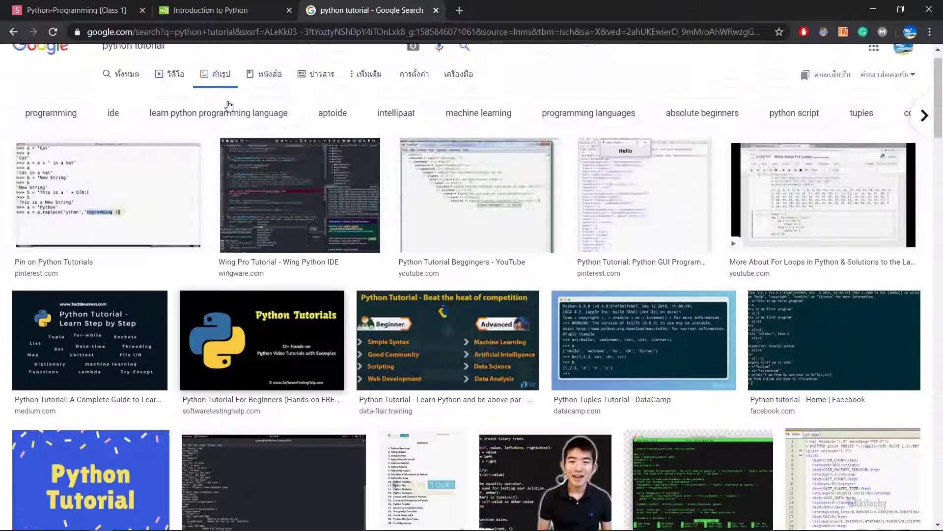
pyautogui.click(170, 73)
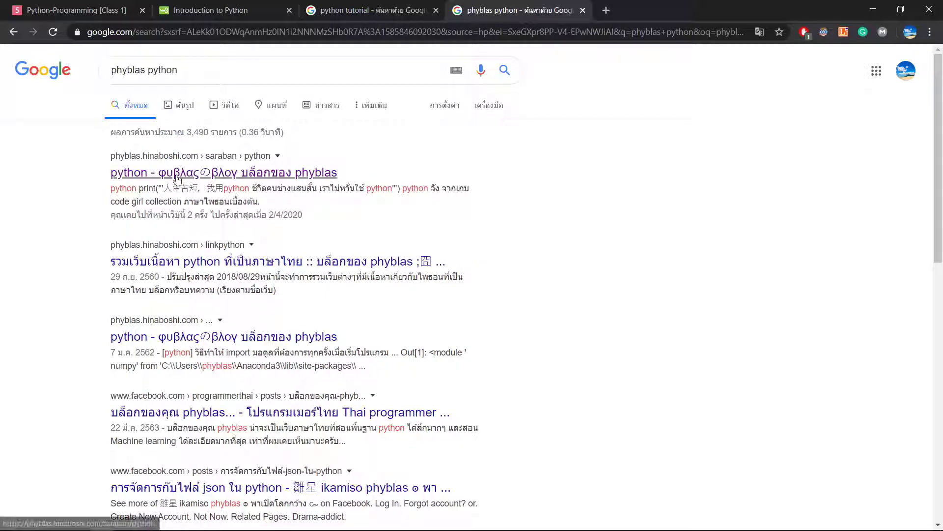
# Open the first phyblas result and scroll through its Python lesson index.
pyautogui.click(223, 173)
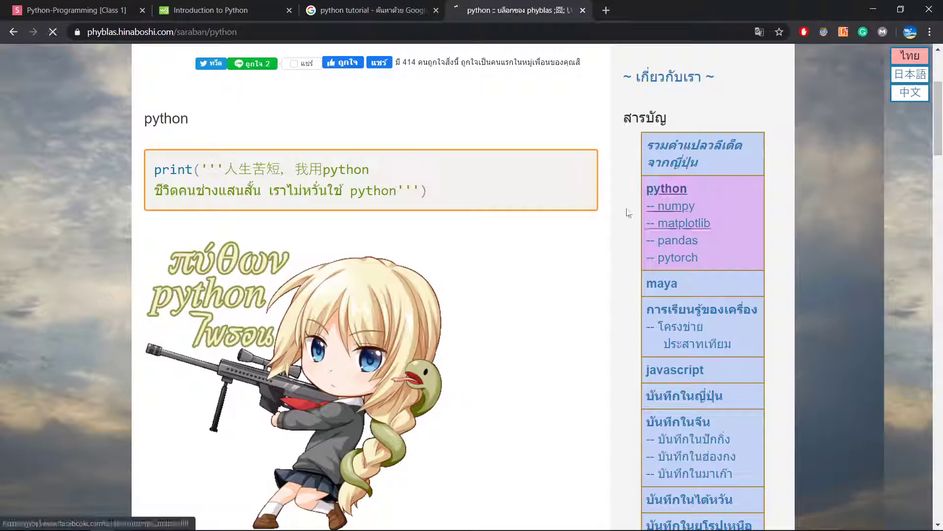
pyautogui.scroll(-3)
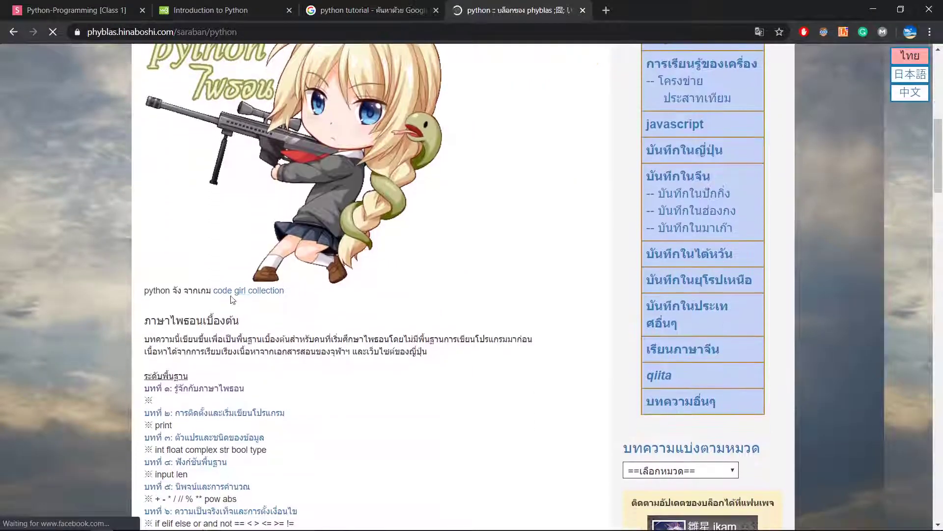
pyautogui.scroll(-3)
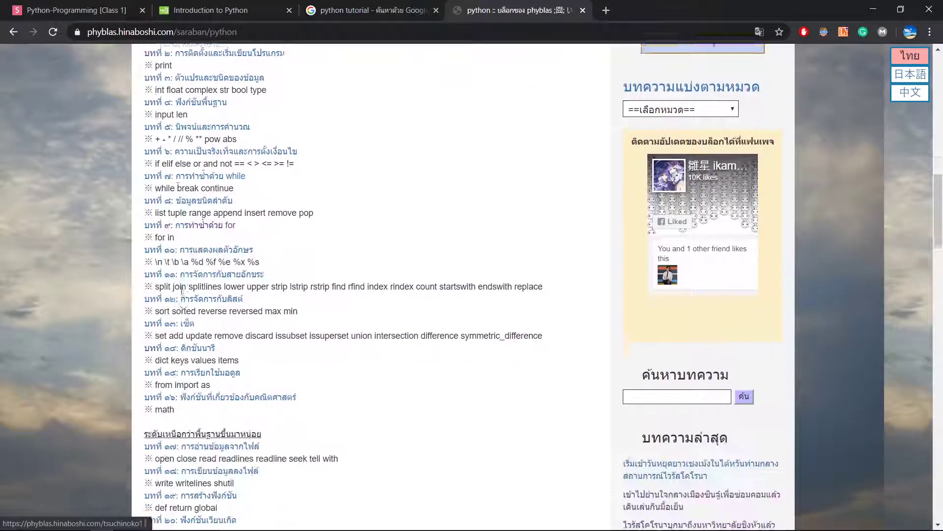
pyautogui.scroll(-3)
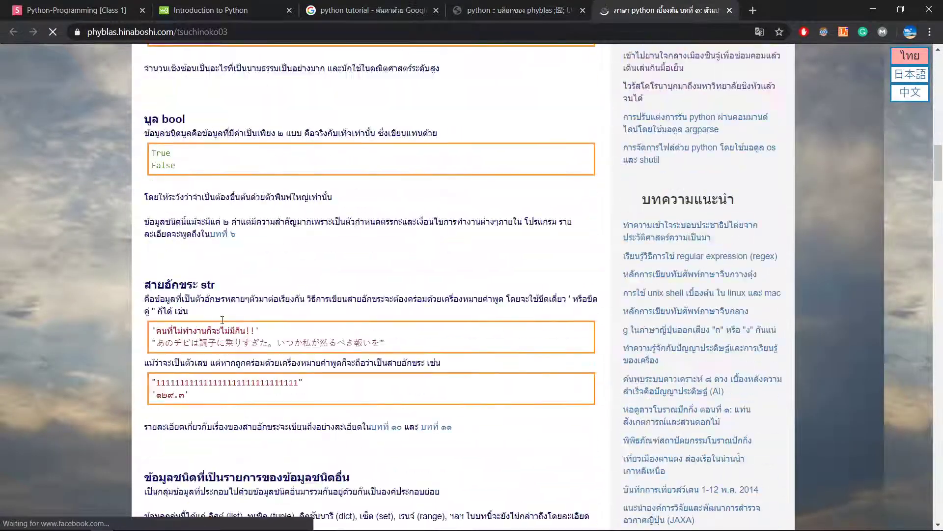
pyautogui.scroll(-3)
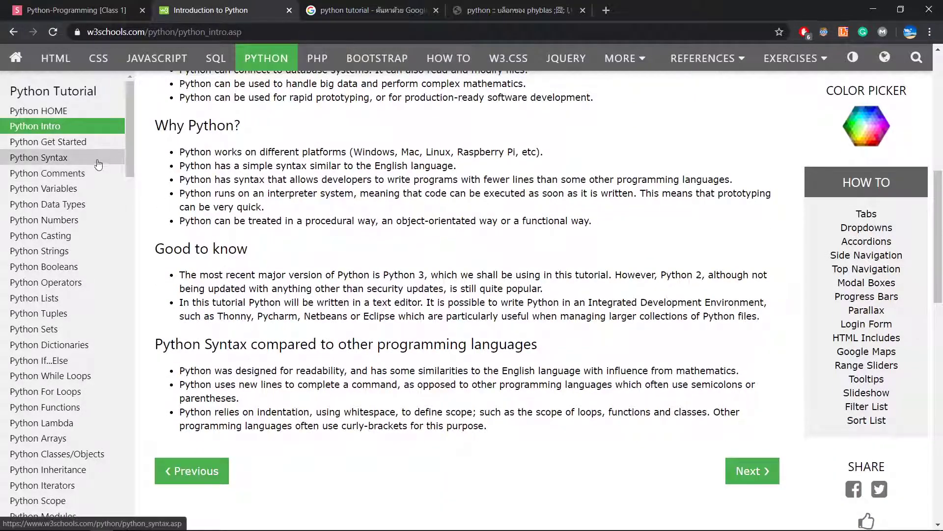
# Open the W3Schools Python Syntax lesson, scroll it, and launch a blank Notepad beside it.
pyautogui.click(38, 157)
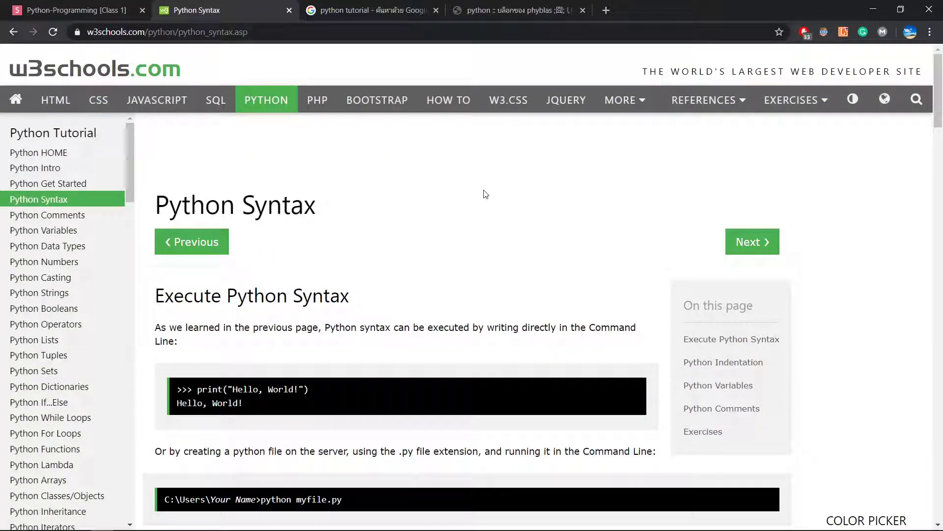
pyautogui.scroll(-3)
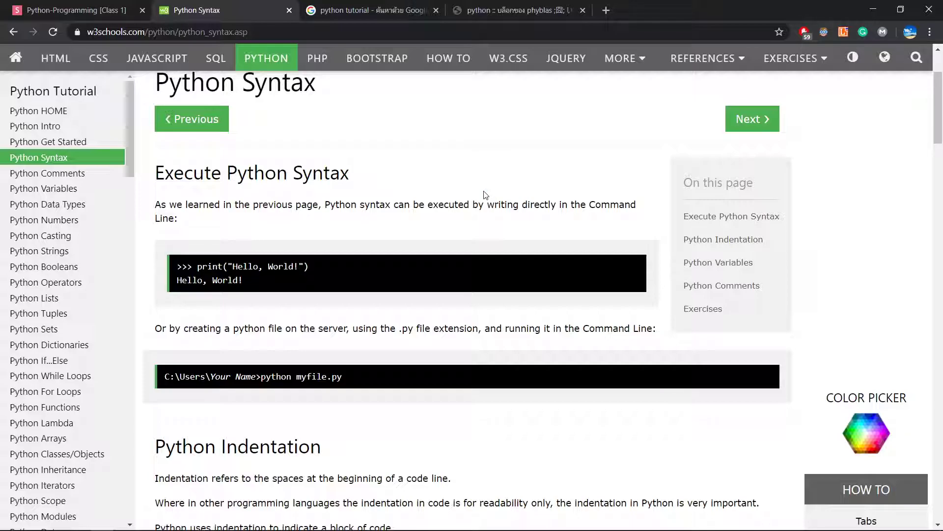
pyautogui.click(606, 10)
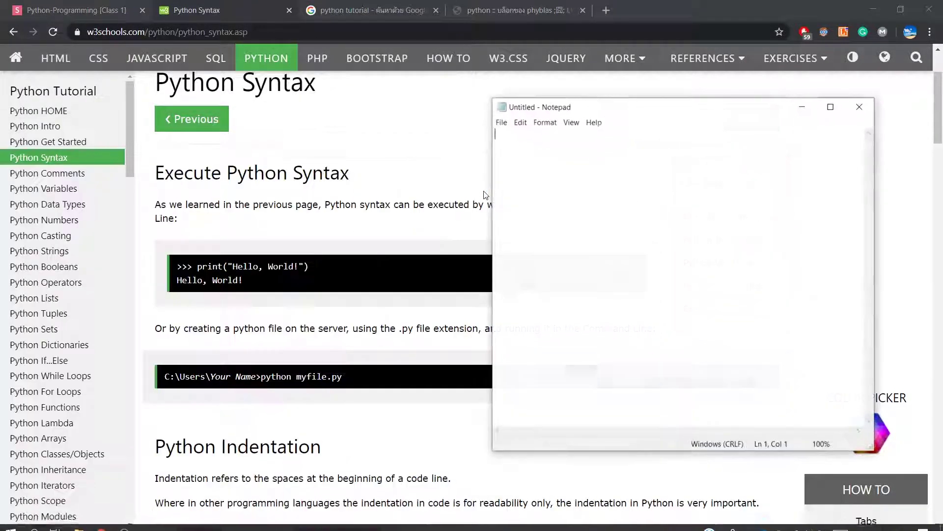
# Type printf("Something"); in Notepad, then close it to return to the Python Syntax lesson.
pyautogui.write('p')
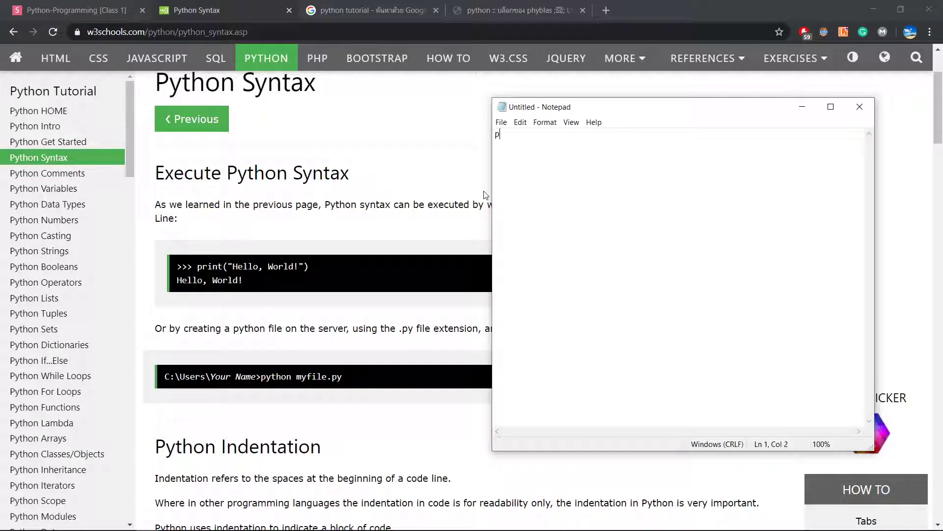
pyautogui.write('rintf("')
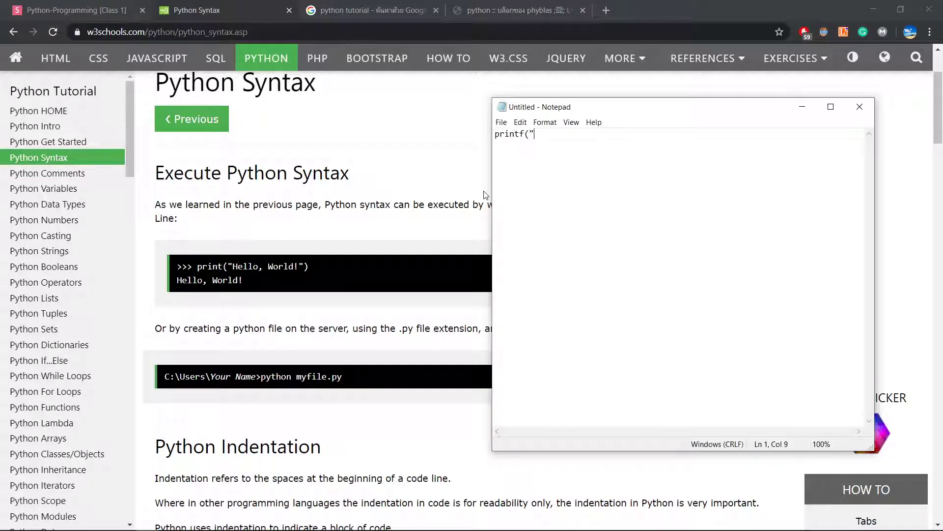
pyautogui.write('Something")')
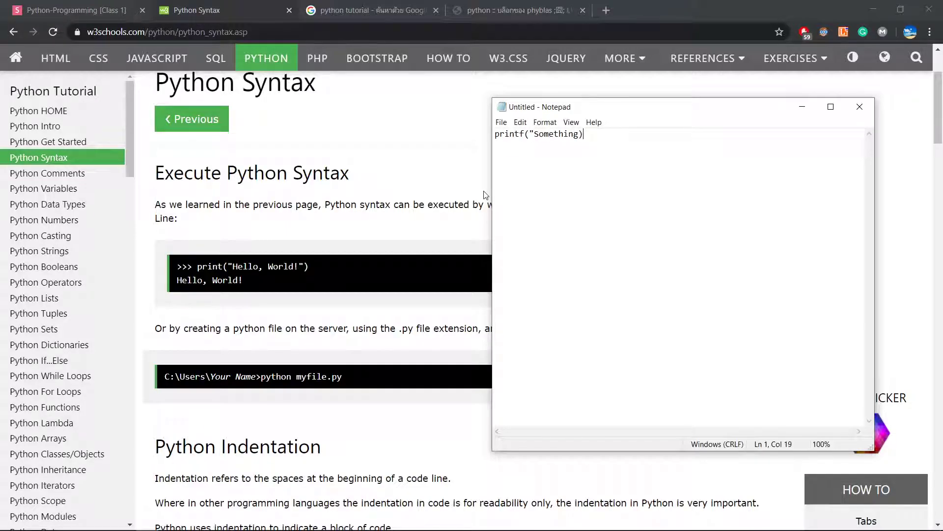
pyautogui.write(';')
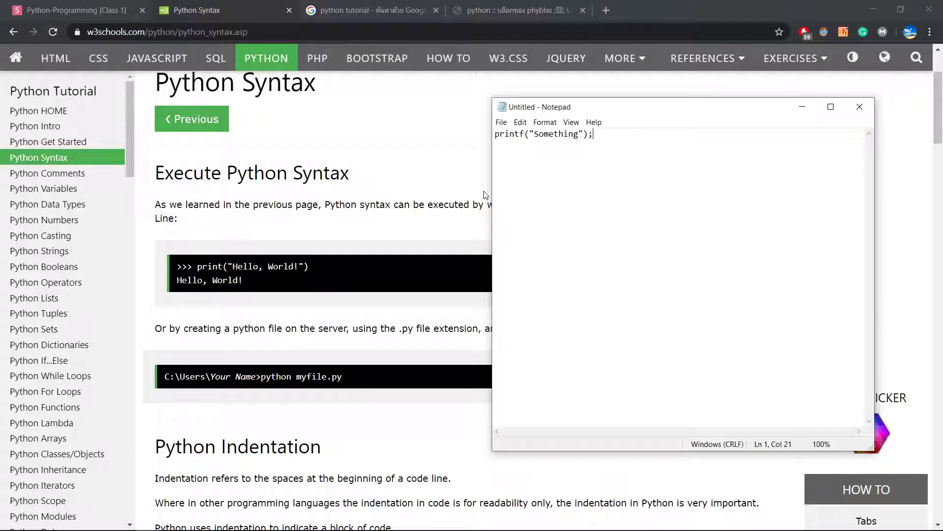
pyautogui.press('Backspace')
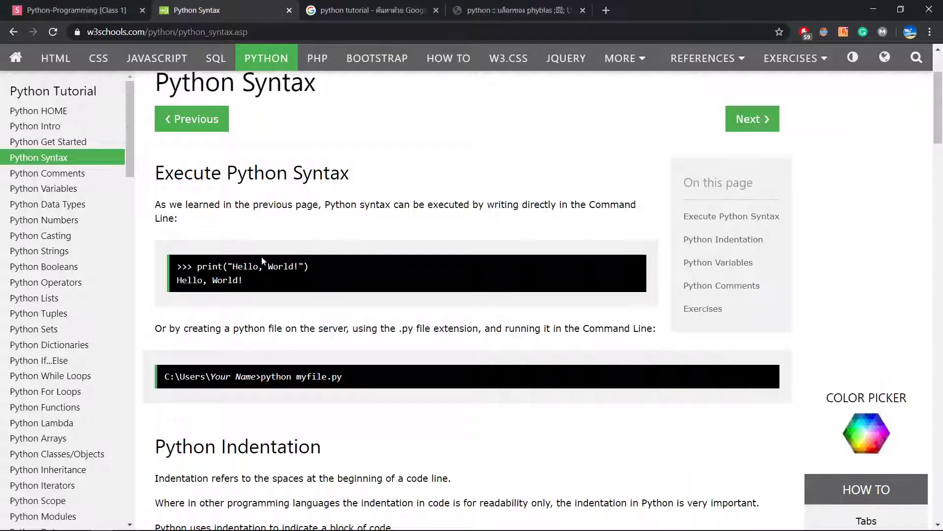
pyautogui.doubleClick(209, 266)
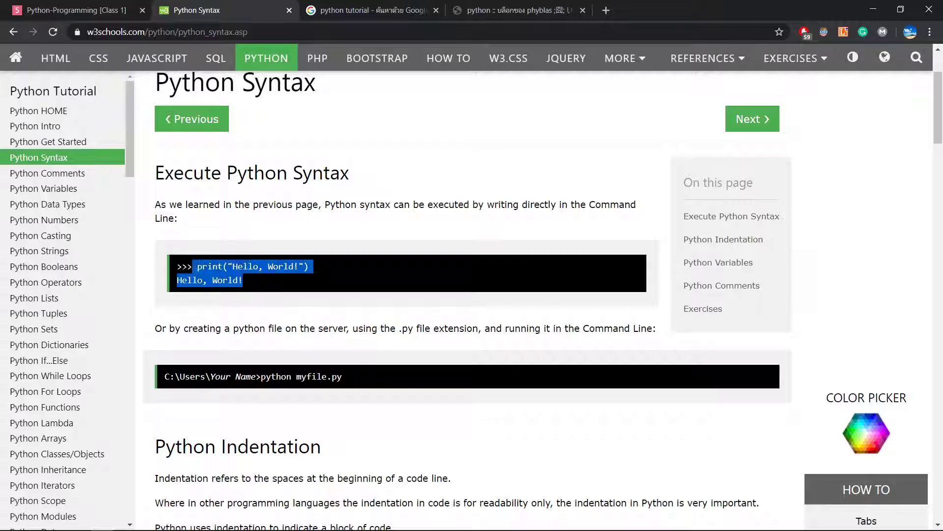
# Place the phyblas Python tutorial window beside the Jupyter localhost:8888/tree window.
pyautogui.click(280, 282)
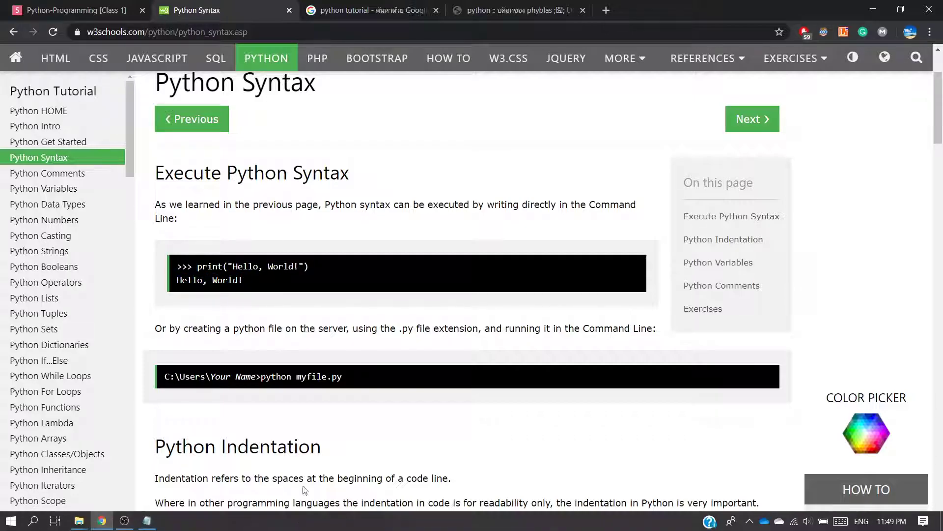
pyautogui.click(124, 520)
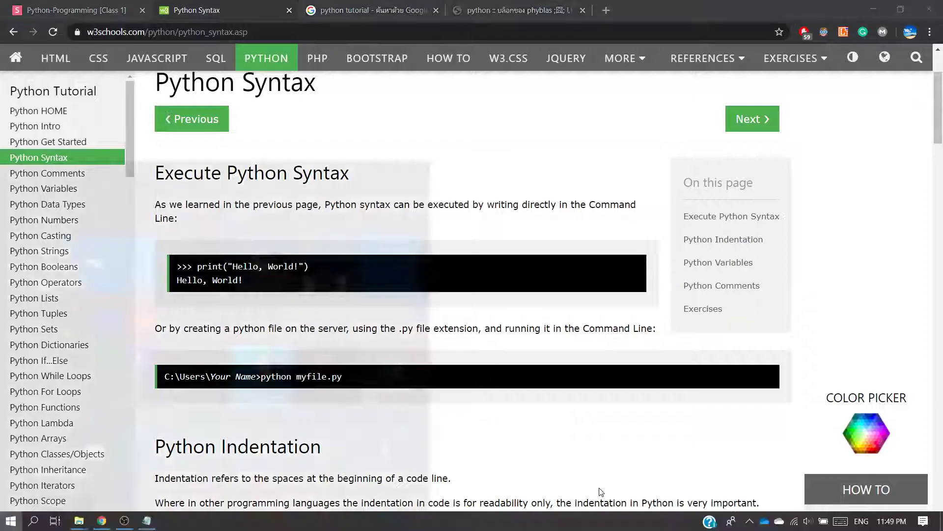
pyautogui.click(146, 521)
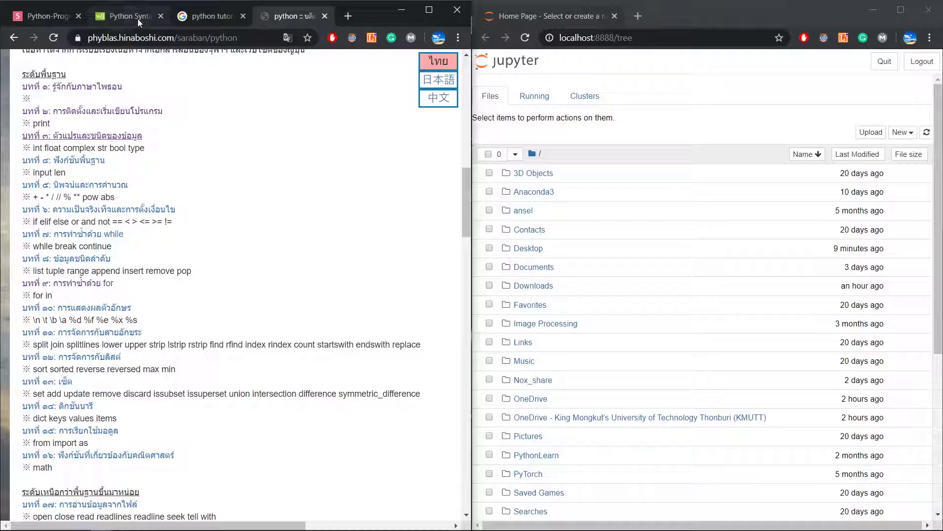
# Create a new Python 3 notebook in PythonLearn named learn_python.
pyautogui.click(125, 15)
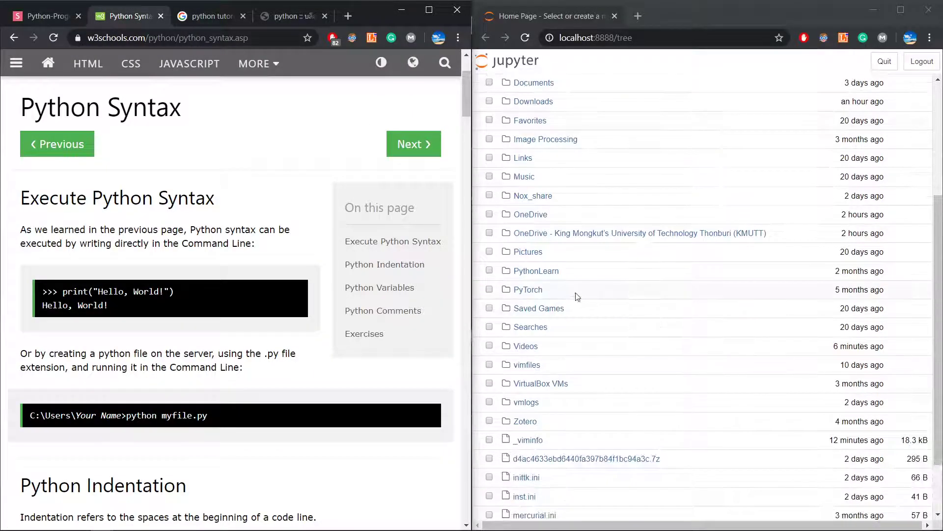
pyautogui.click(910, 132)
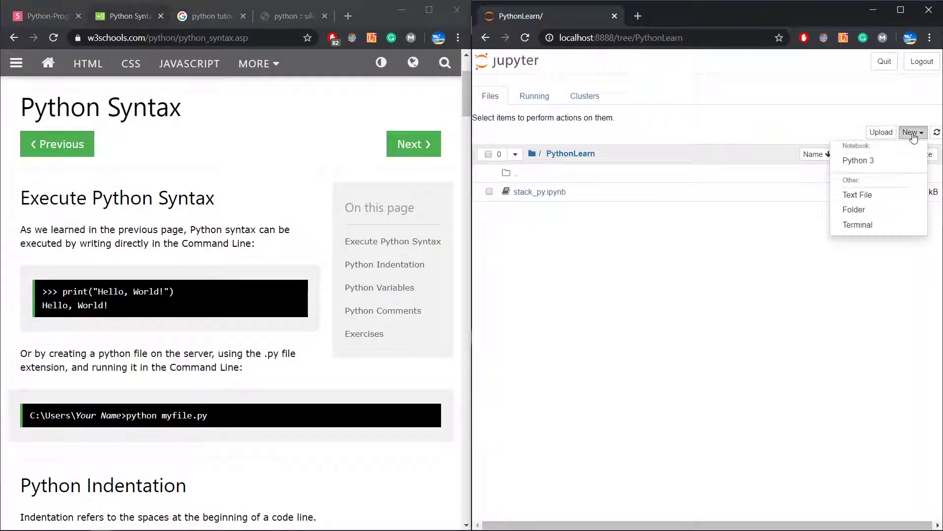
pyautogui.click(858, 160)
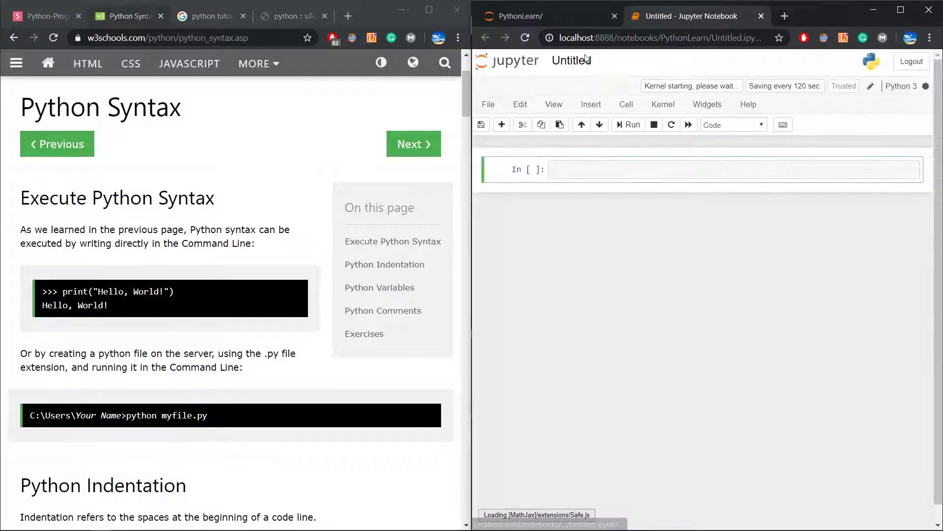
pyautogui.click(571, 60)
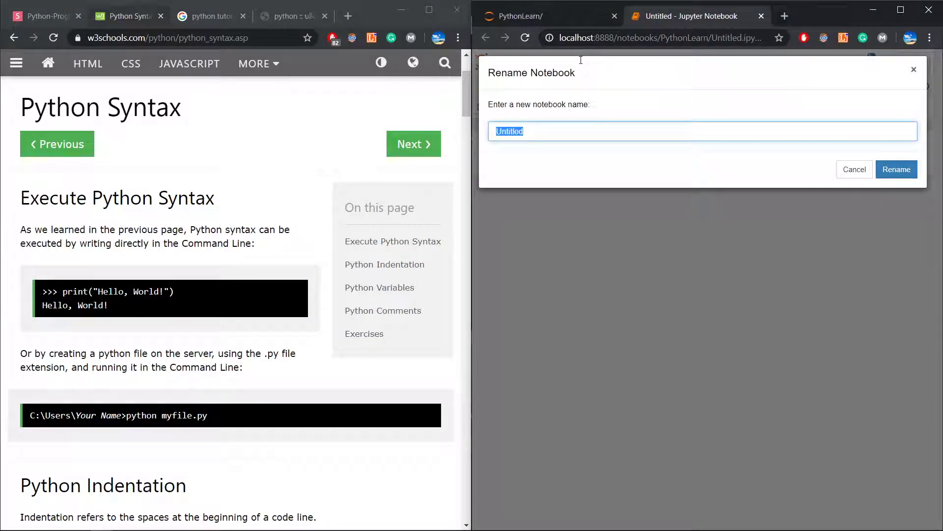
pyautogui.write('learn')
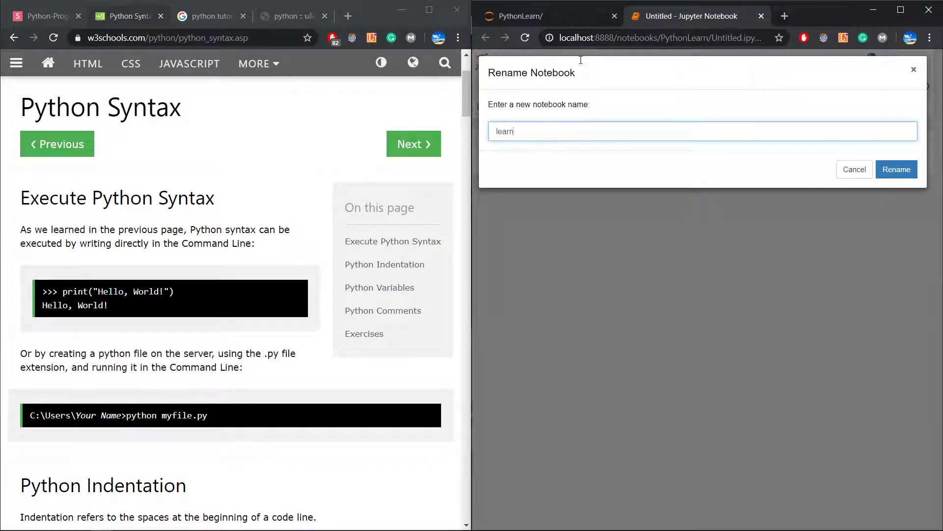
pyautogui.click(896, 169)
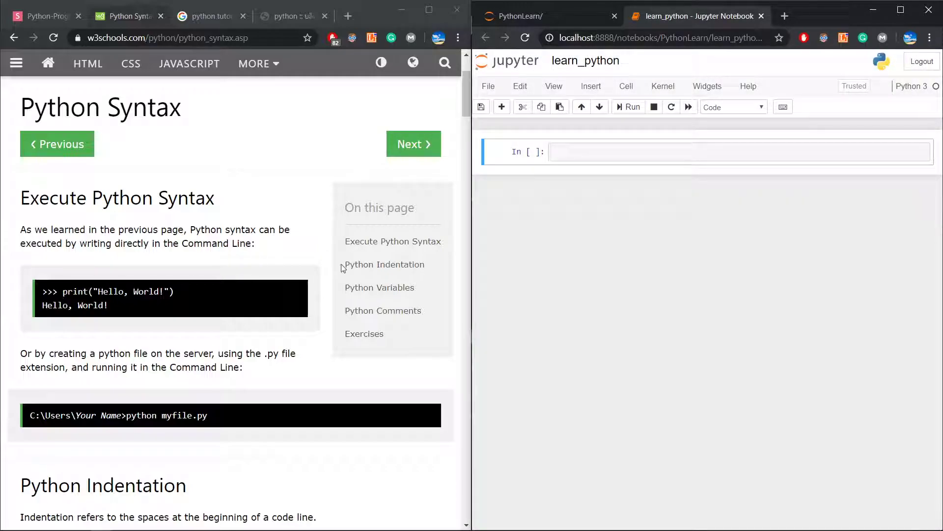
# Enter print("Hellooo…") in the first cell and run it.
pyautogui.write('pri')
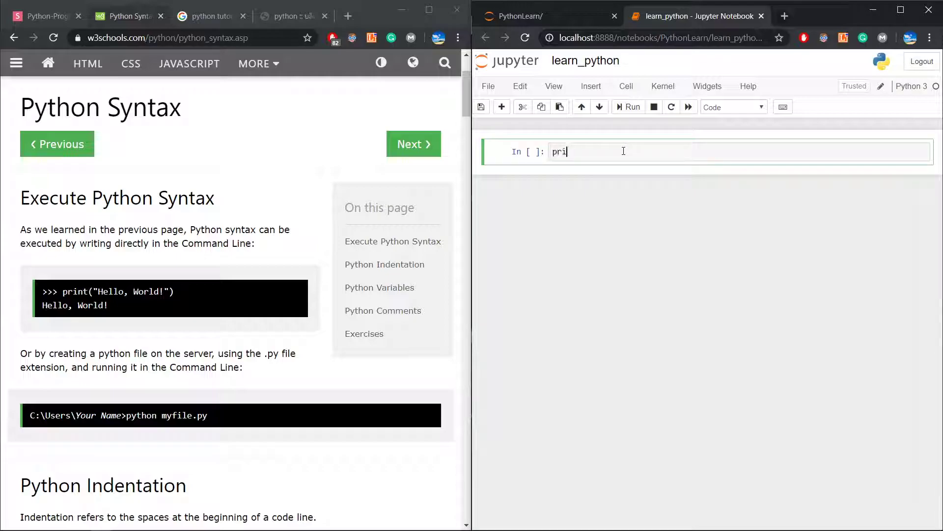
pyautogui.write('nt("He")')
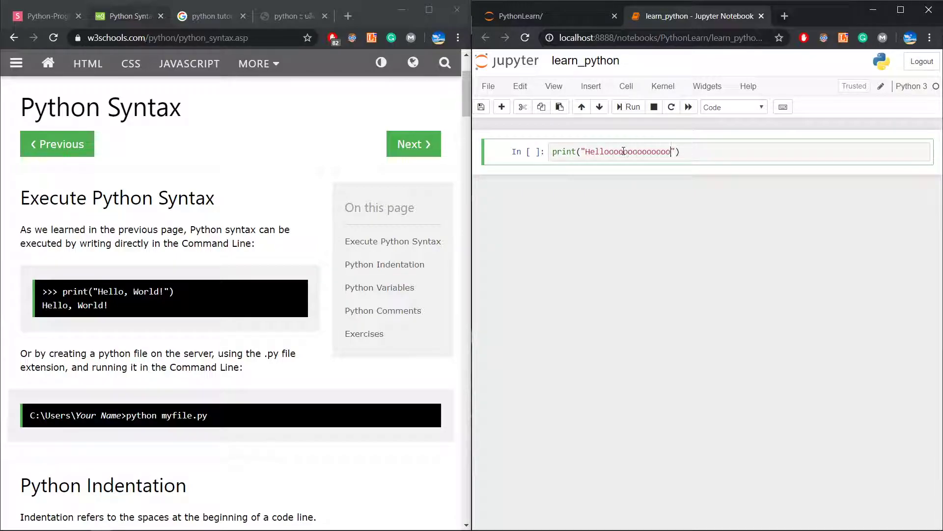
pyautogui.click(627, 107)
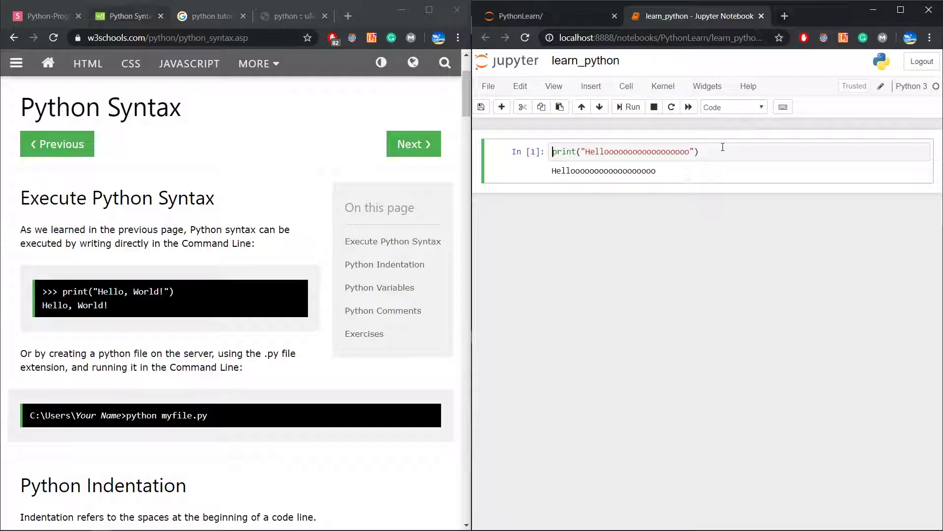
pyautogui.click(627, 107)
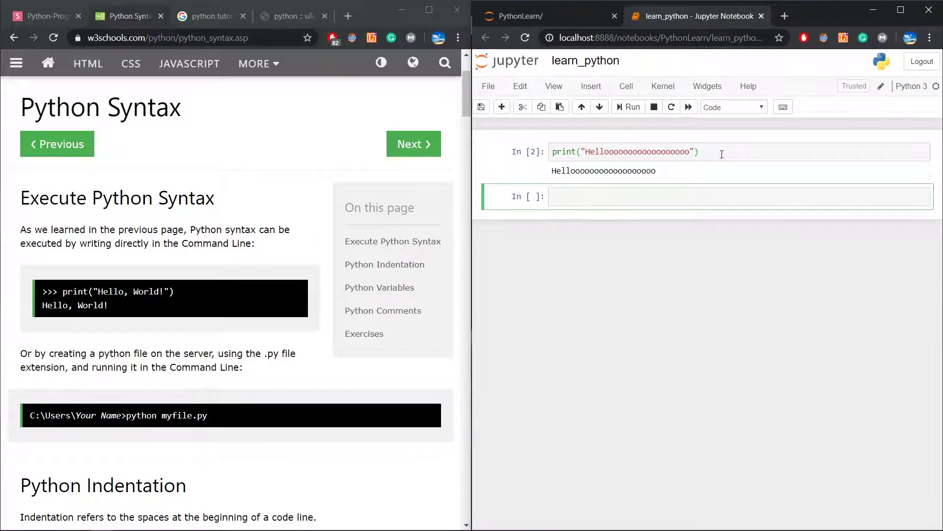
# Print "something" and the Thai string ภาษาไทย from the second cell.
pyautogui.write('print')
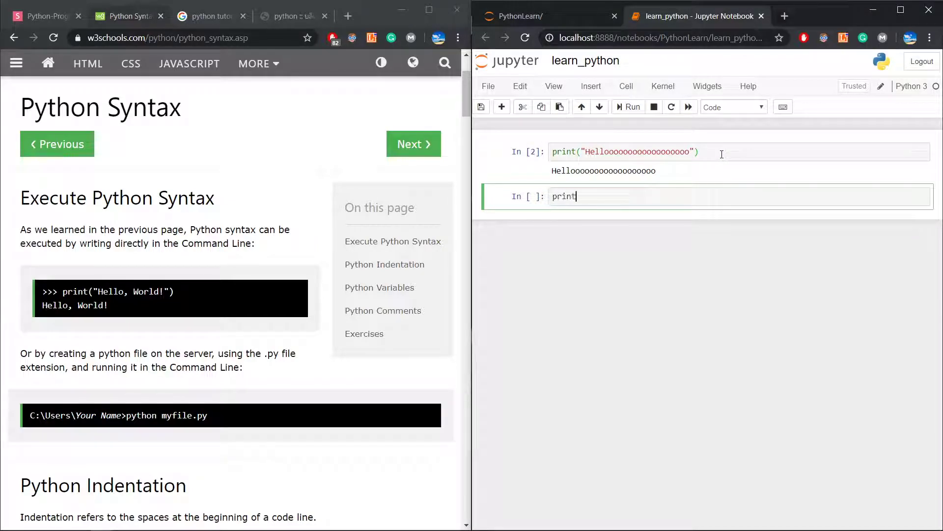
pyautogui.write('("")')
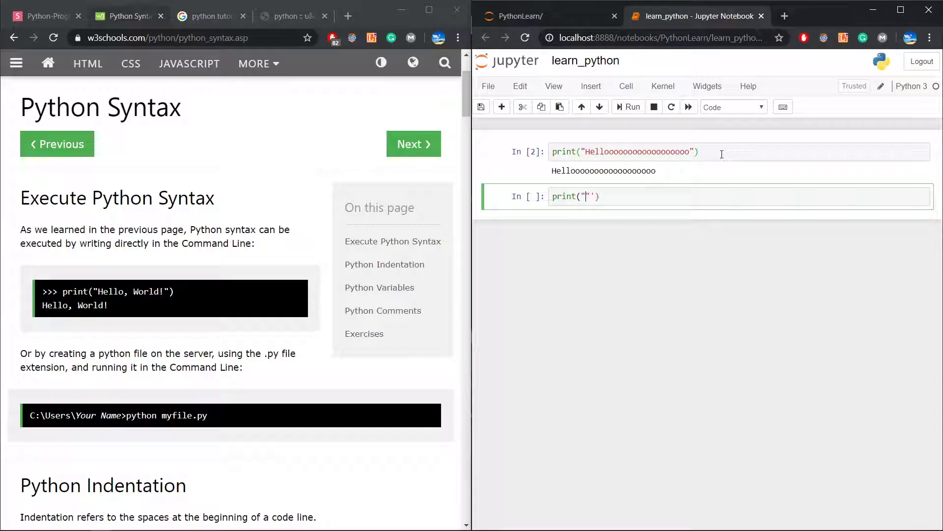
pyautogui.press('Backspace')
pyautogui.write('somethin')
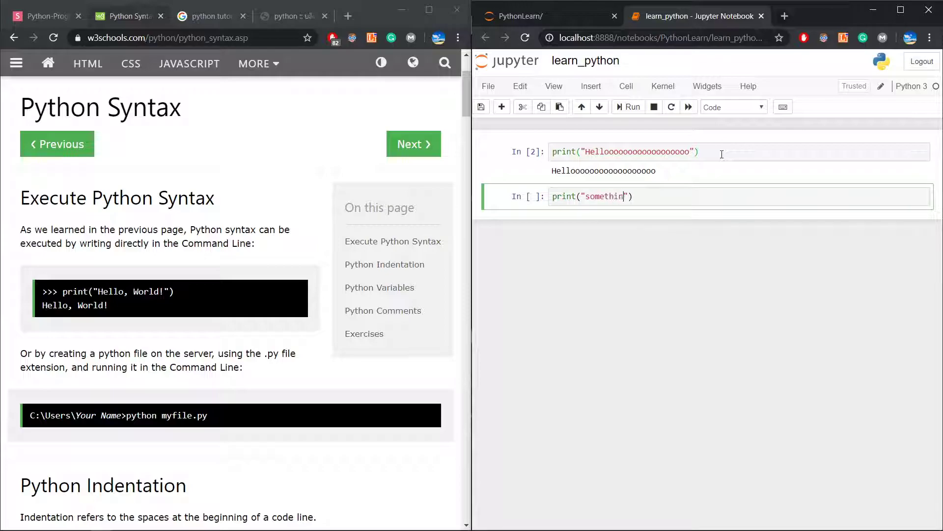
pyautogui.write('g')
pyautogui.write('print')
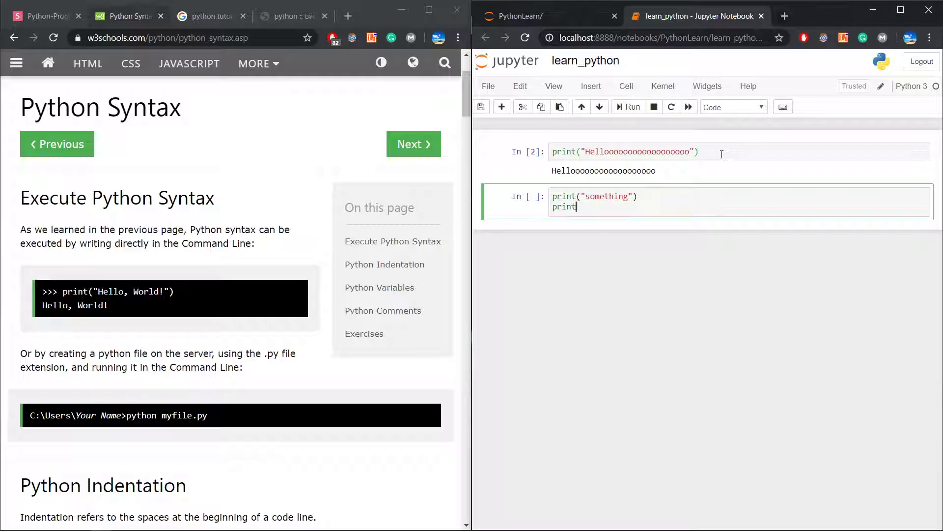
pyautogui.write('("")')
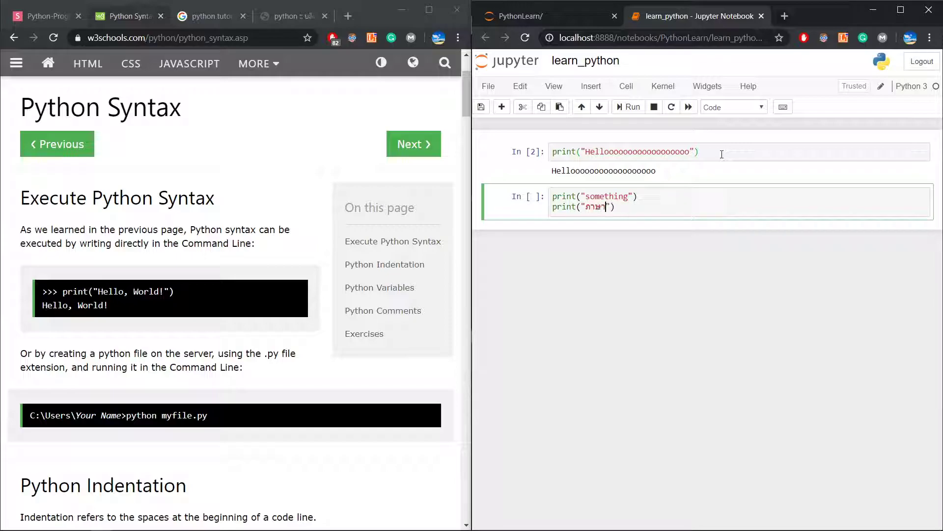
pyautogui.click(627, 106)
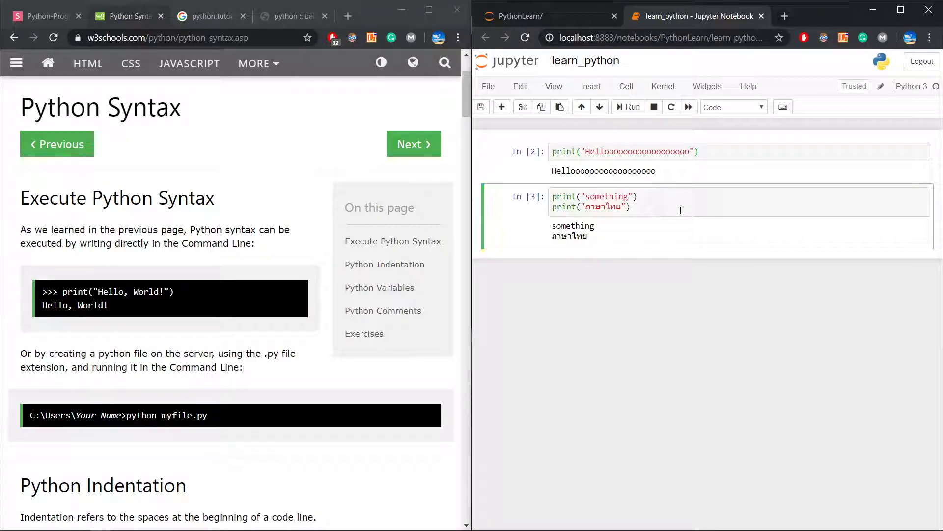
pyautogui.click(626, 107)
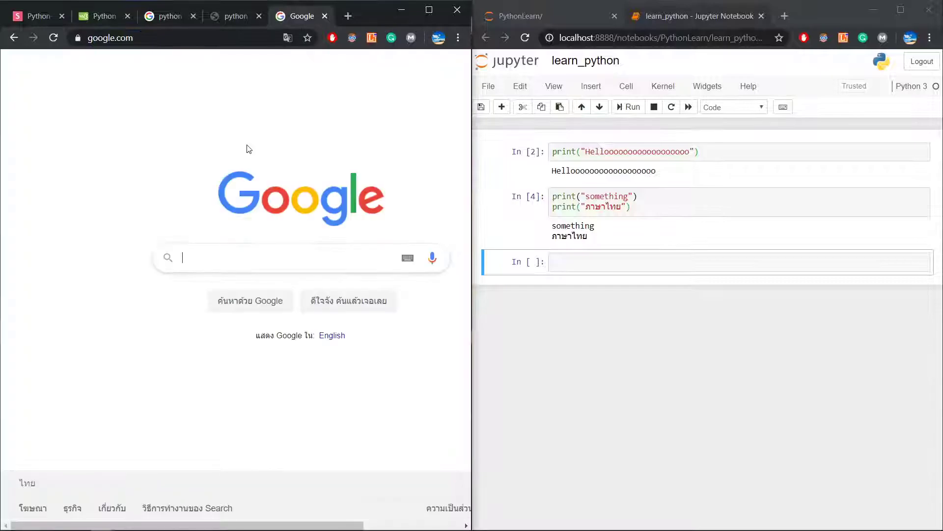
# Search Google for japanese and paste 今日のひらがな into a print("") cell.
pyautogui.click(289, 258)
pyautogui.write('japanese')
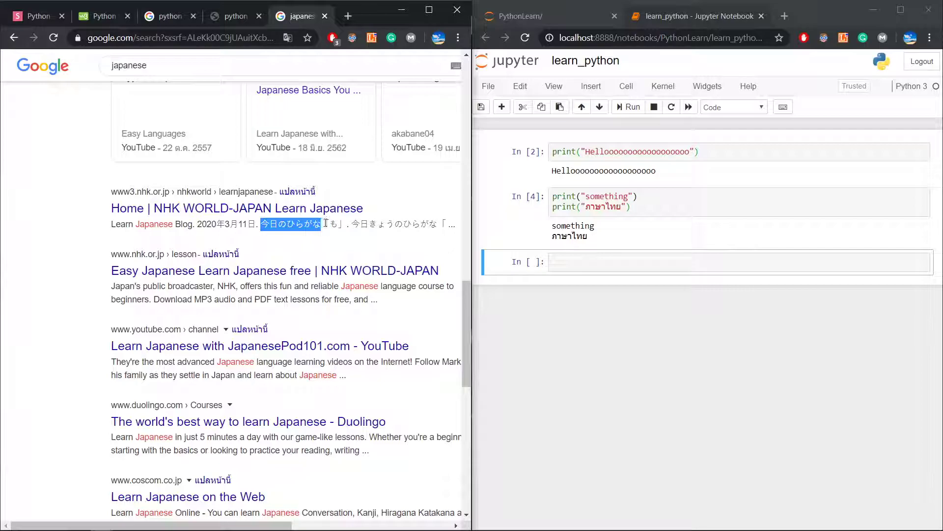
pyautogui.write('p')
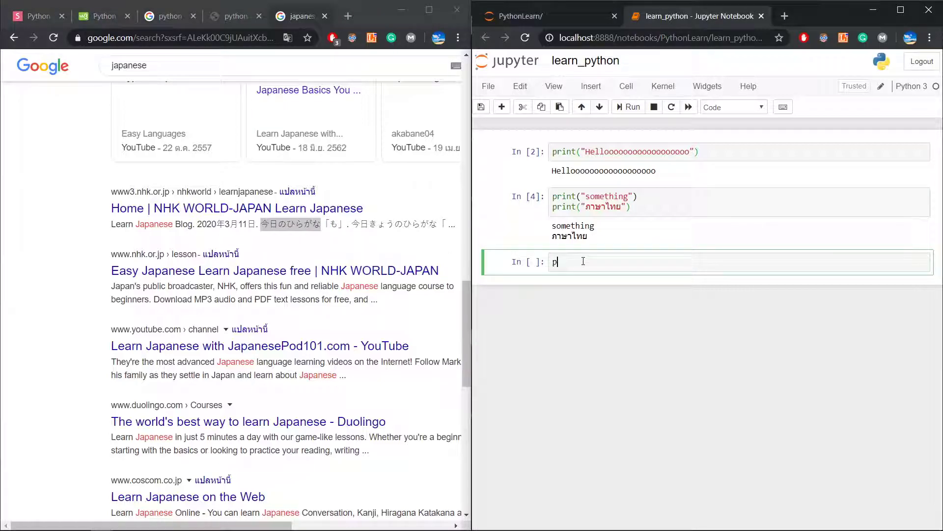
pyautogui.write('rint("")')
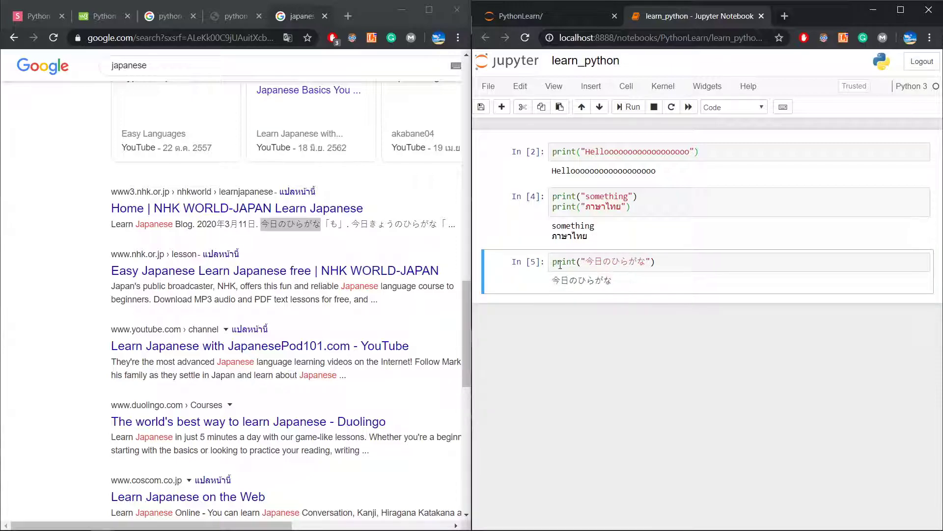
pyautogui.click(101, 16)
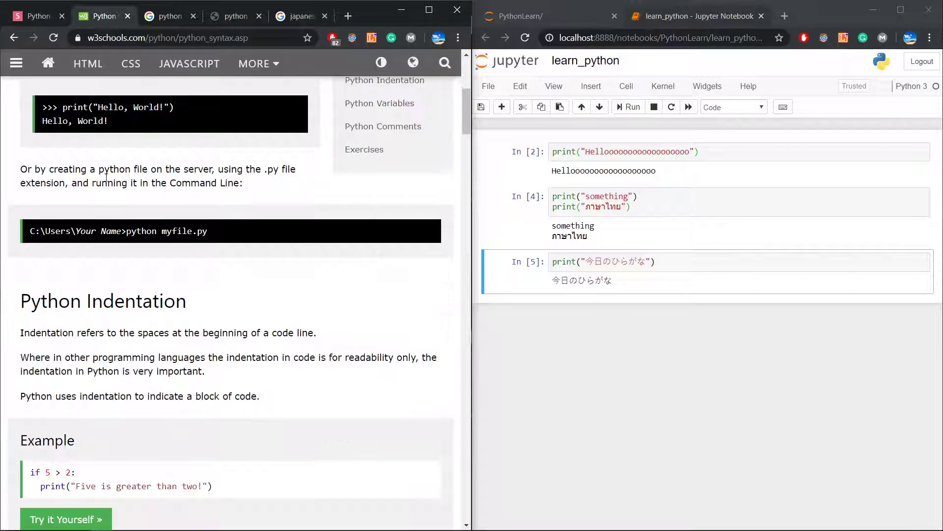
# Start the fourth cell, trying and erasing several variable-name words.
pyautogui.scroll(-3)
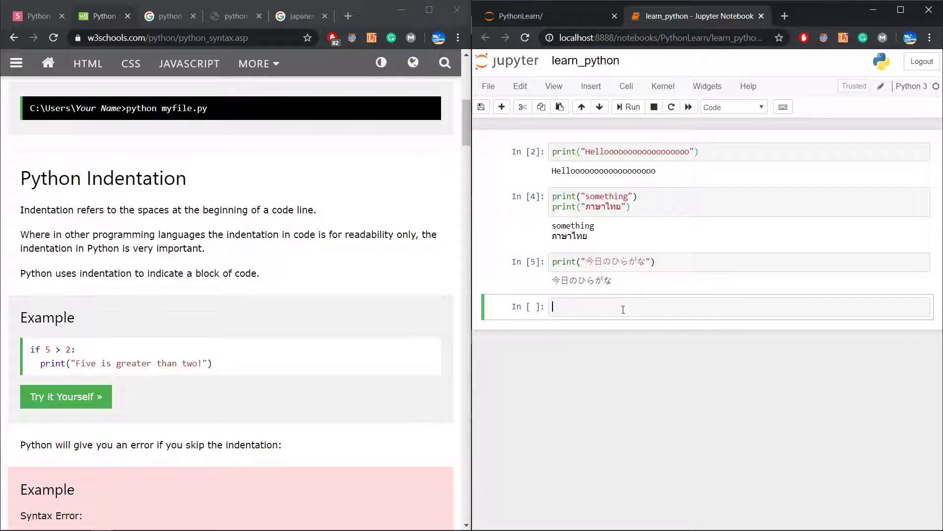
pyautogui.write('a')
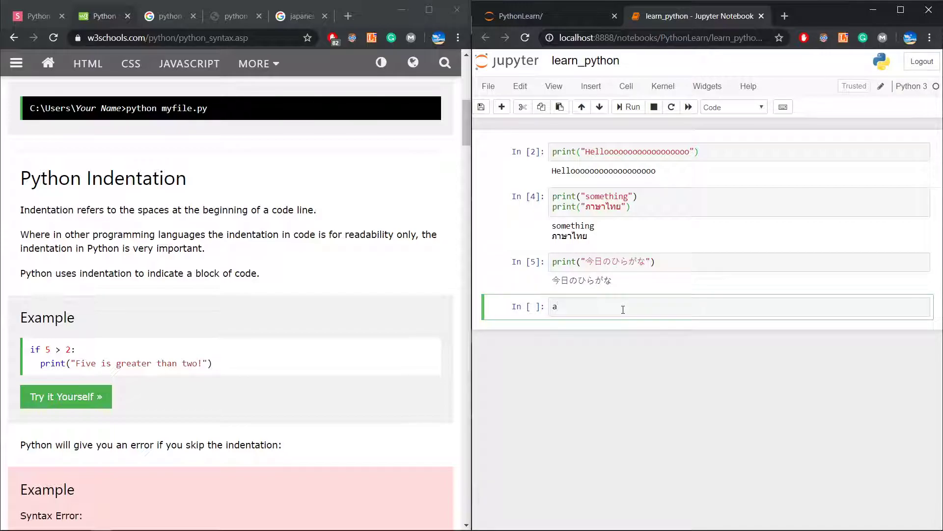
pyautogui.press('Backspace')
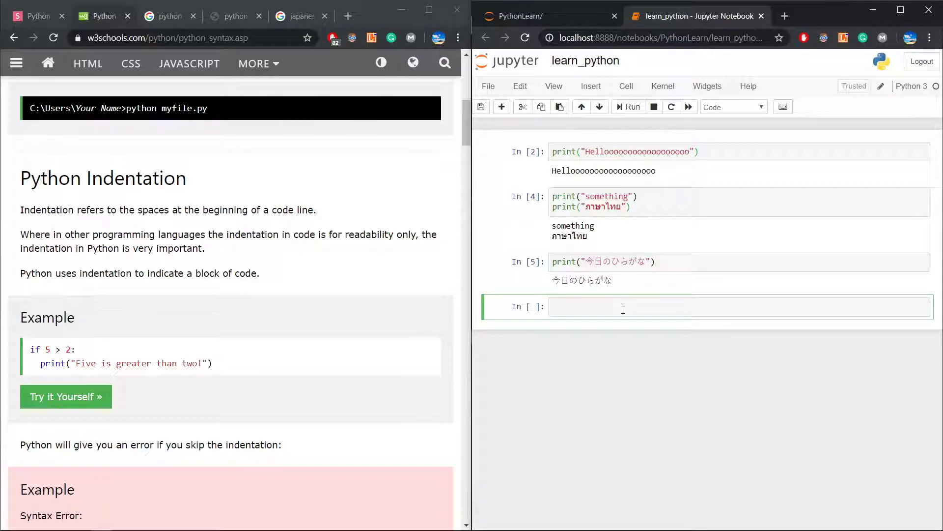
pyautogui.write('text')
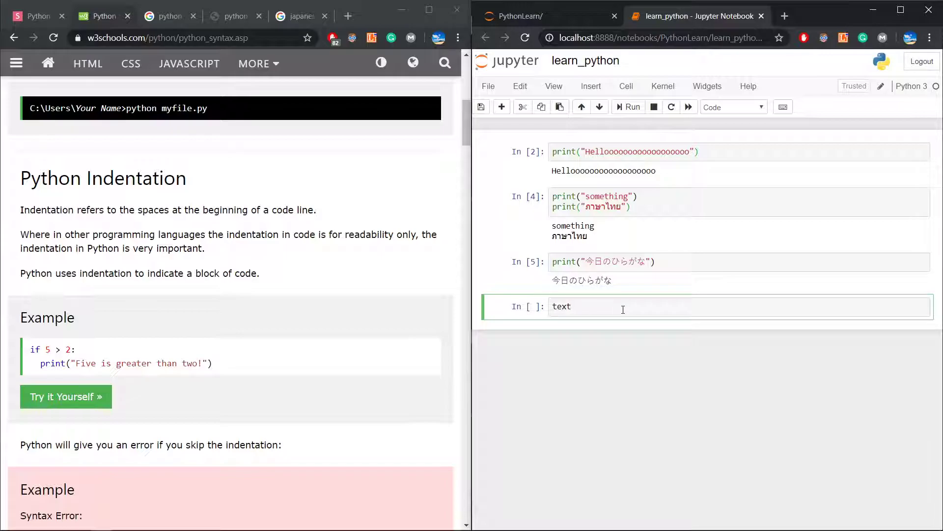
pyautogui.press('Backspace')
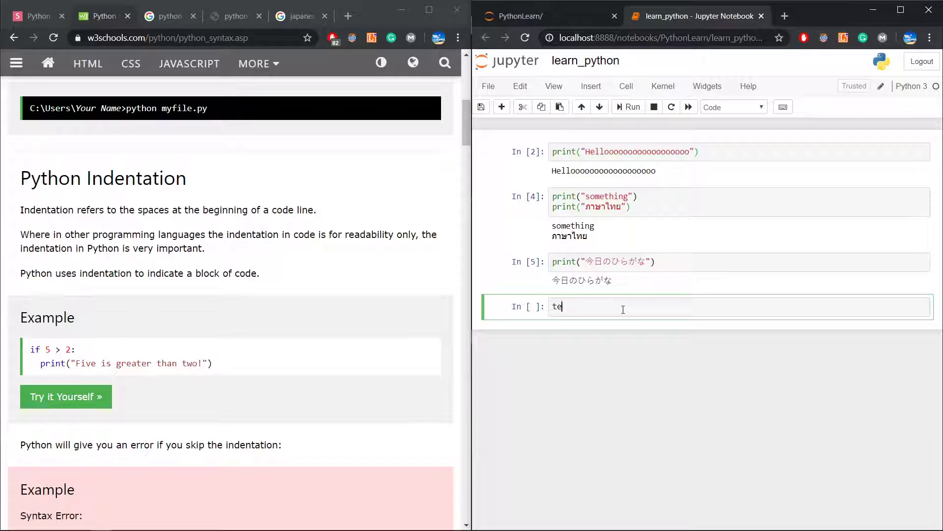
pyautogui.write('char')
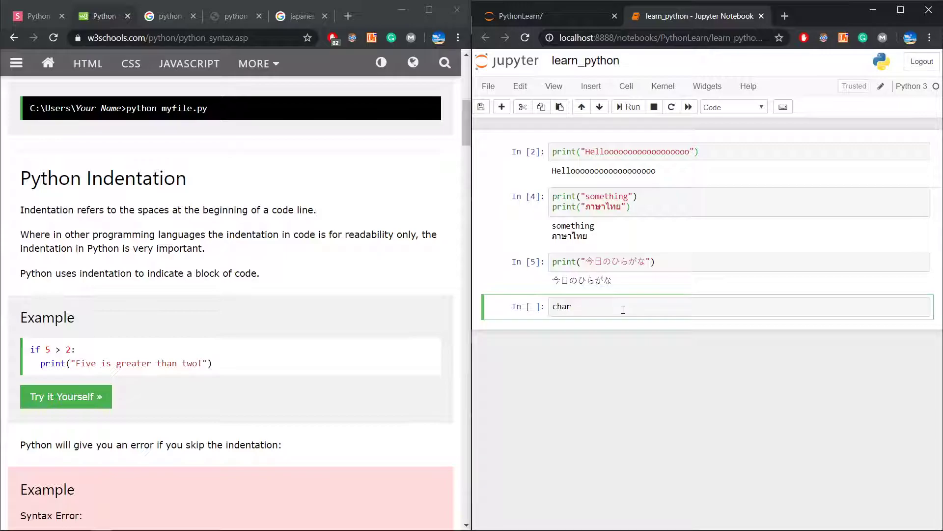
pyautogui.press('Backspace')
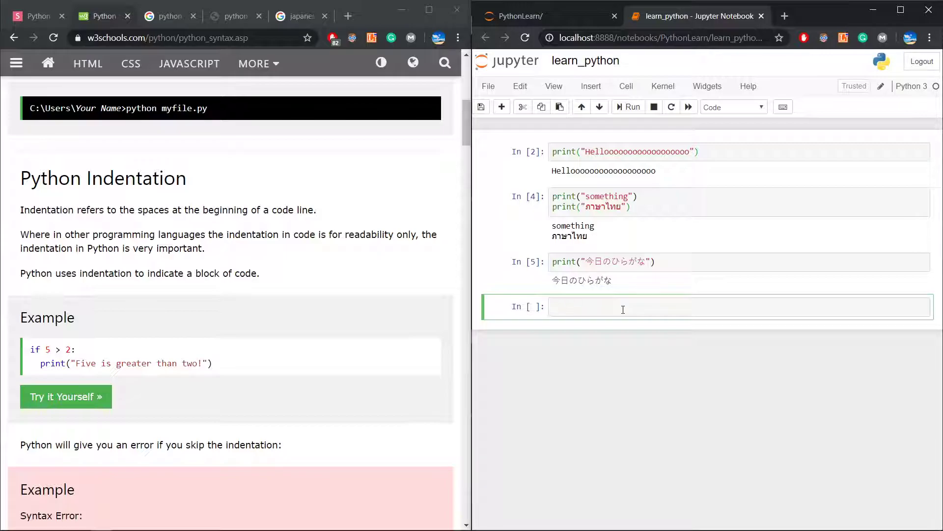
pyautogui.write('stri')
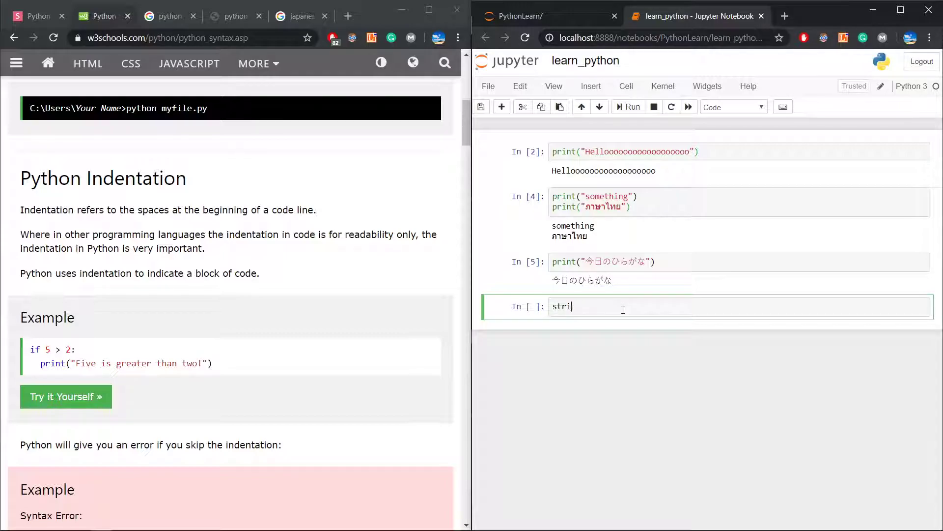
pyautogui.press('Backspace')
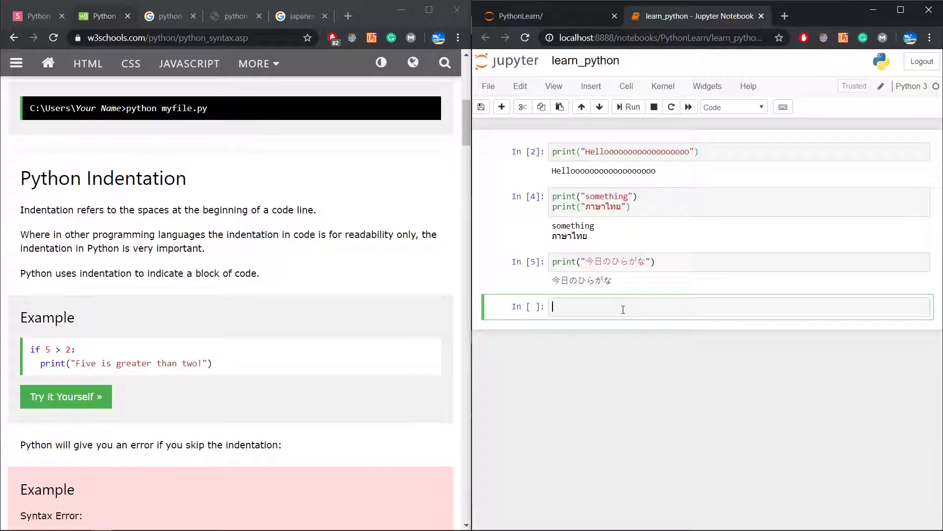
# Assign "testtest" to the variable text and run the cell to print it.
pyautogui.write('text =')
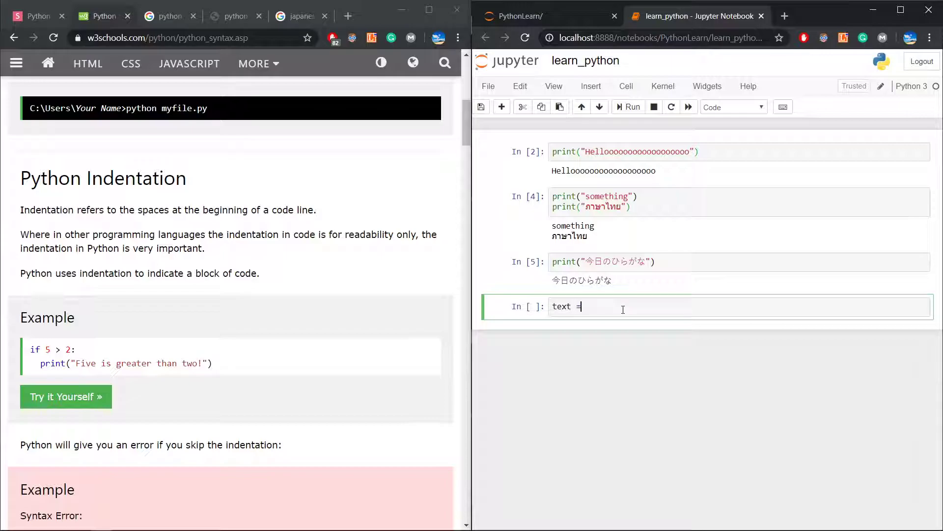
pyautogui.write('i')
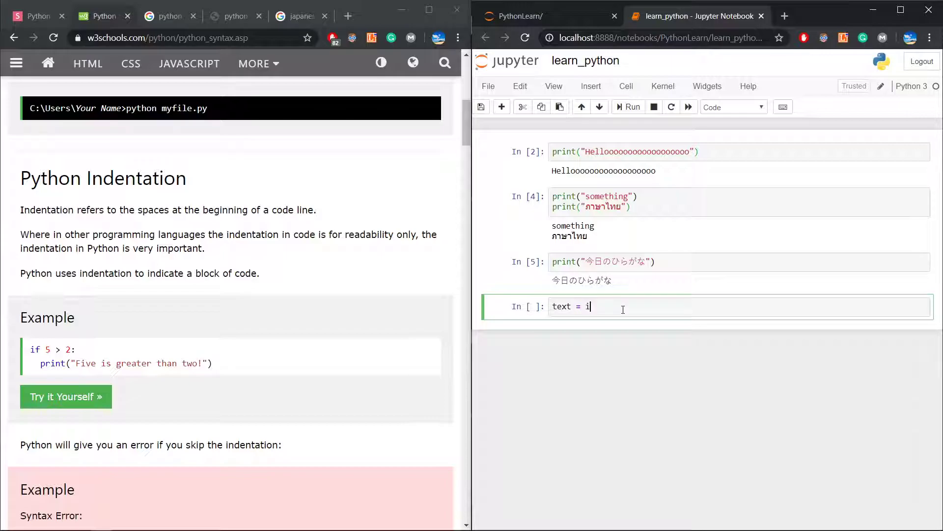
pyautogui.write('nt flo')
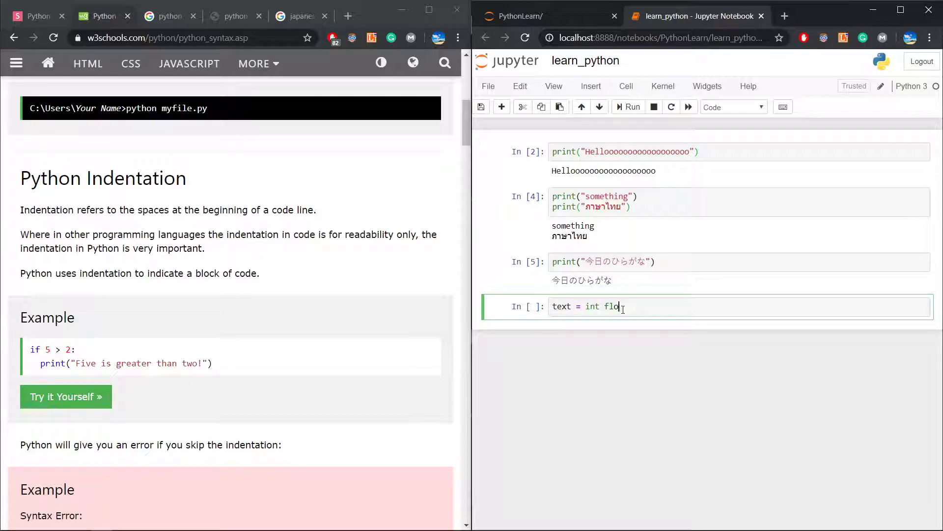
pyautogui.press('Backspace')
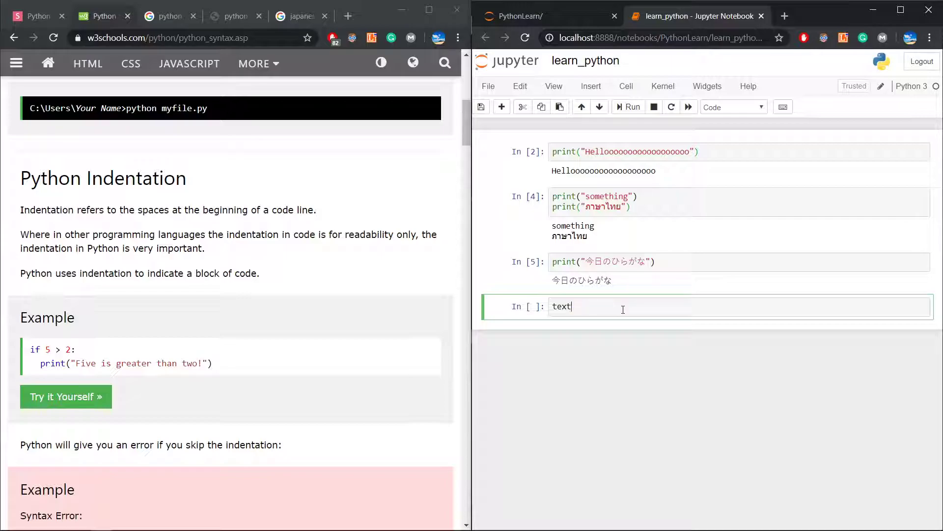
pyautogui.write('=')
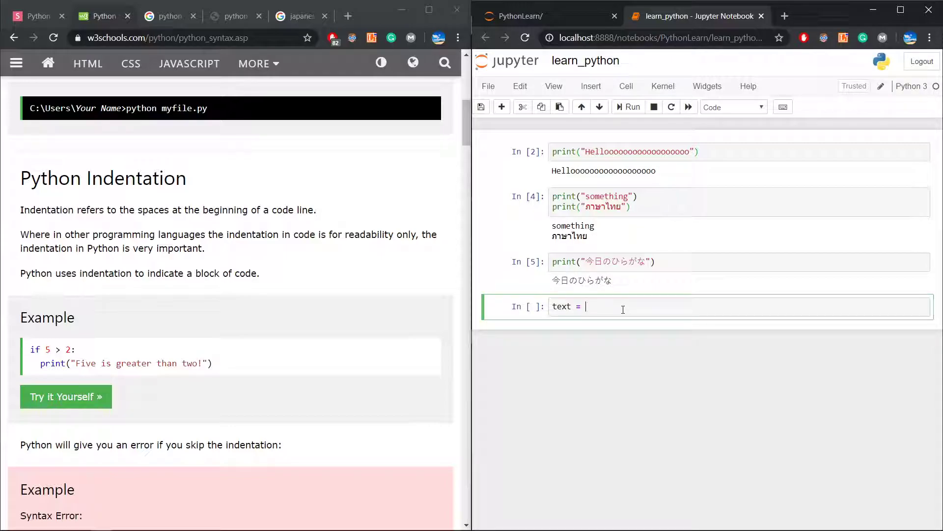
pyautogui.write('""')
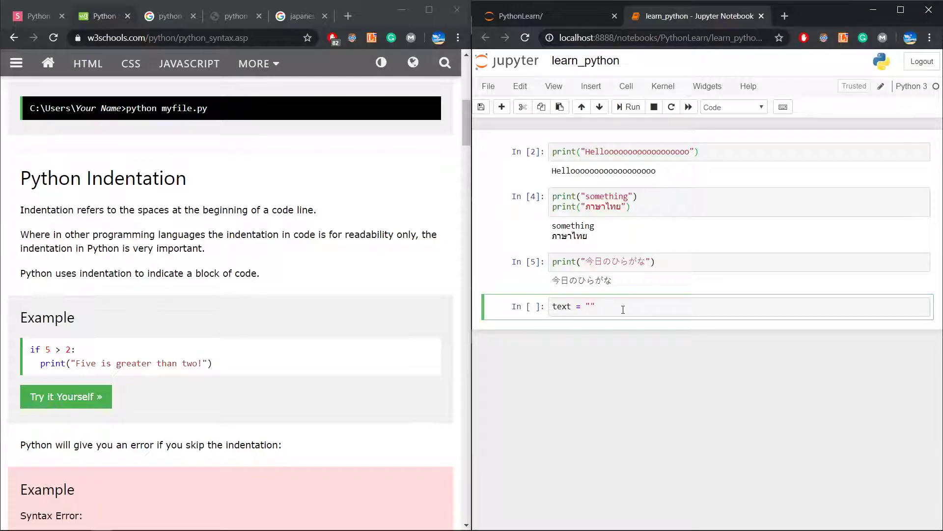
pyautogui.write('testtest')
pyautogui.write('prin')
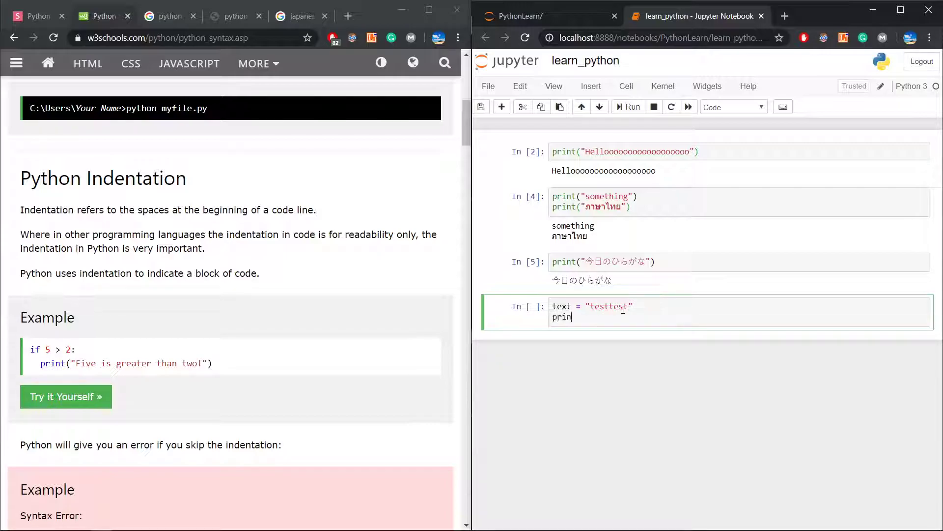
pyautogui.click(627, 106)
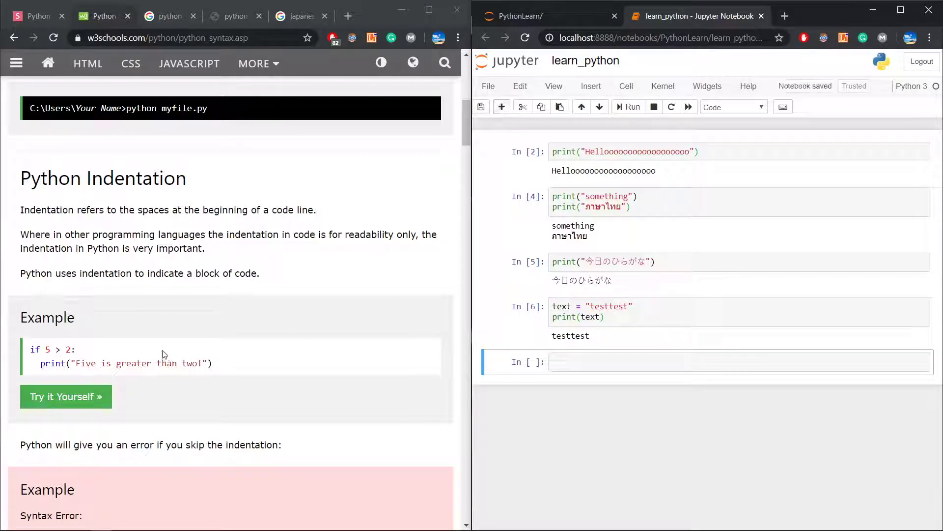
# Begin the fifth cell with a trial if (5>2){ line.
pyautogui.scroll(-3)
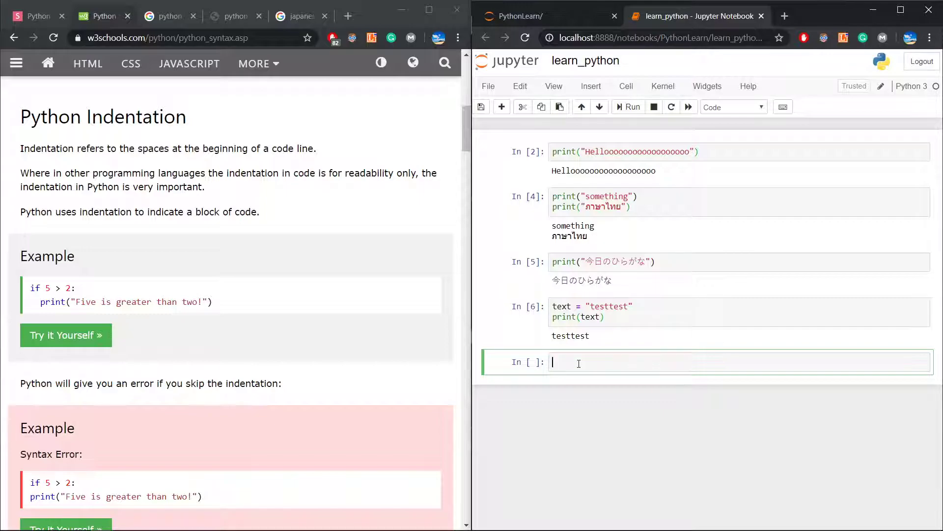
pyautogui.write('if')
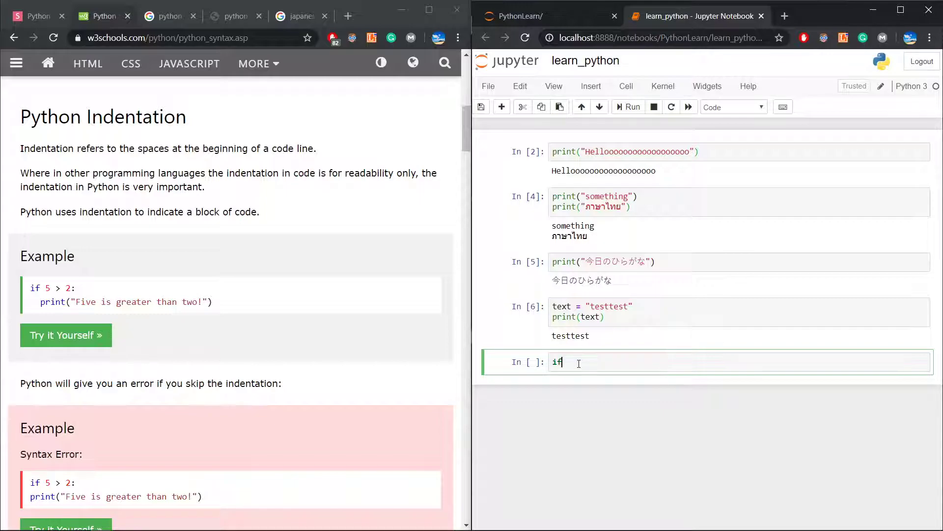
pyautogui.write('()')
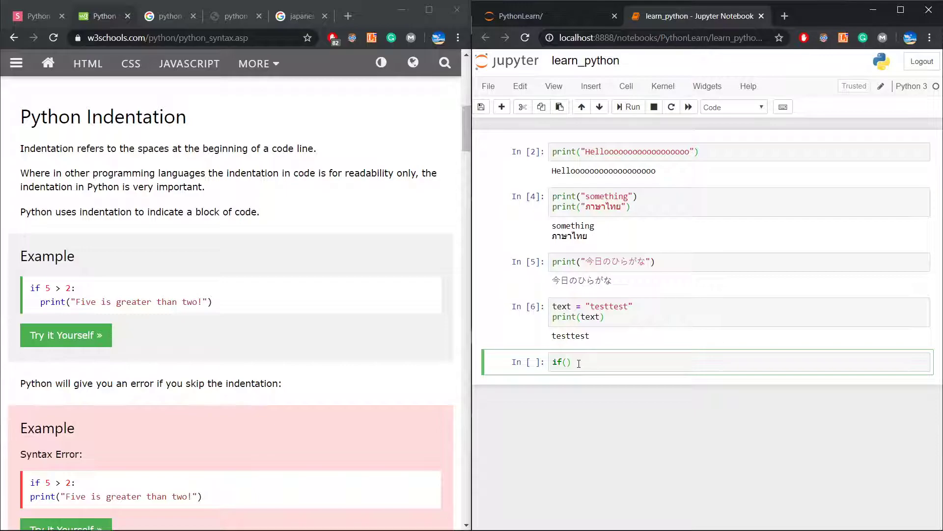
pyautogui.write('5>2')
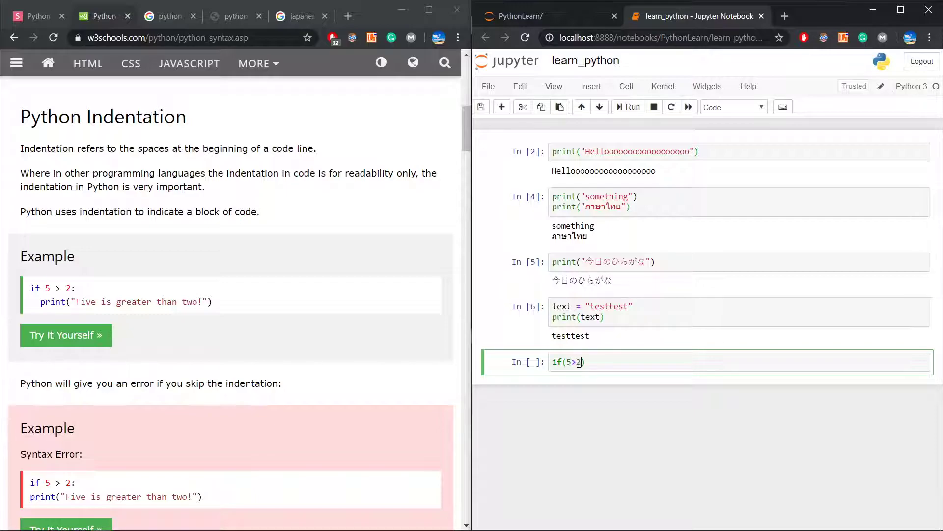
pyautogui.write('{')
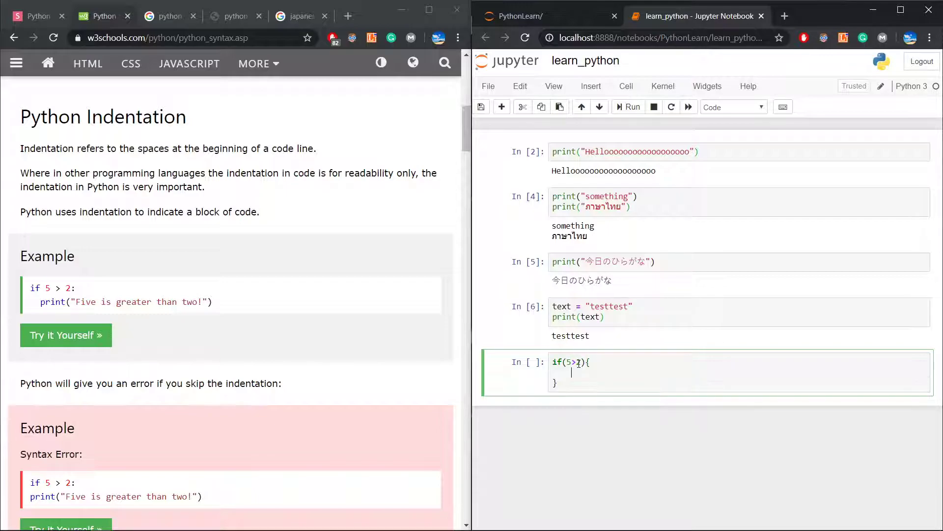
pyautogui.write('asdfkjasf')
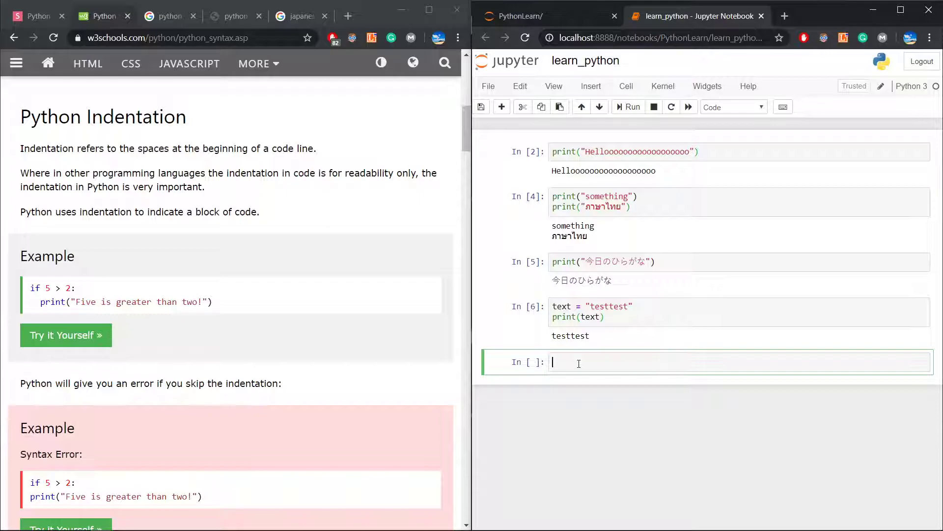
# Write if 5>2: printing "Five is greater than two" and run the cell.
pyautogui.write('i')
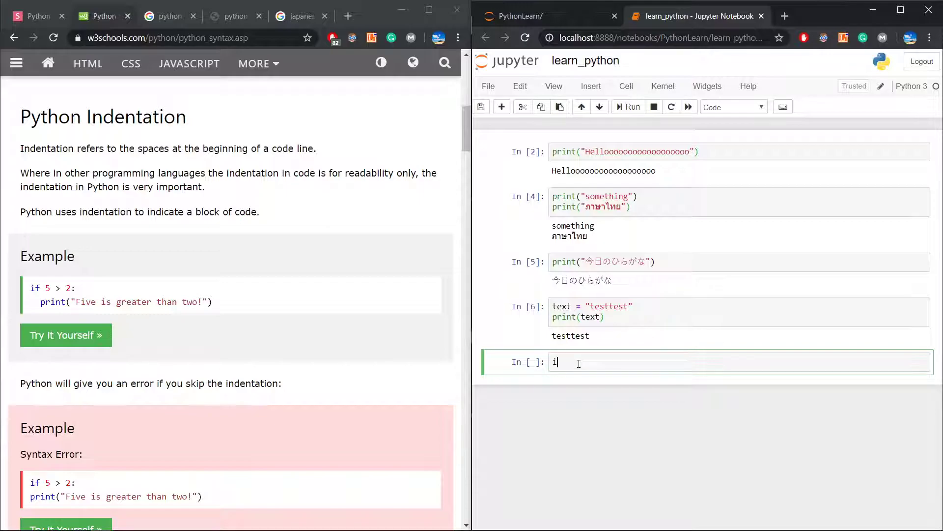
pyautogui.write('f 5>2')
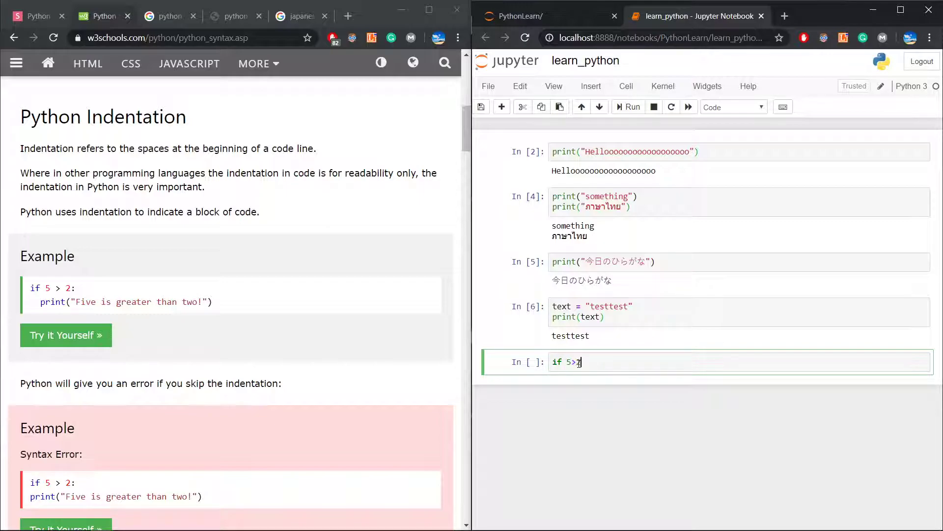
pyautogui.write(':')
pyautogui.write('print("')
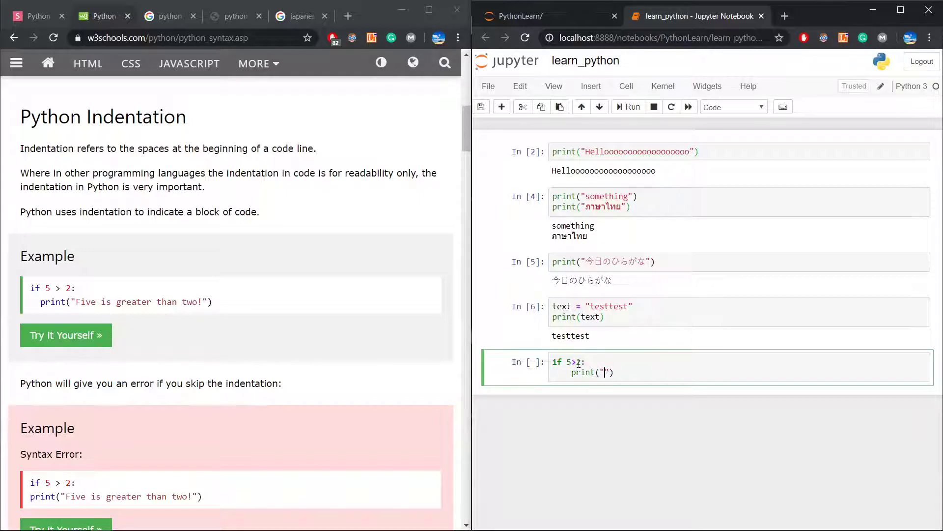
pyautogui.write('Five is')
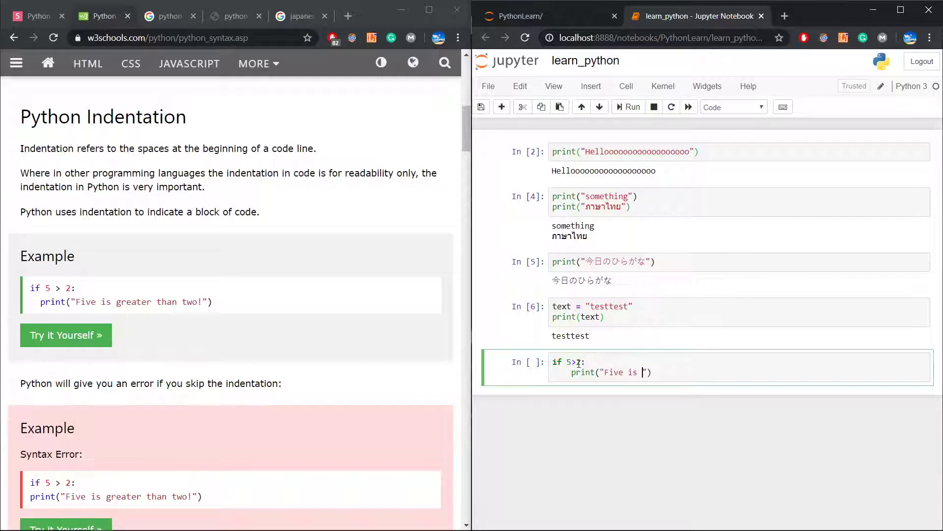
pyautogui.write('greater than')
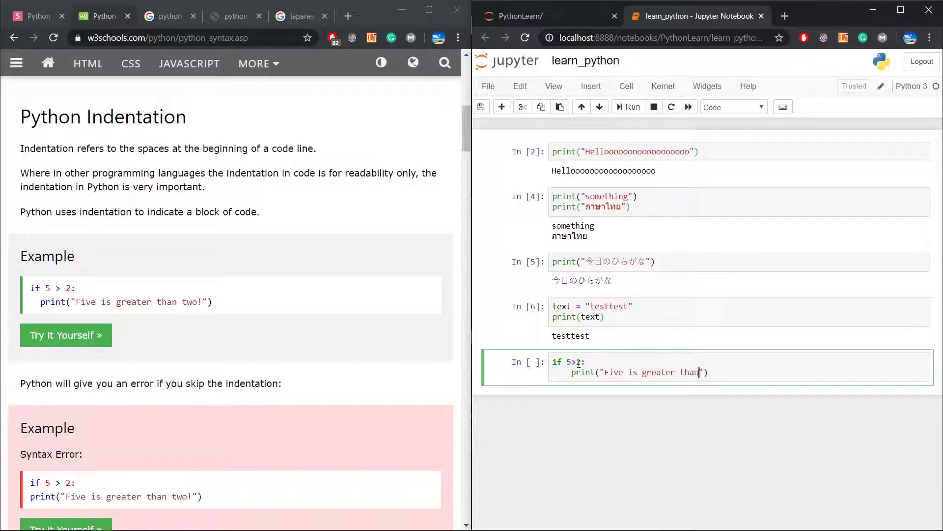
pyautogui.write('two')
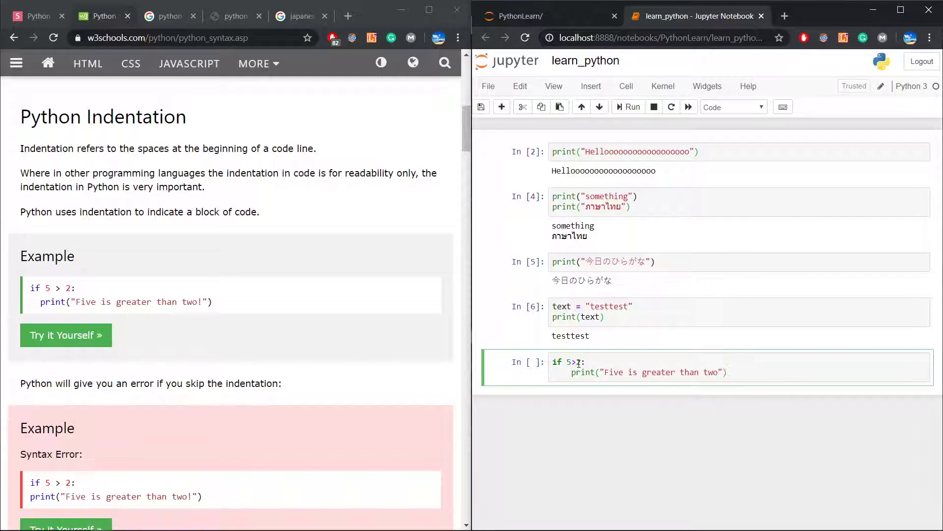
pyautogui.click(627, 107)
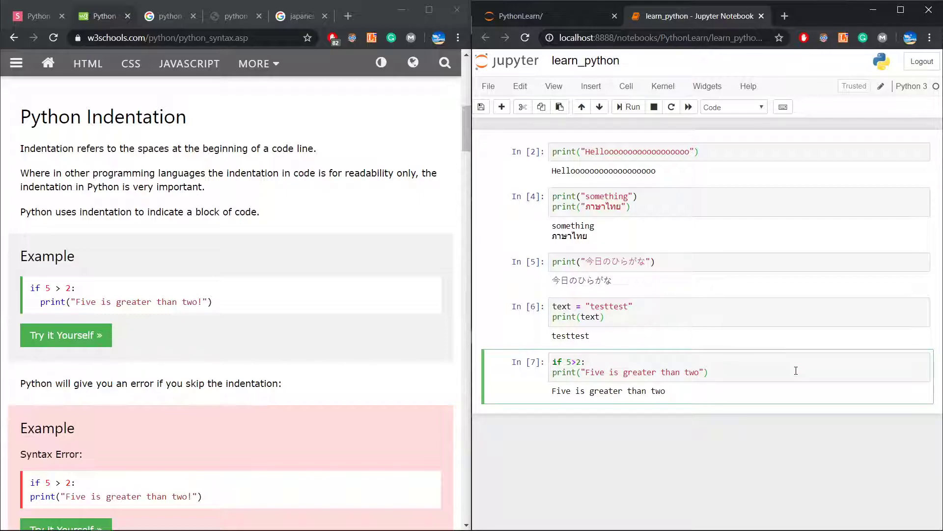
# Indent the print line under if 5>2: and rerun the cell without errors.
pyautogui.click(627, 106)
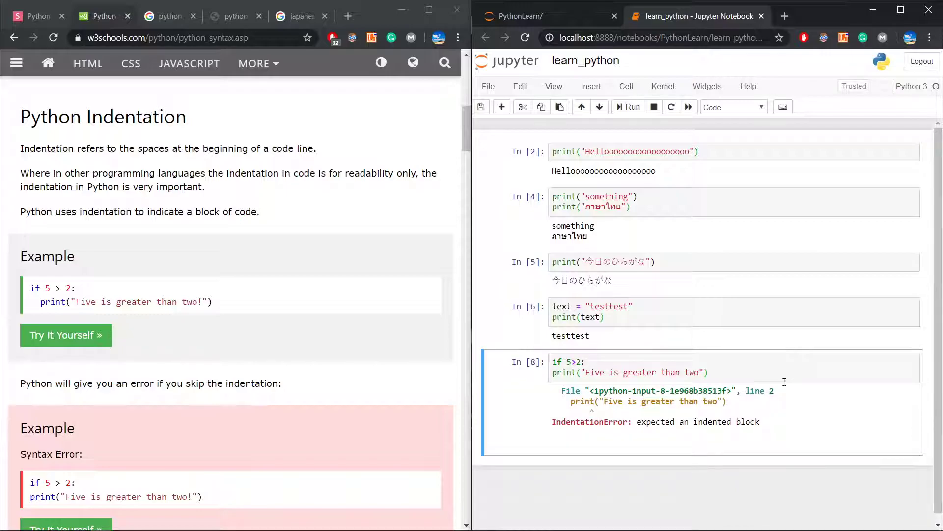
pyautogui.scroll(3)
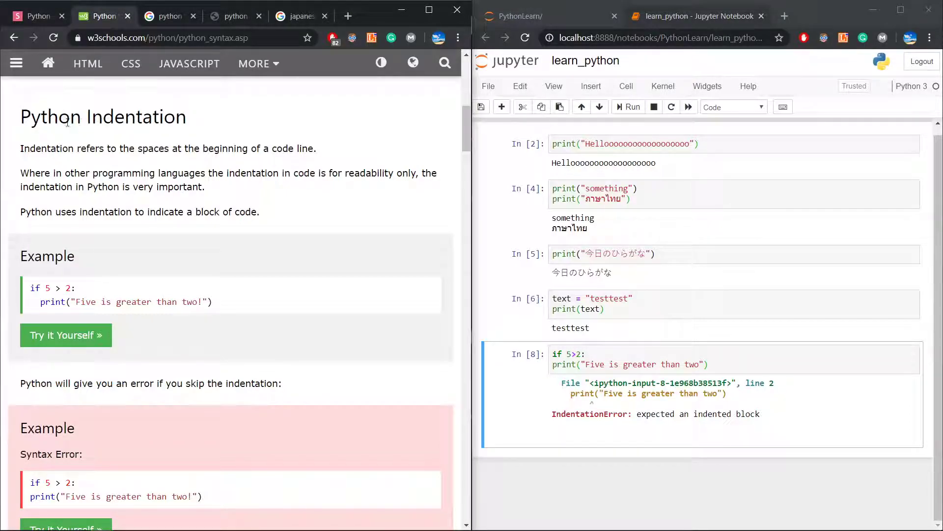
pyautogui.moveTo(710, 437)
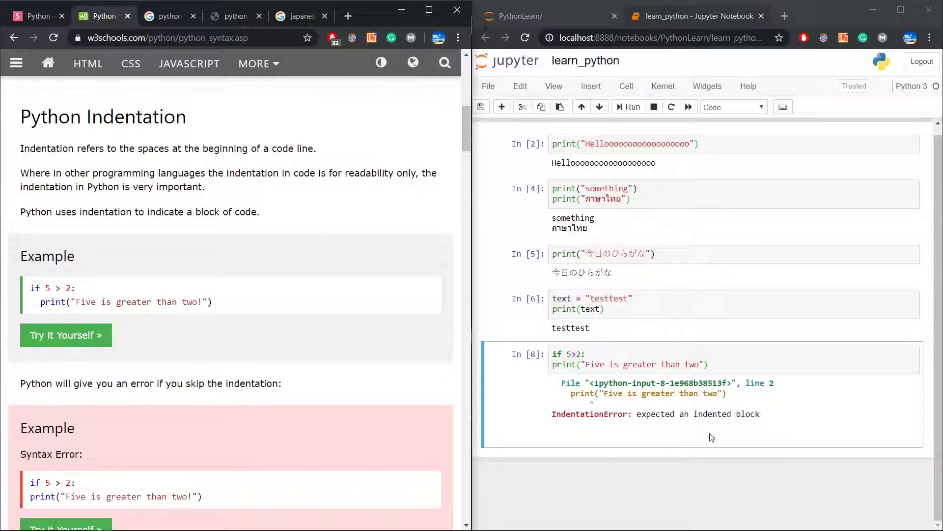
pyautogui.moveTo(767, 419)
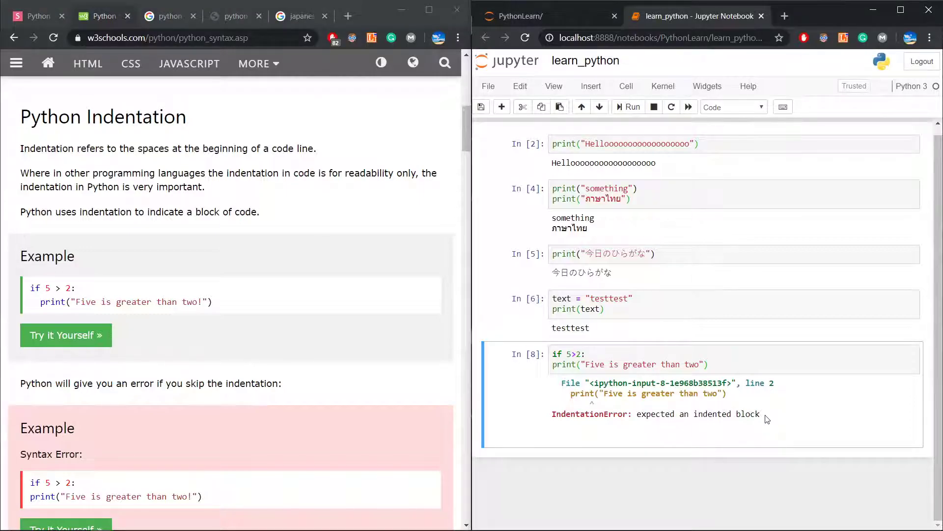
pyautogui.moveTo(590, 382)
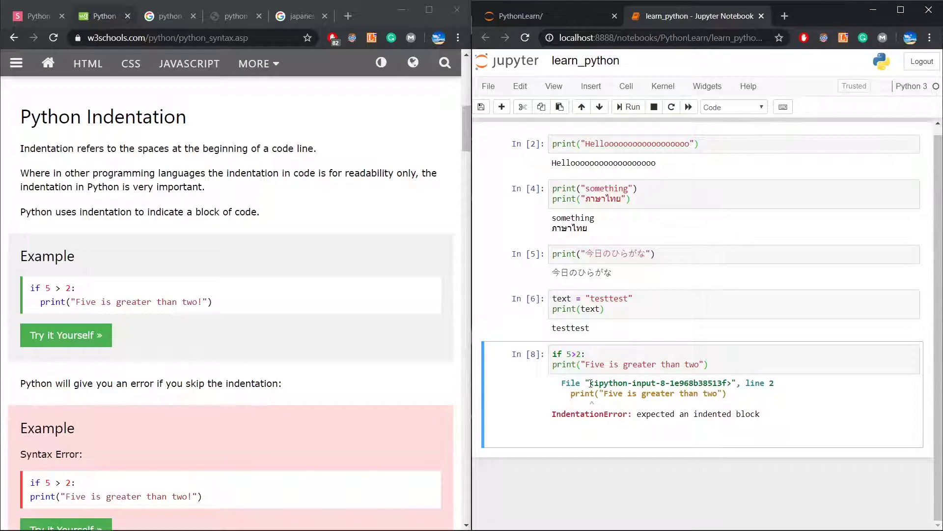
pyautogui.click(662, 364)
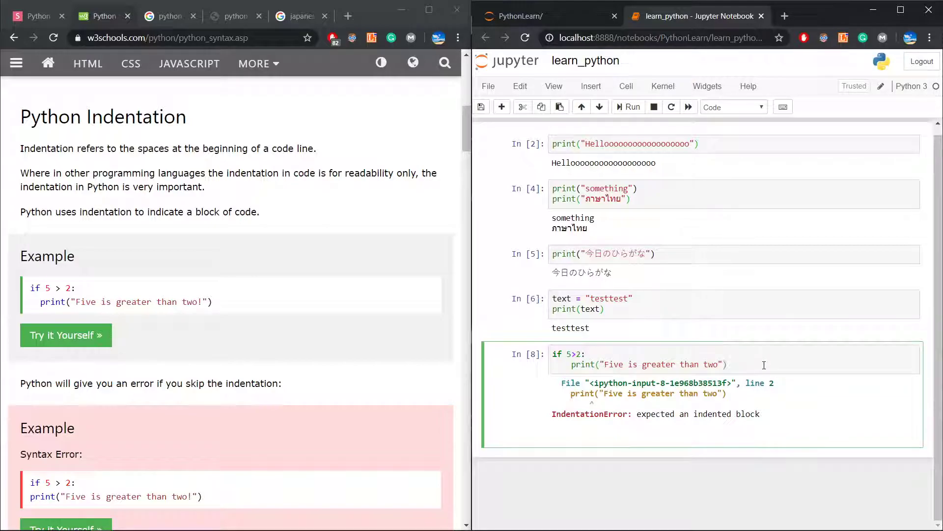
pyautogui.click(627, 107)
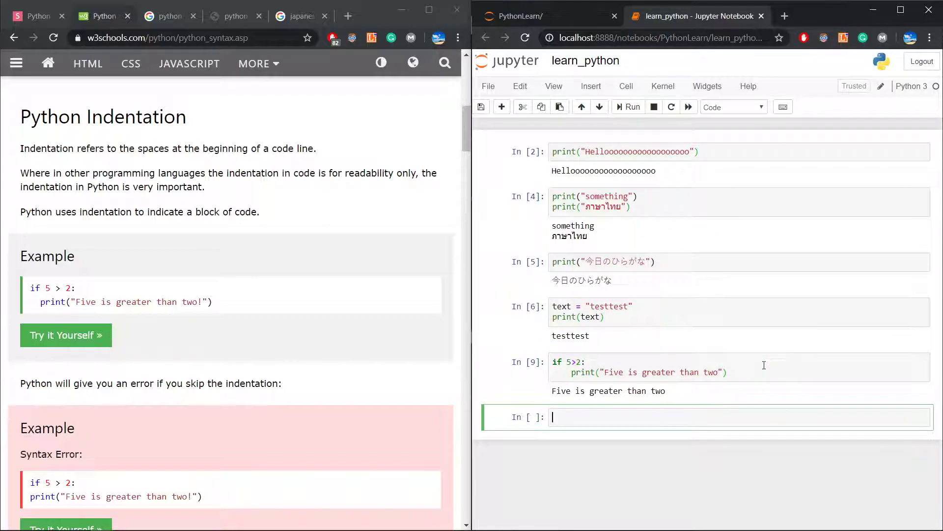
# Type x = 5 into the empty cell at the bottom of the notebook.
pyautogui.scroll(-3)
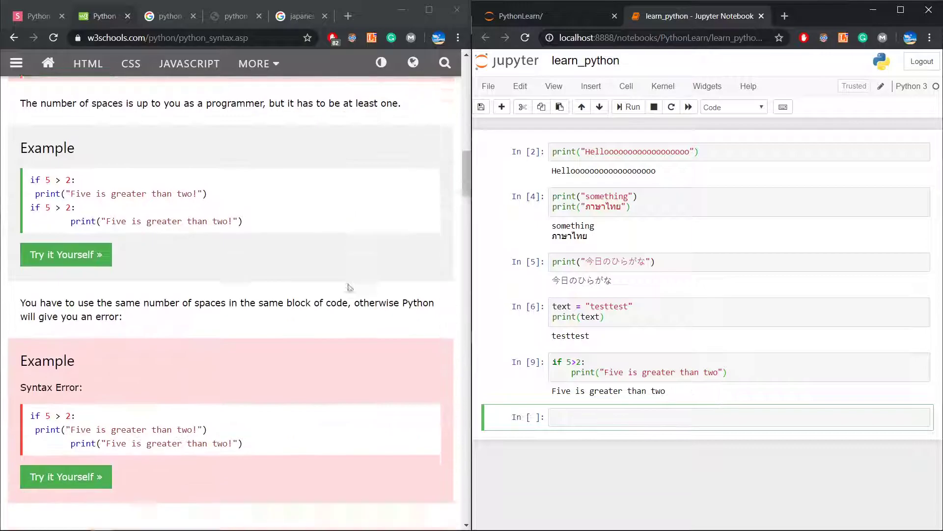
pyautogui.scroll(-3)
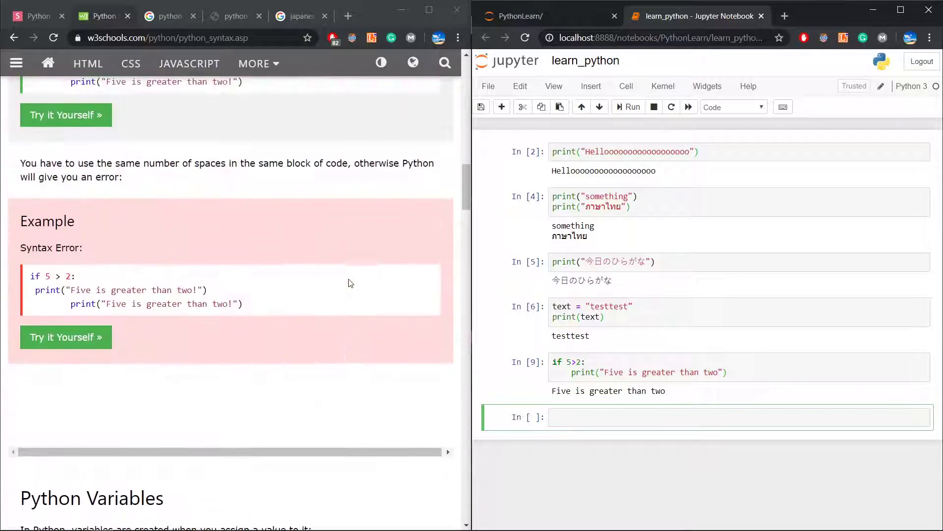
pyautogui.scroll(-3)
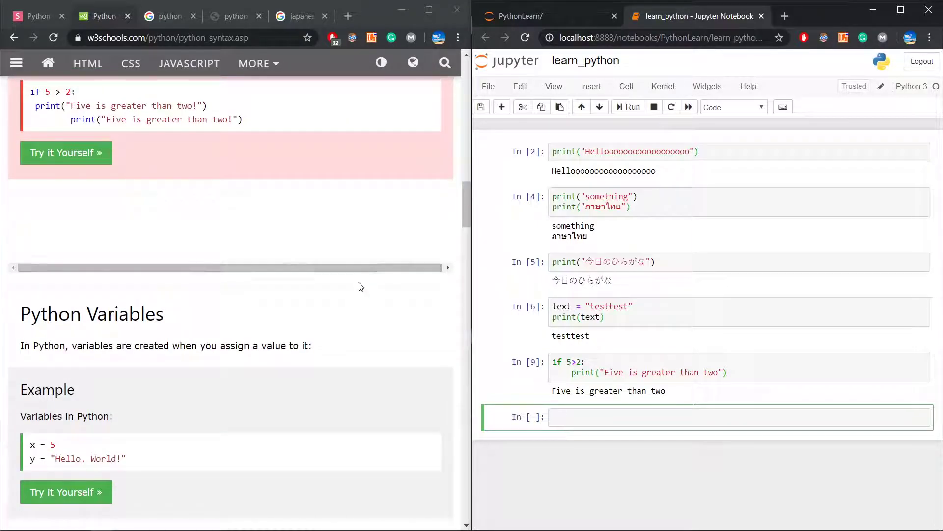
pyautogui.scroll(-3)
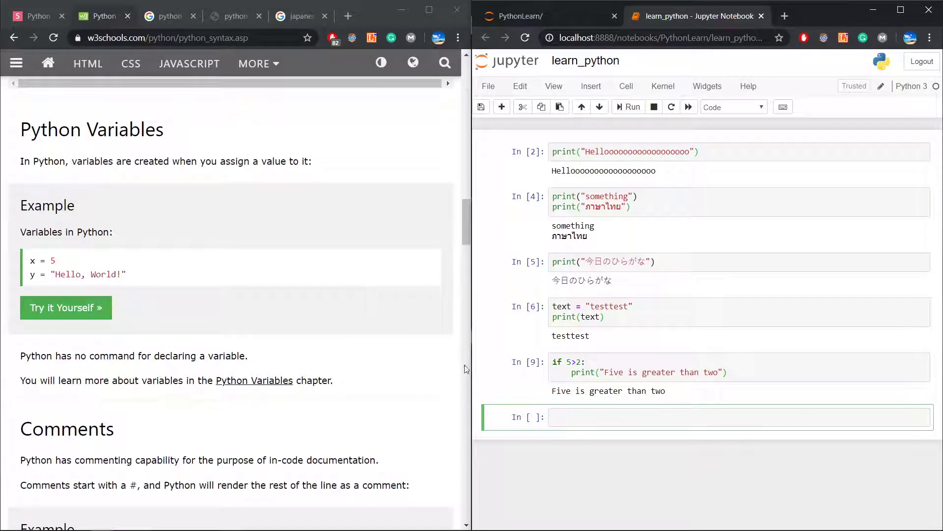
pyautogui.click(652, 416)
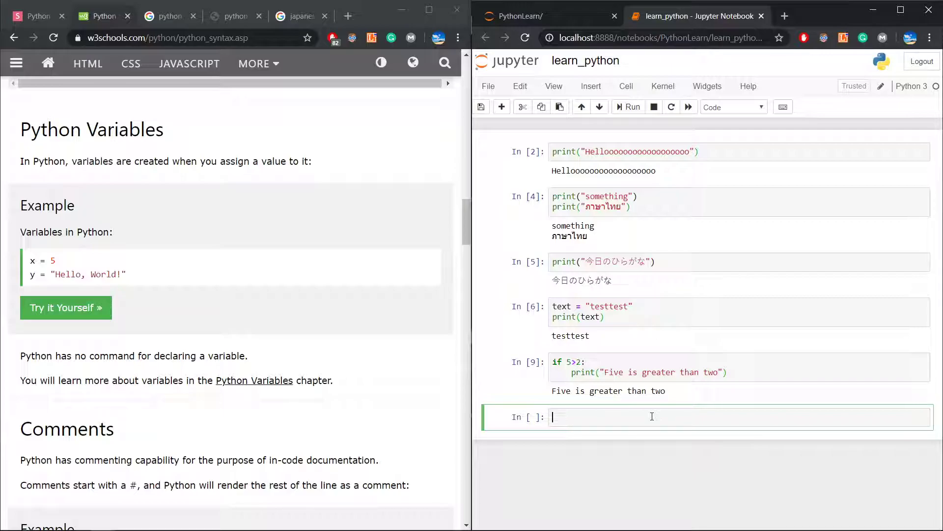
pyautogui.moveTo(415, 359)
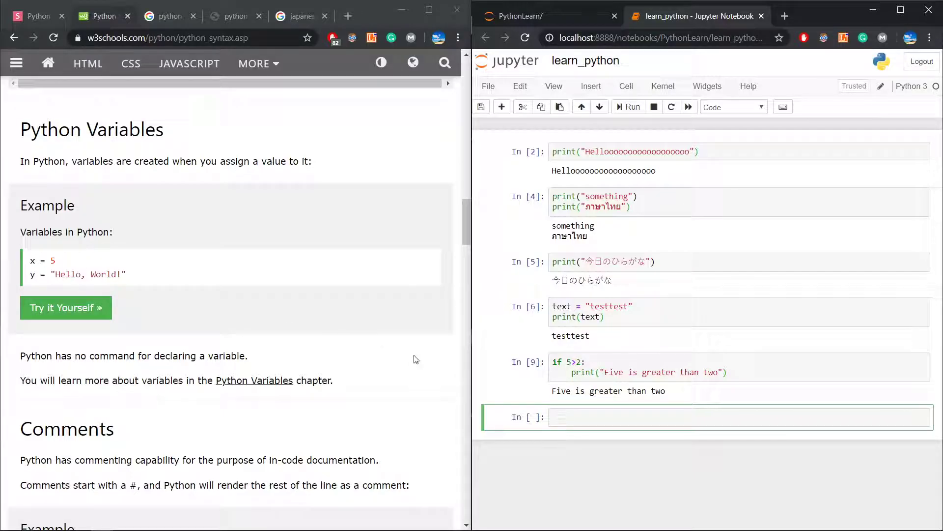
pyautogui.write('x = 5')
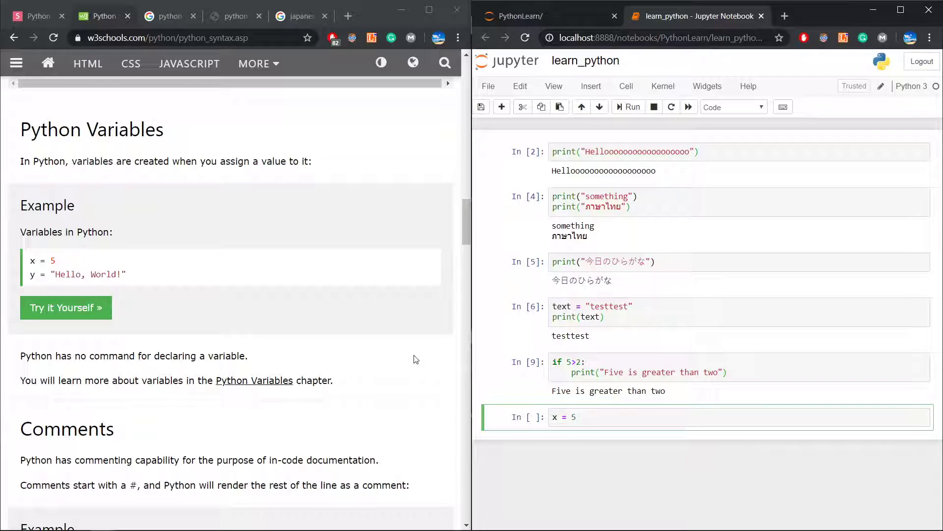
# Add the trailing comment # int x = 5; and remove stray slashes.
pyautogui.write('#')
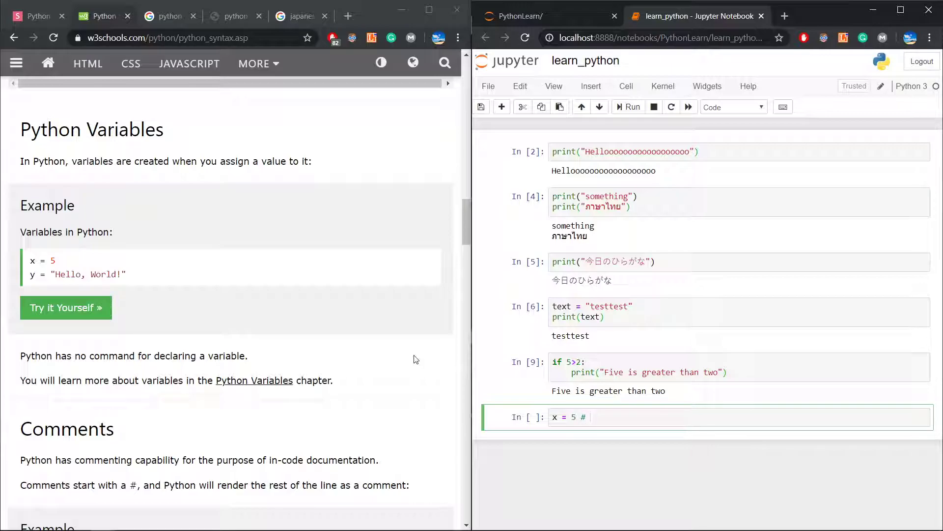
pyautogui.write('int x =5')
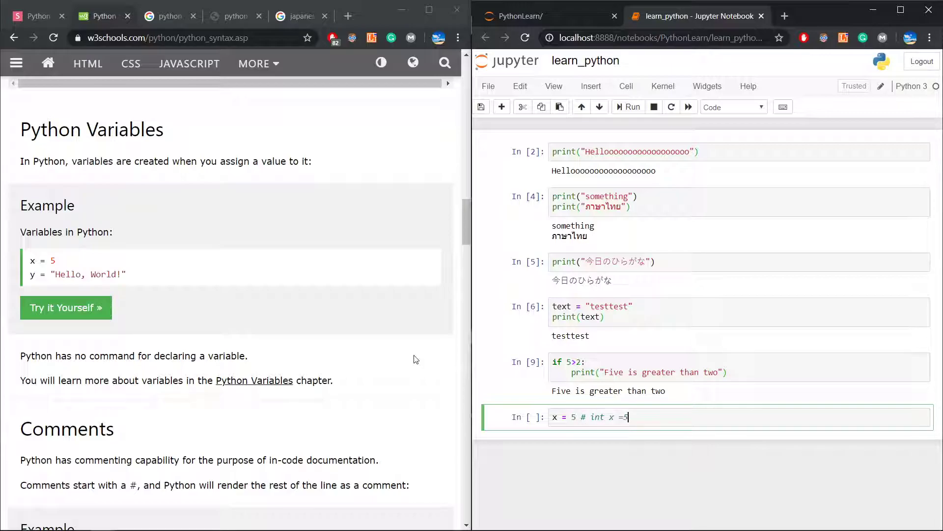
pyautogui.write('= 5;')
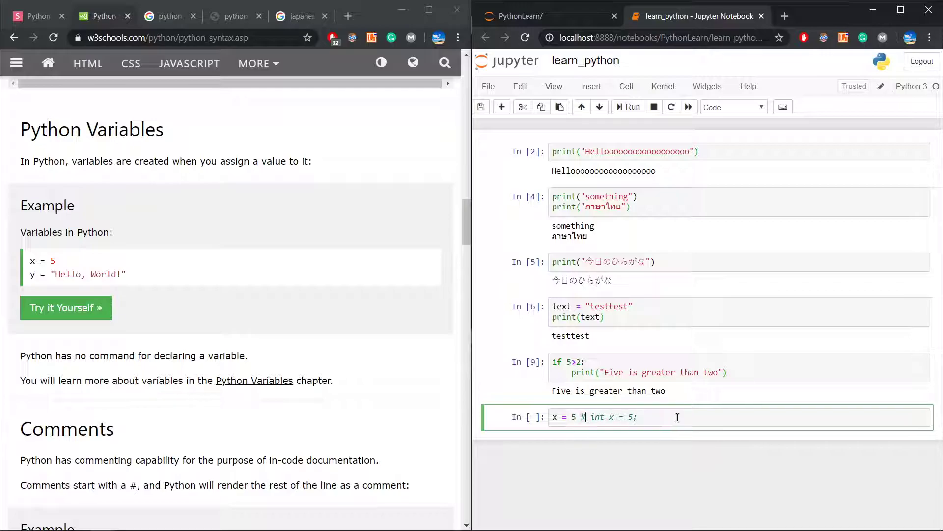
pyautogui.click(637, 372)
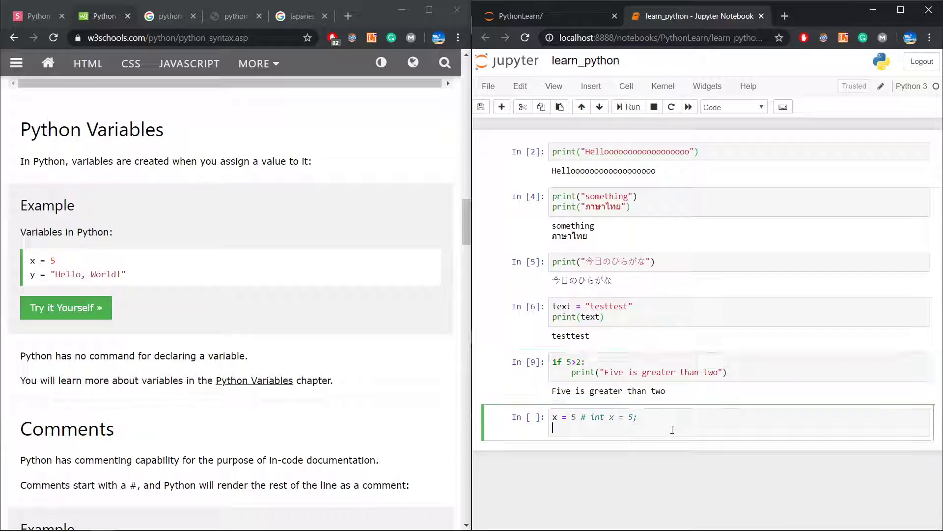
pyautogui.write('//')
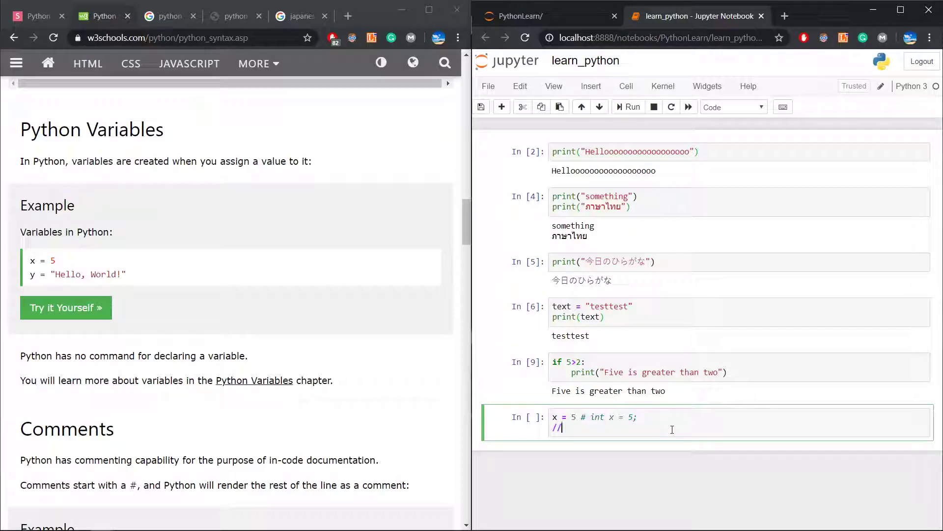
pyautogui.press('Backspace')
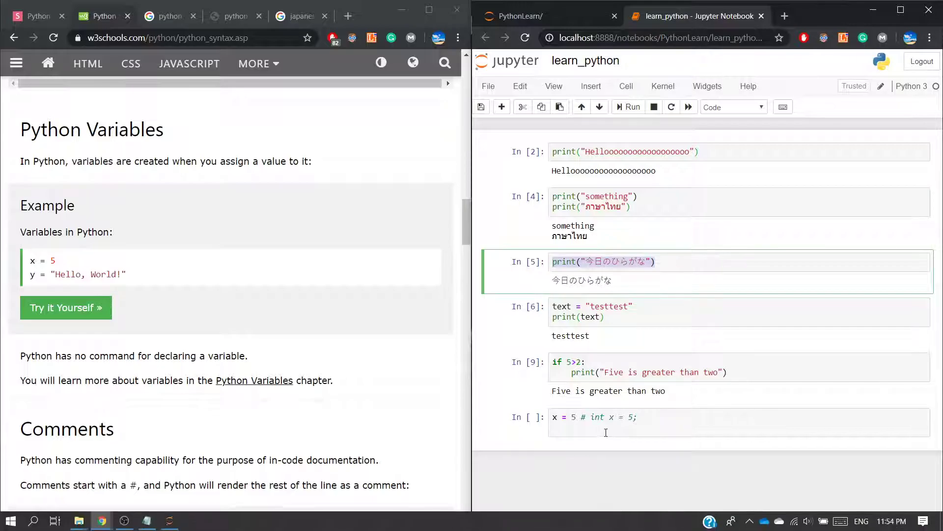
# Add y = "test" to the variables cell and run it as In [10].
pyautogui.click(662, 416)
pyautogui.write('y = "test"')
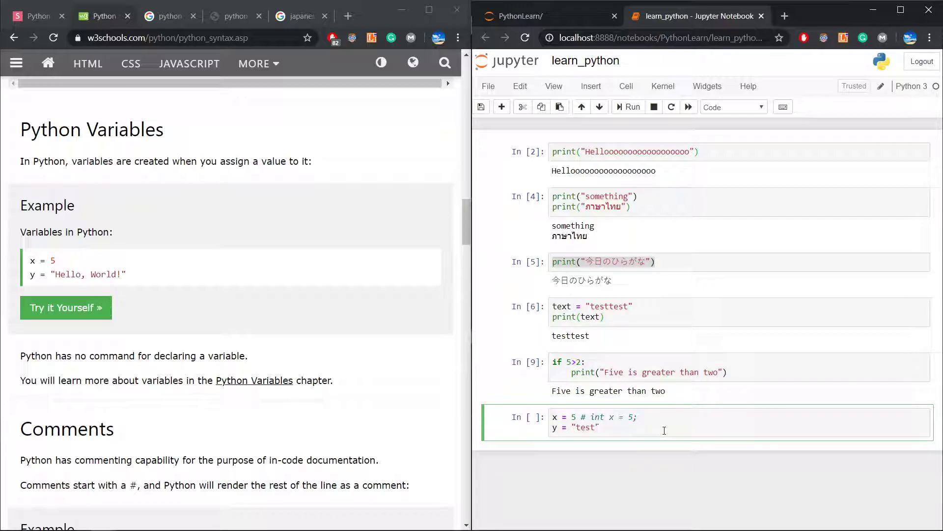
pyautogui.click(628, 107)
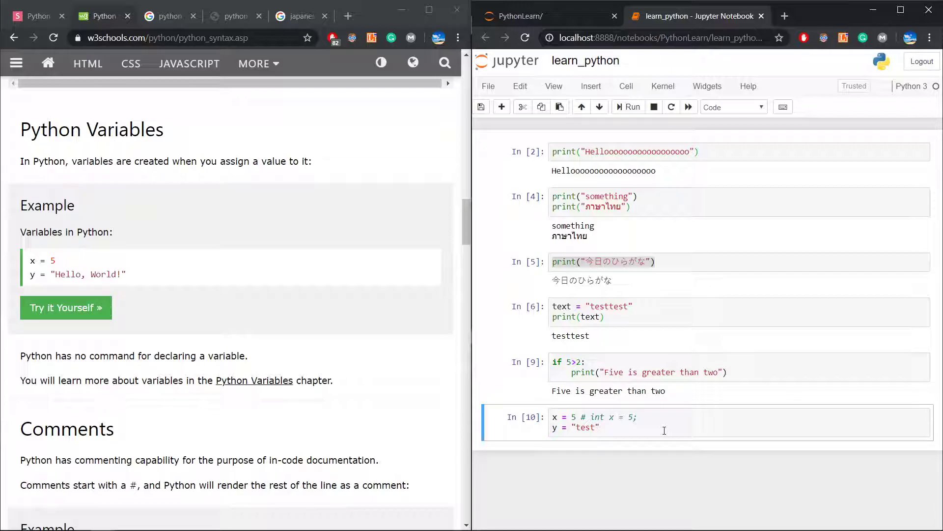
pyautogui.scroll(-3)
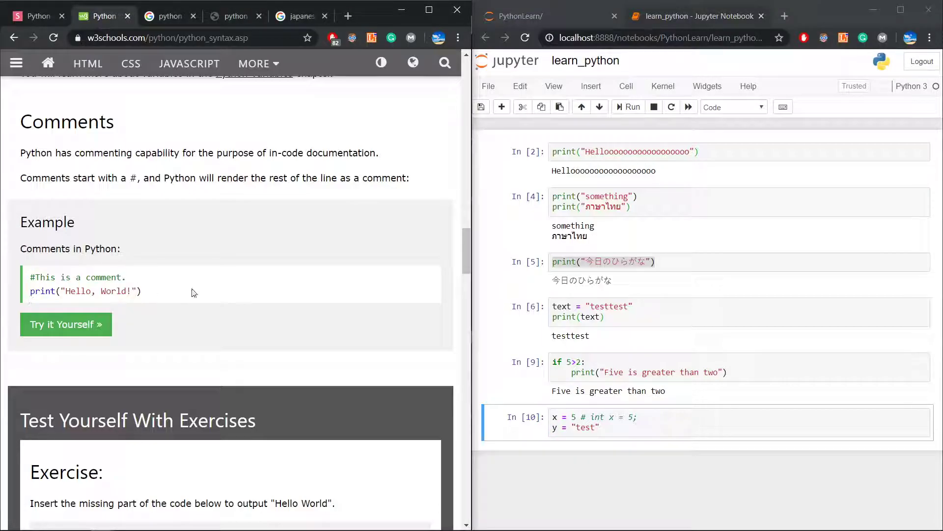
pyautogui.scroll(-3)
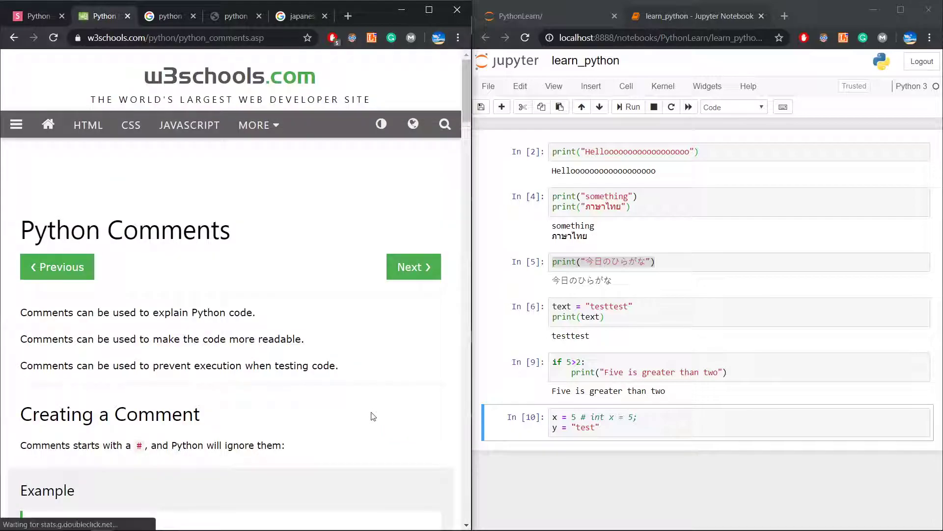
# Rerun the variables cell and type # comment lines (sdfsdf, sdfgdfg) in the new cell.
pyautogui.scroll(-3)
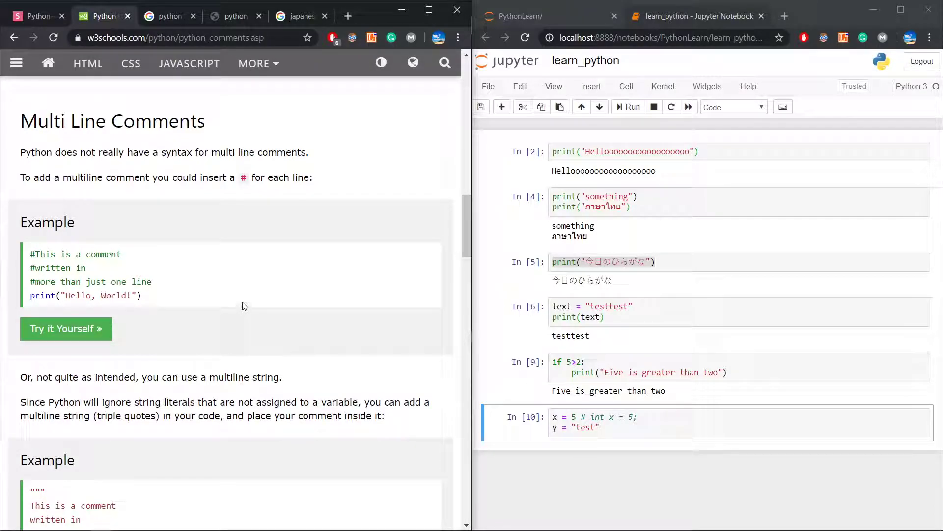
pyautogui.click(627, 107)
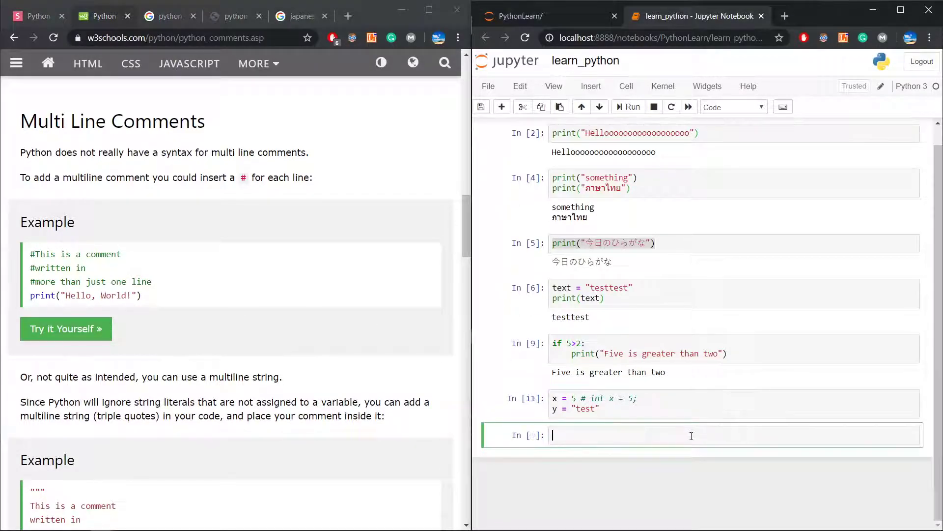
pyautogui.write('# sdfsdf')
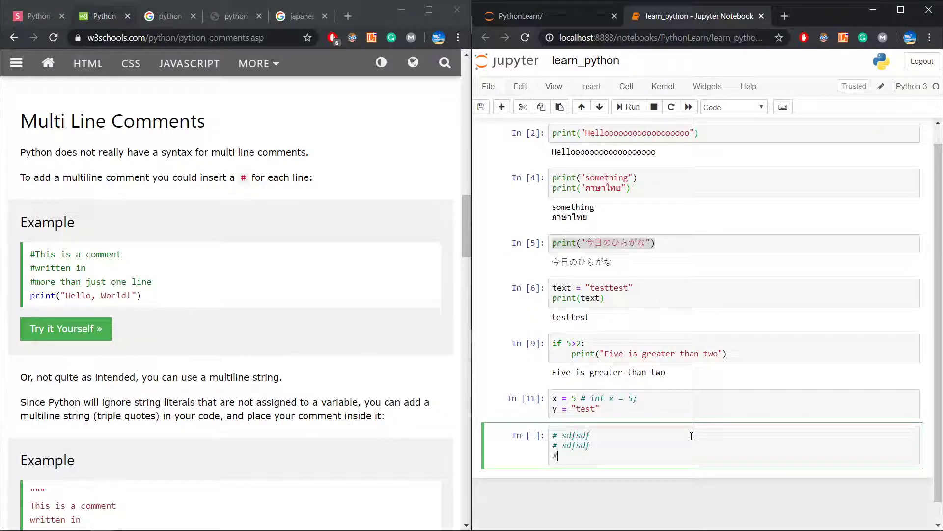
pyautogui.write('sdfgdfg')
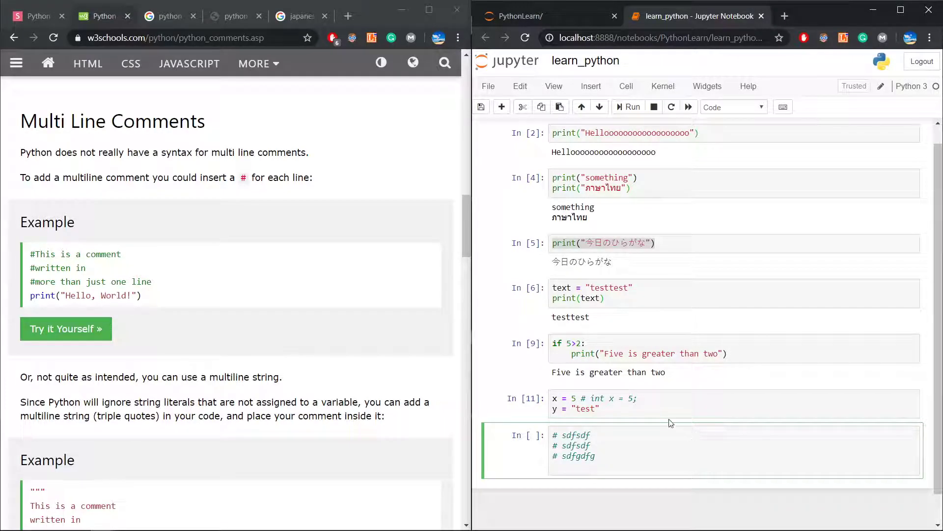
pyautogui.scroll(-3)
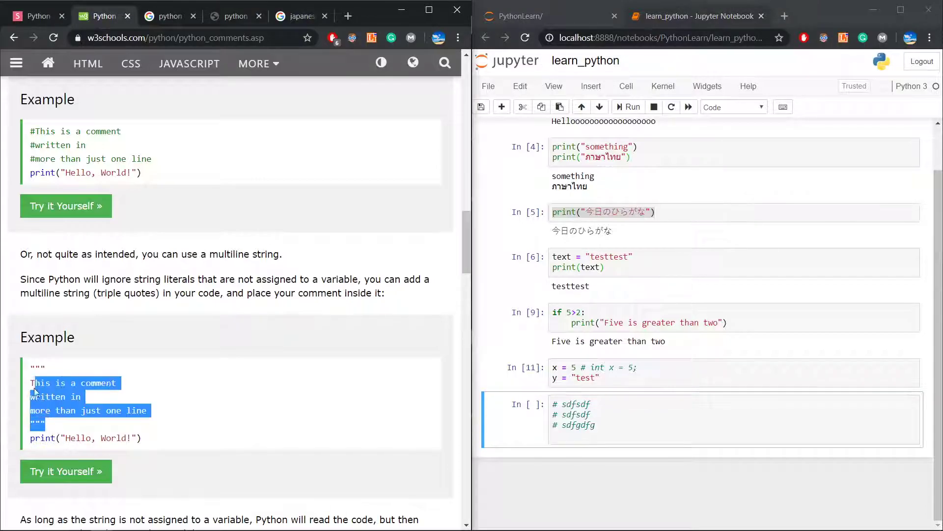
# Write a triple-quoted comment block with placeholder lines (szdfhdfh, sdfsdfsdrgh) below the # comments.
pyautogui.click(266, 378)
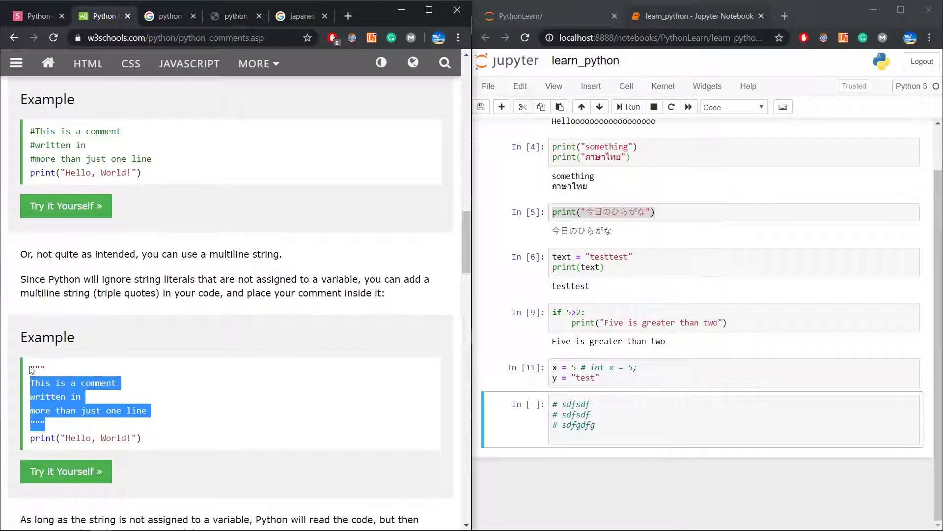
pyautogui.click(646, 432)
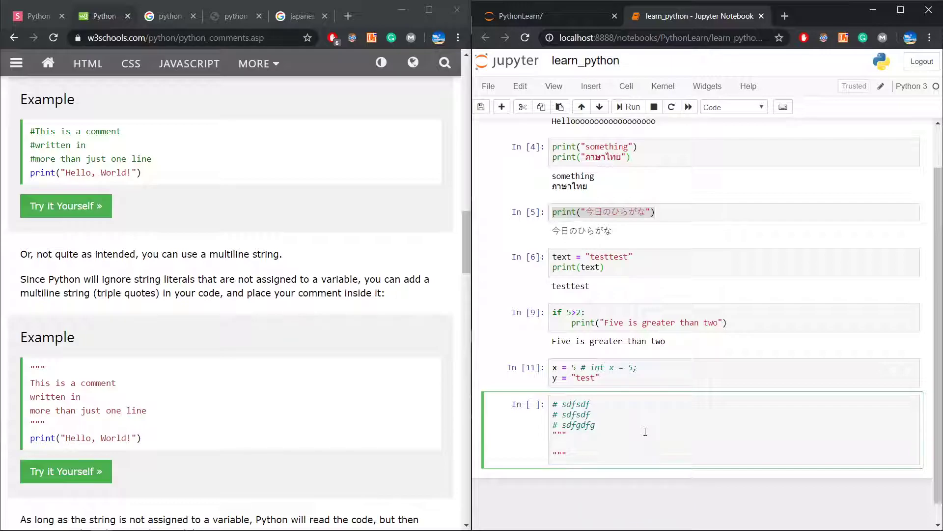
pyautogui.write('szdfhdfh')
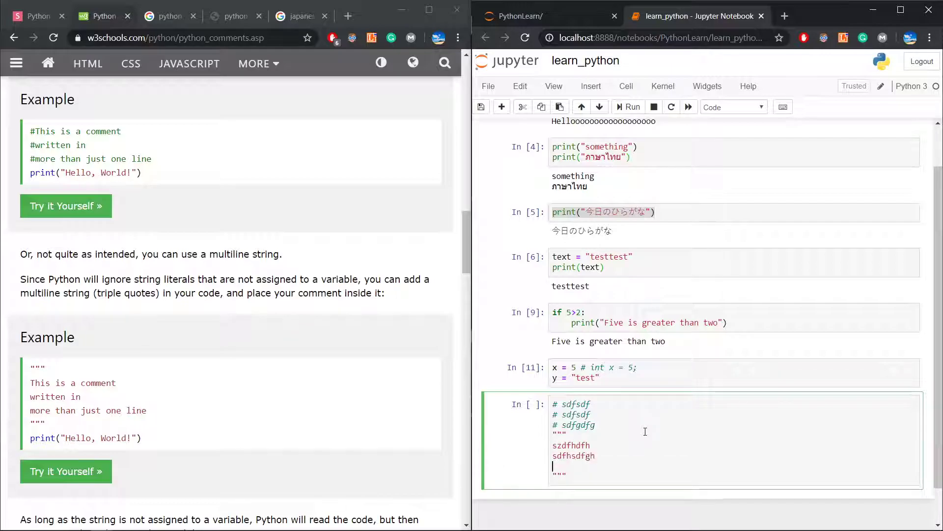
pyautogui.write('sdfsdfsdrgh')
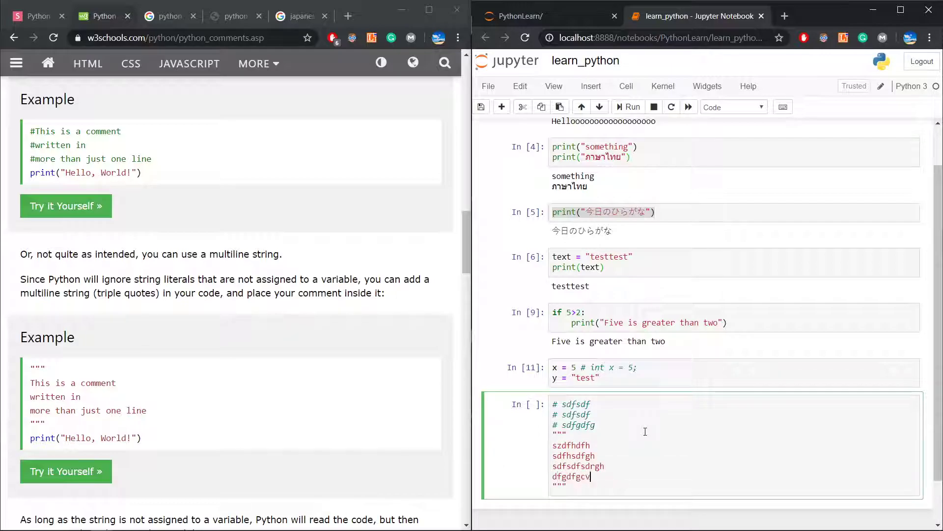